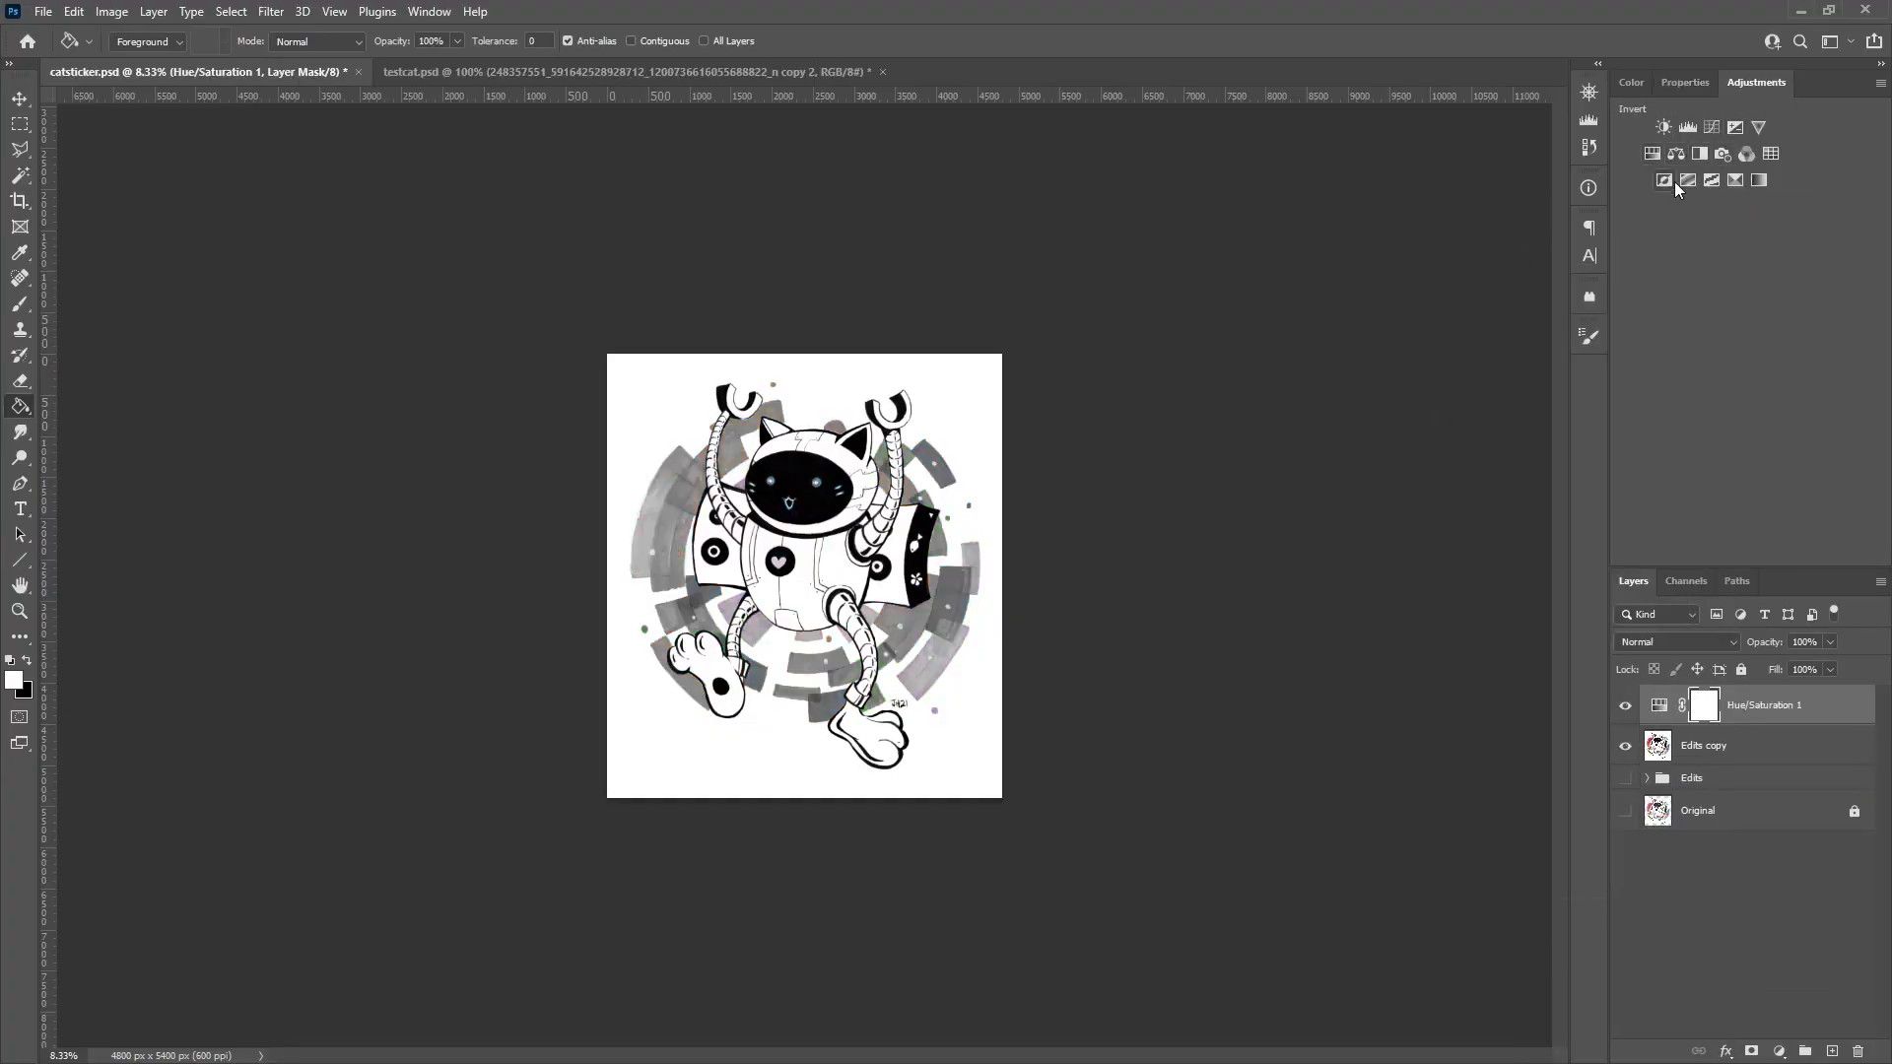
Step: Add Invert and Levels adjustment layers to make the cat art high-contrast white-on-black
{"action": "left_click", "coordinate": [1687, 128]}
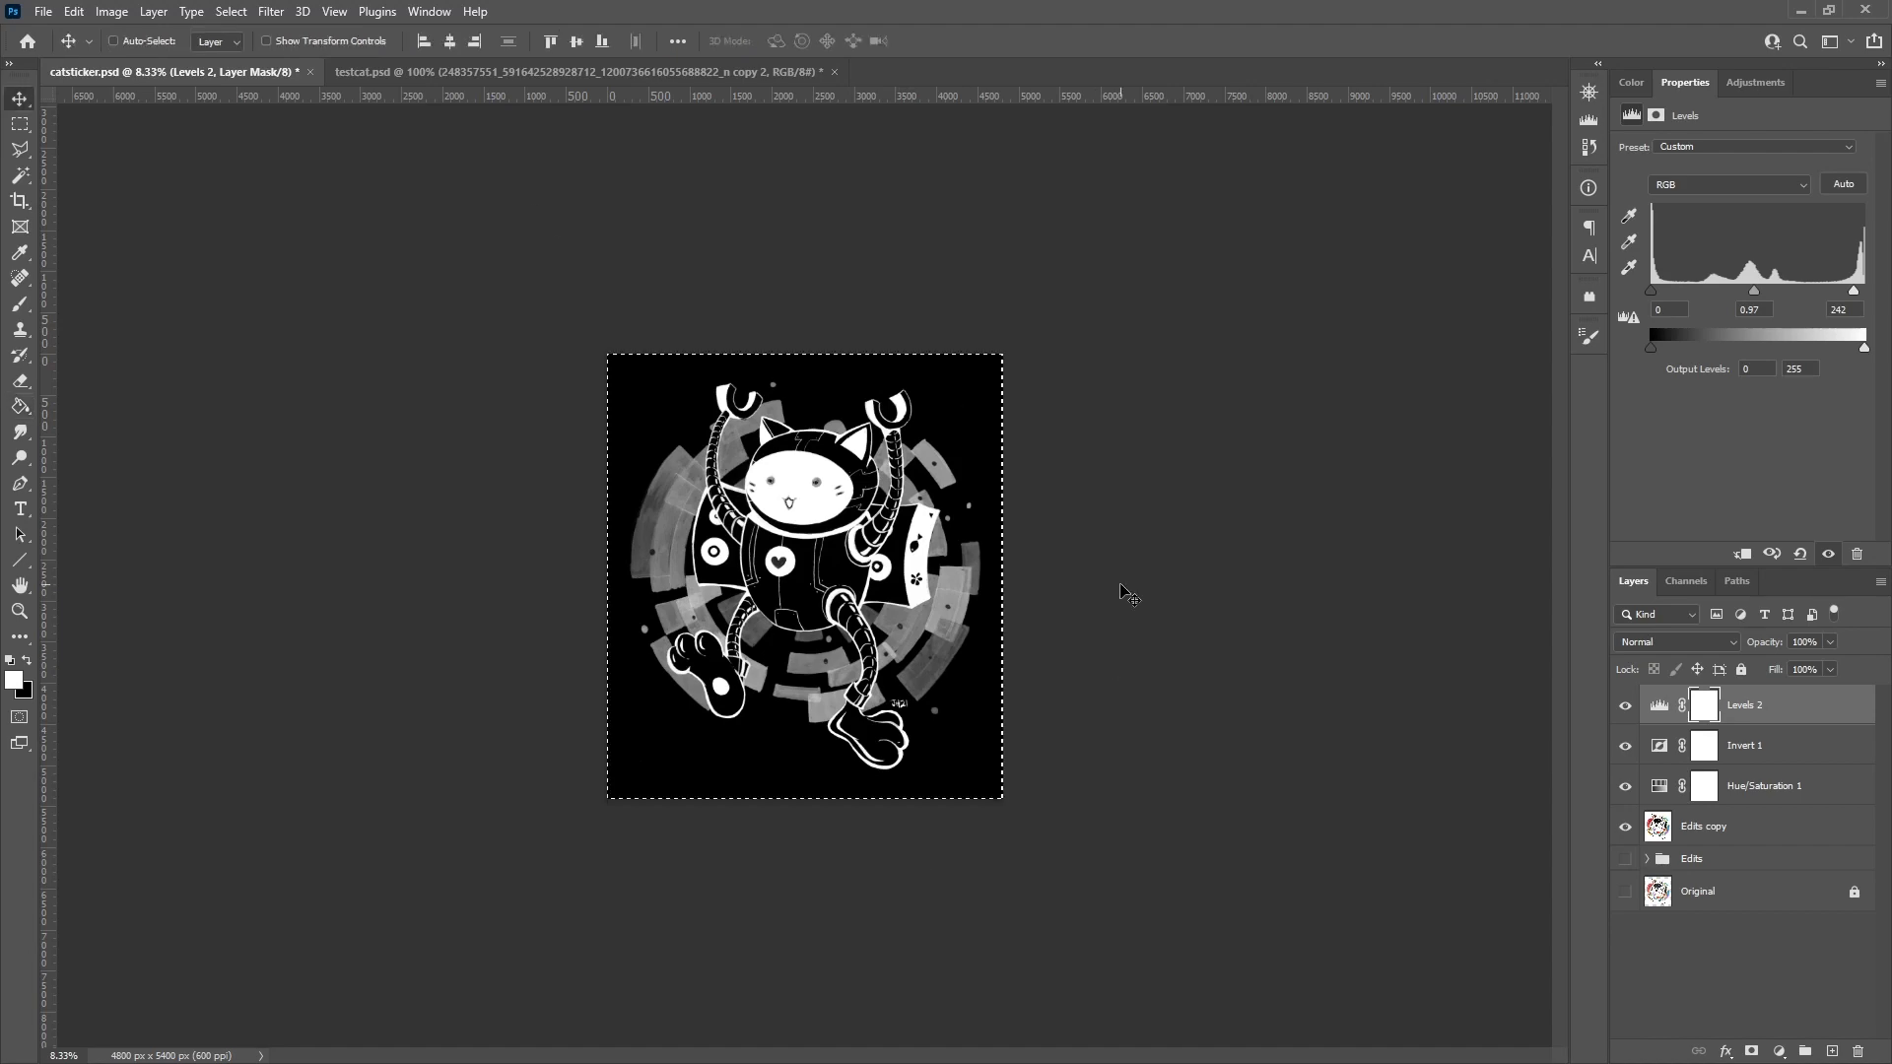
{"action": "left_click", "coordinate": [1748, 827]}
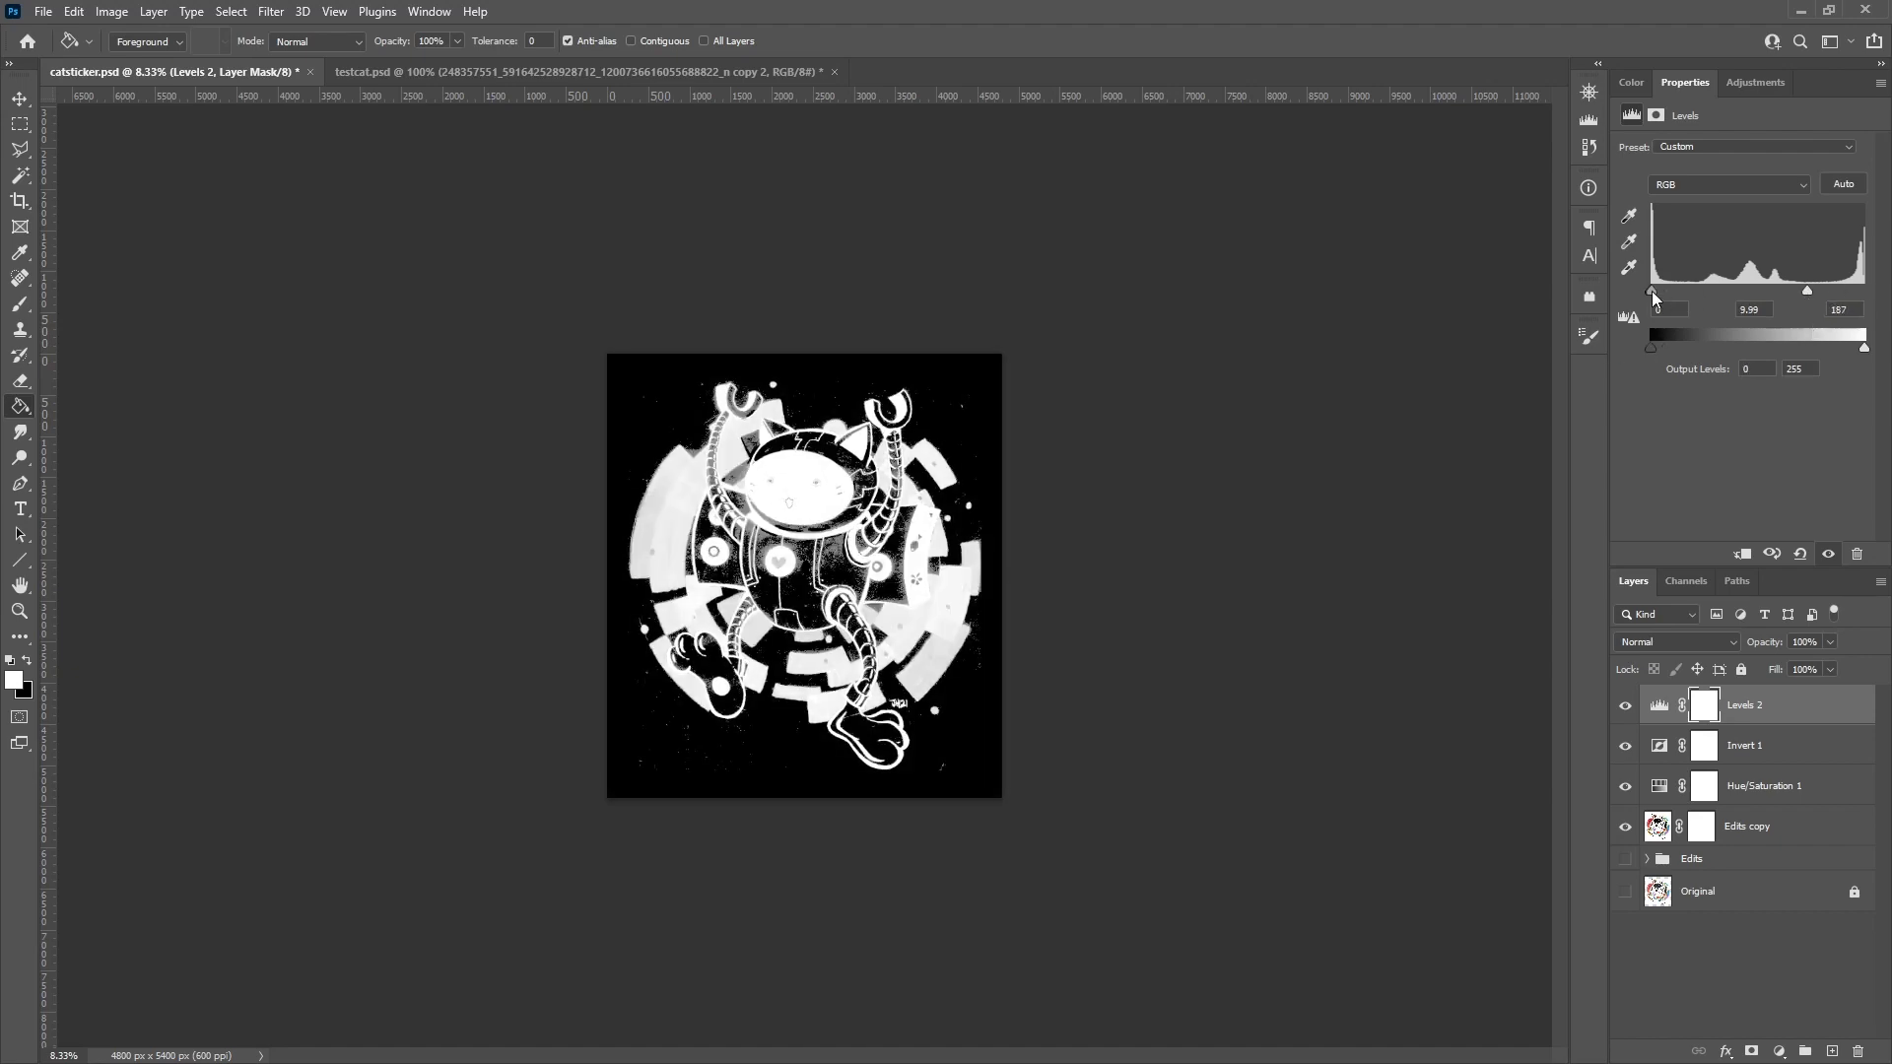
{"action": "left_click", "coordinate": [1703, 825]}
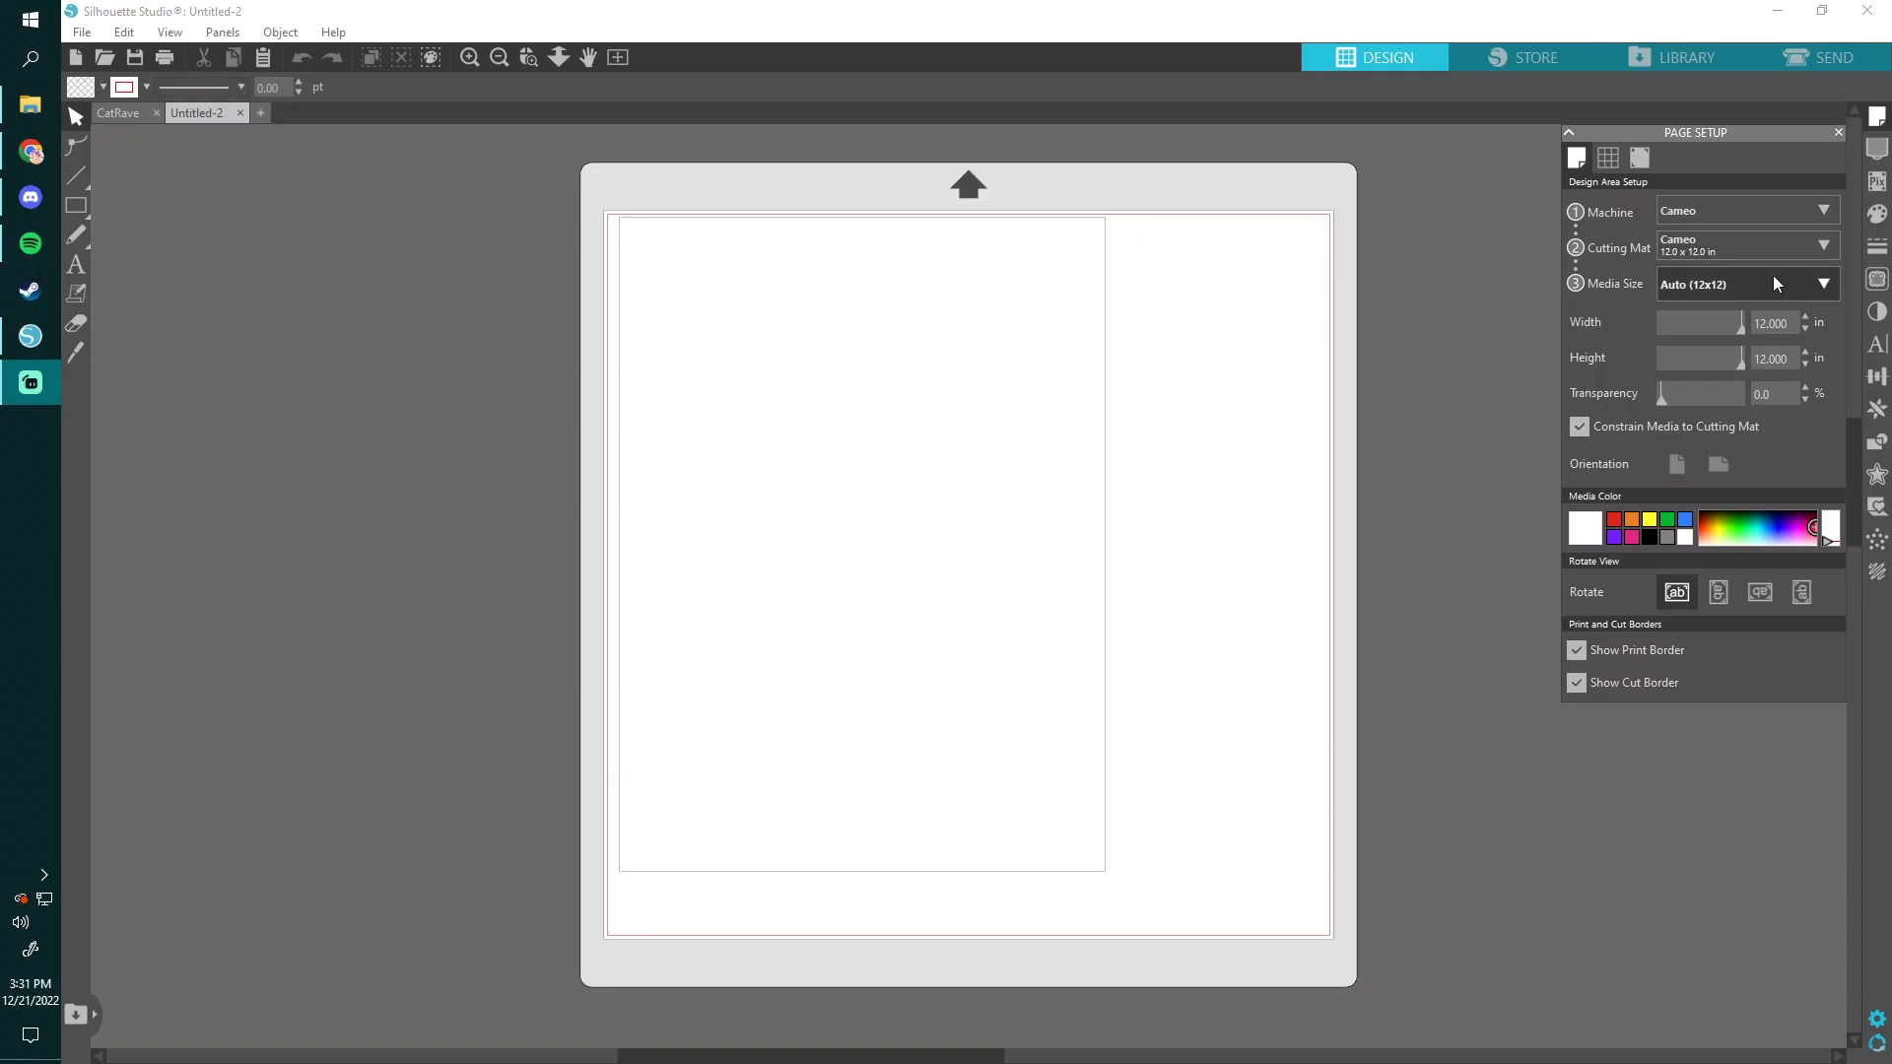
Step: Set the page media size to Letter and confirm Letter 8.5x11 portrait print setup
{"action": "left_click", "coordinate": [1822, 283]}
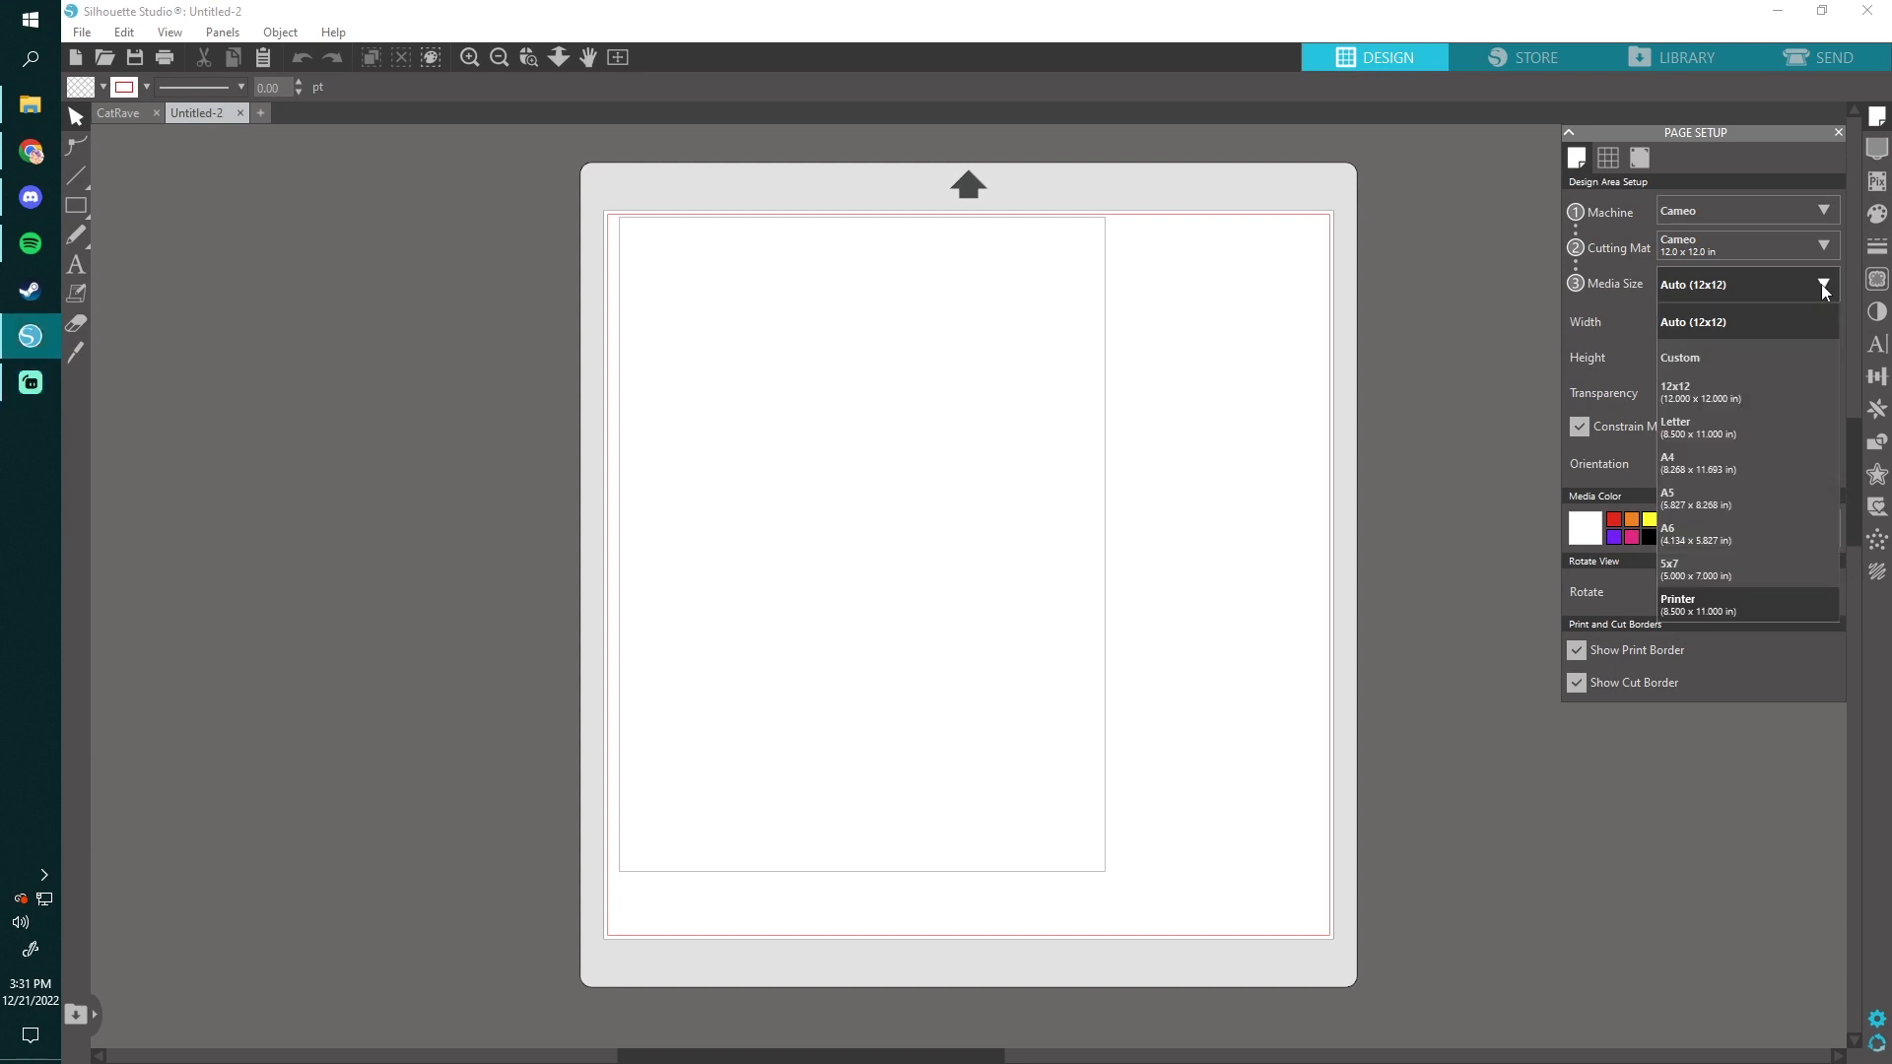
{"action": "mouse_move", "coordinate": [1702, 427]}
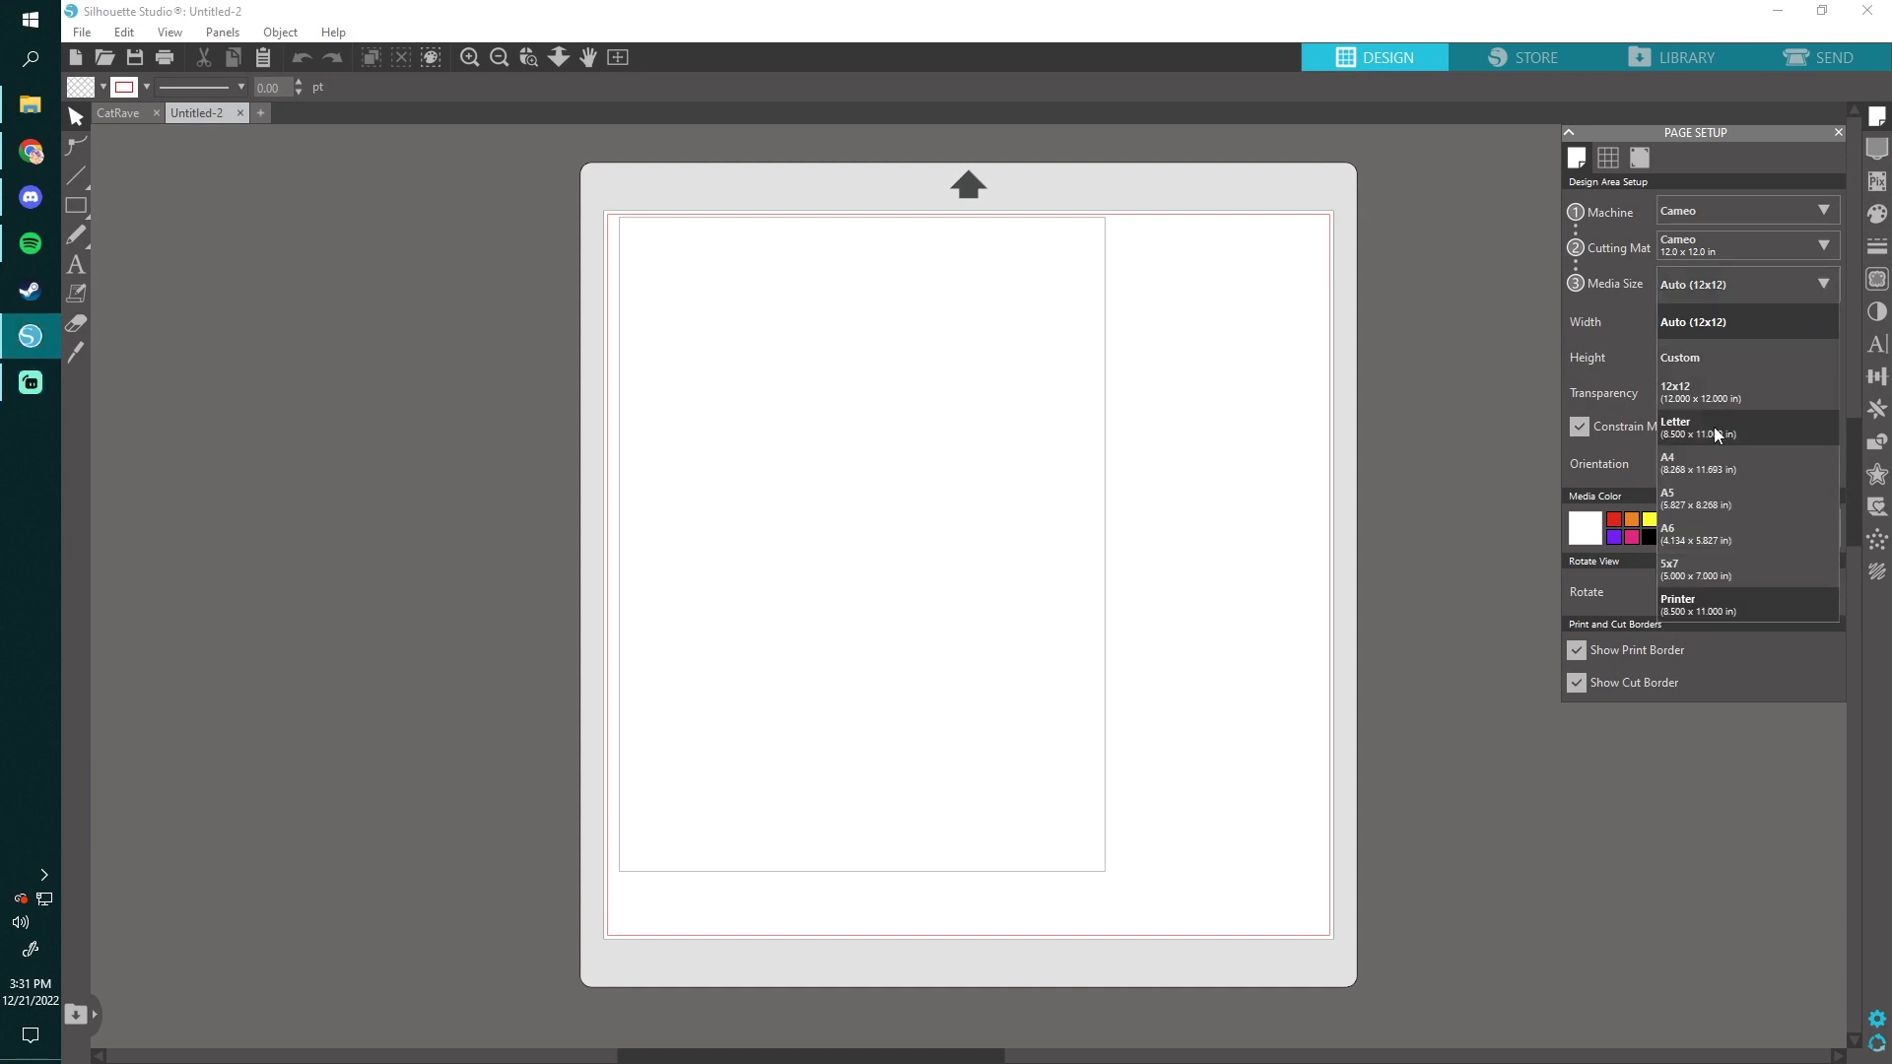
{"action": "left_click", "coordinate": [1695, 426]}
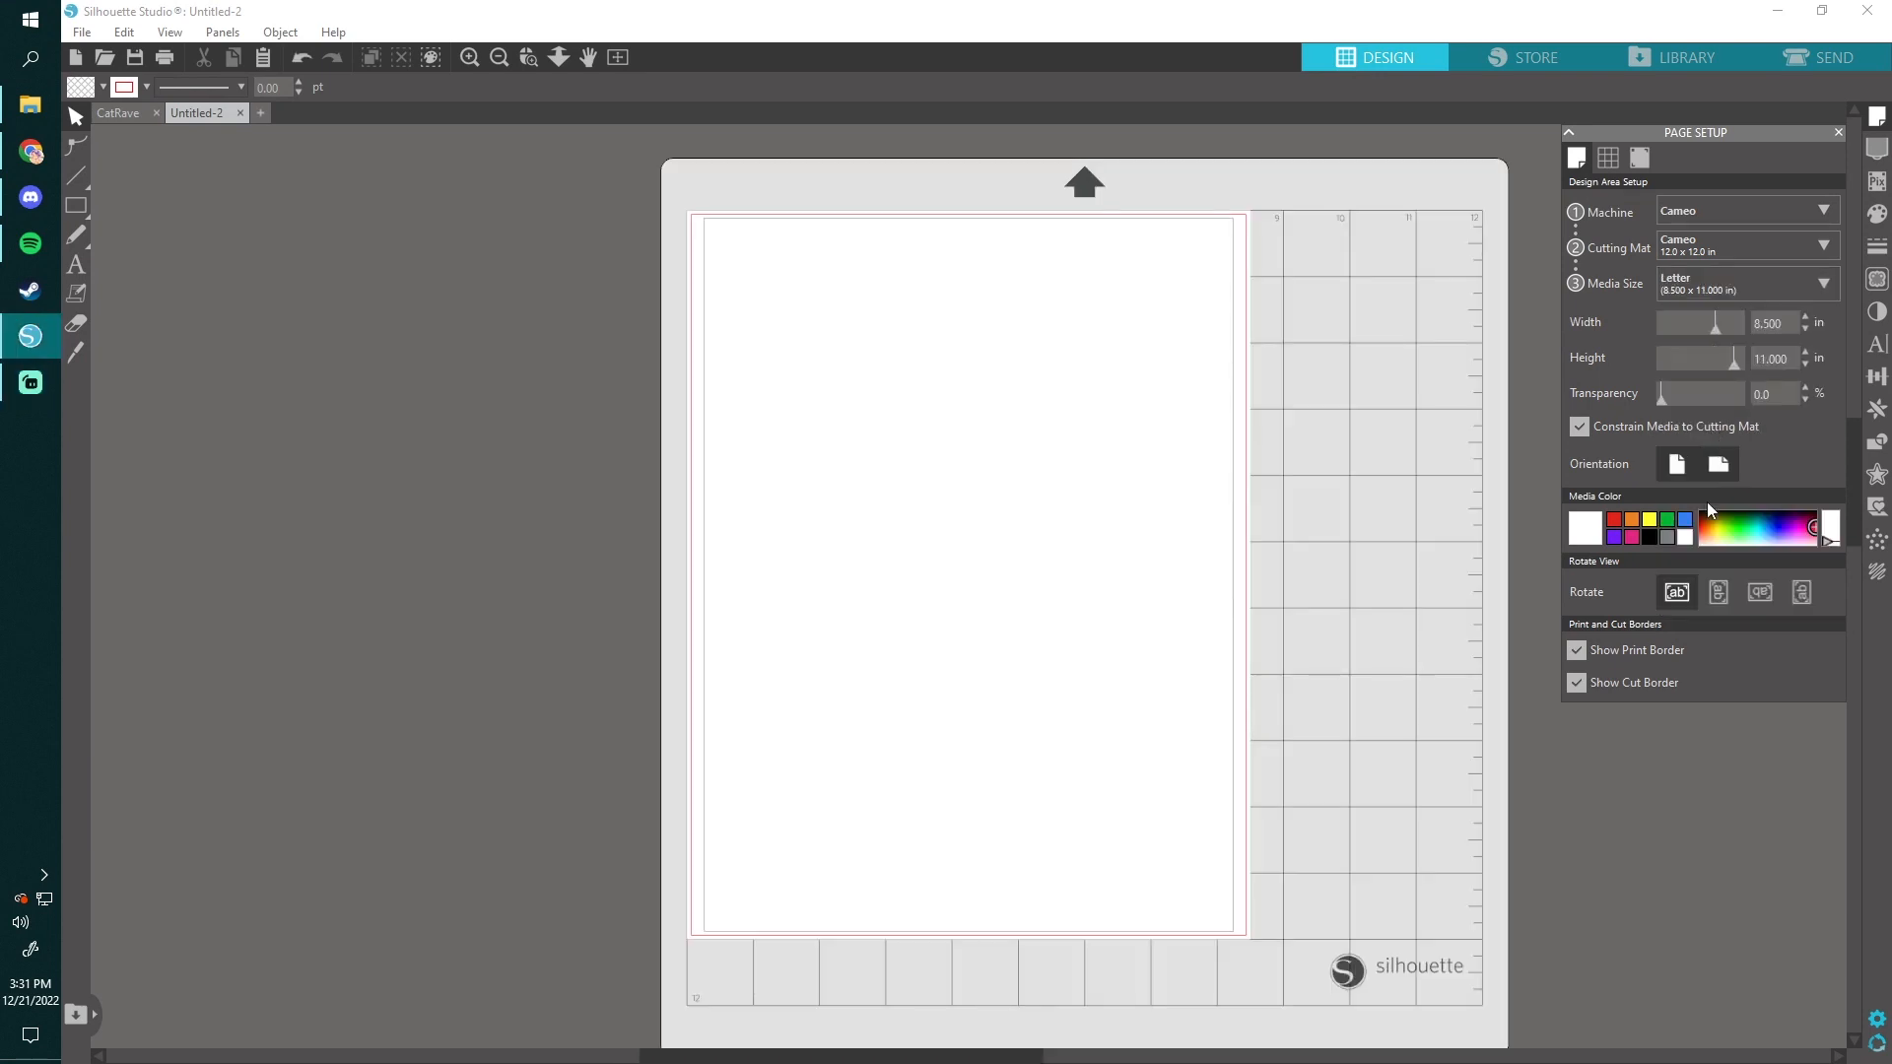
{"action": "left_click", "coordinate": [81, 31]}
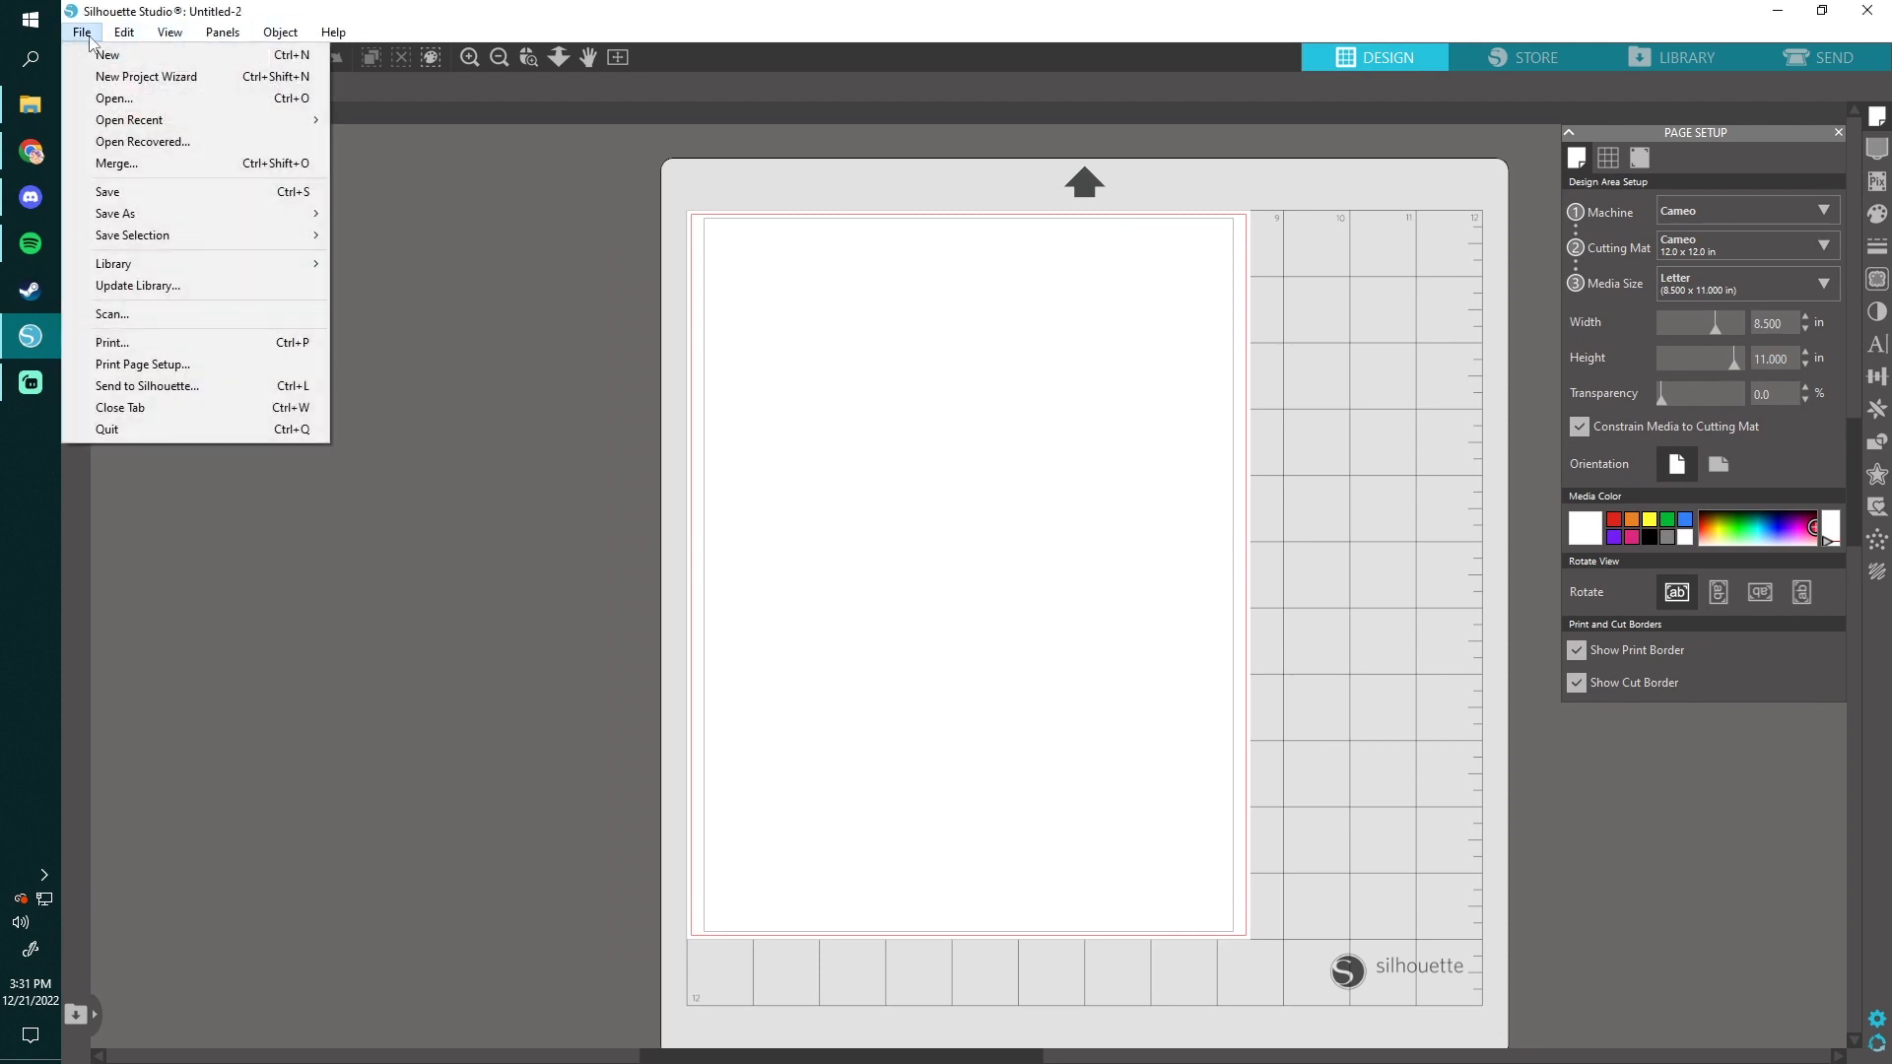
{"action": "mouse_move", "coordinate": [141, 365]}
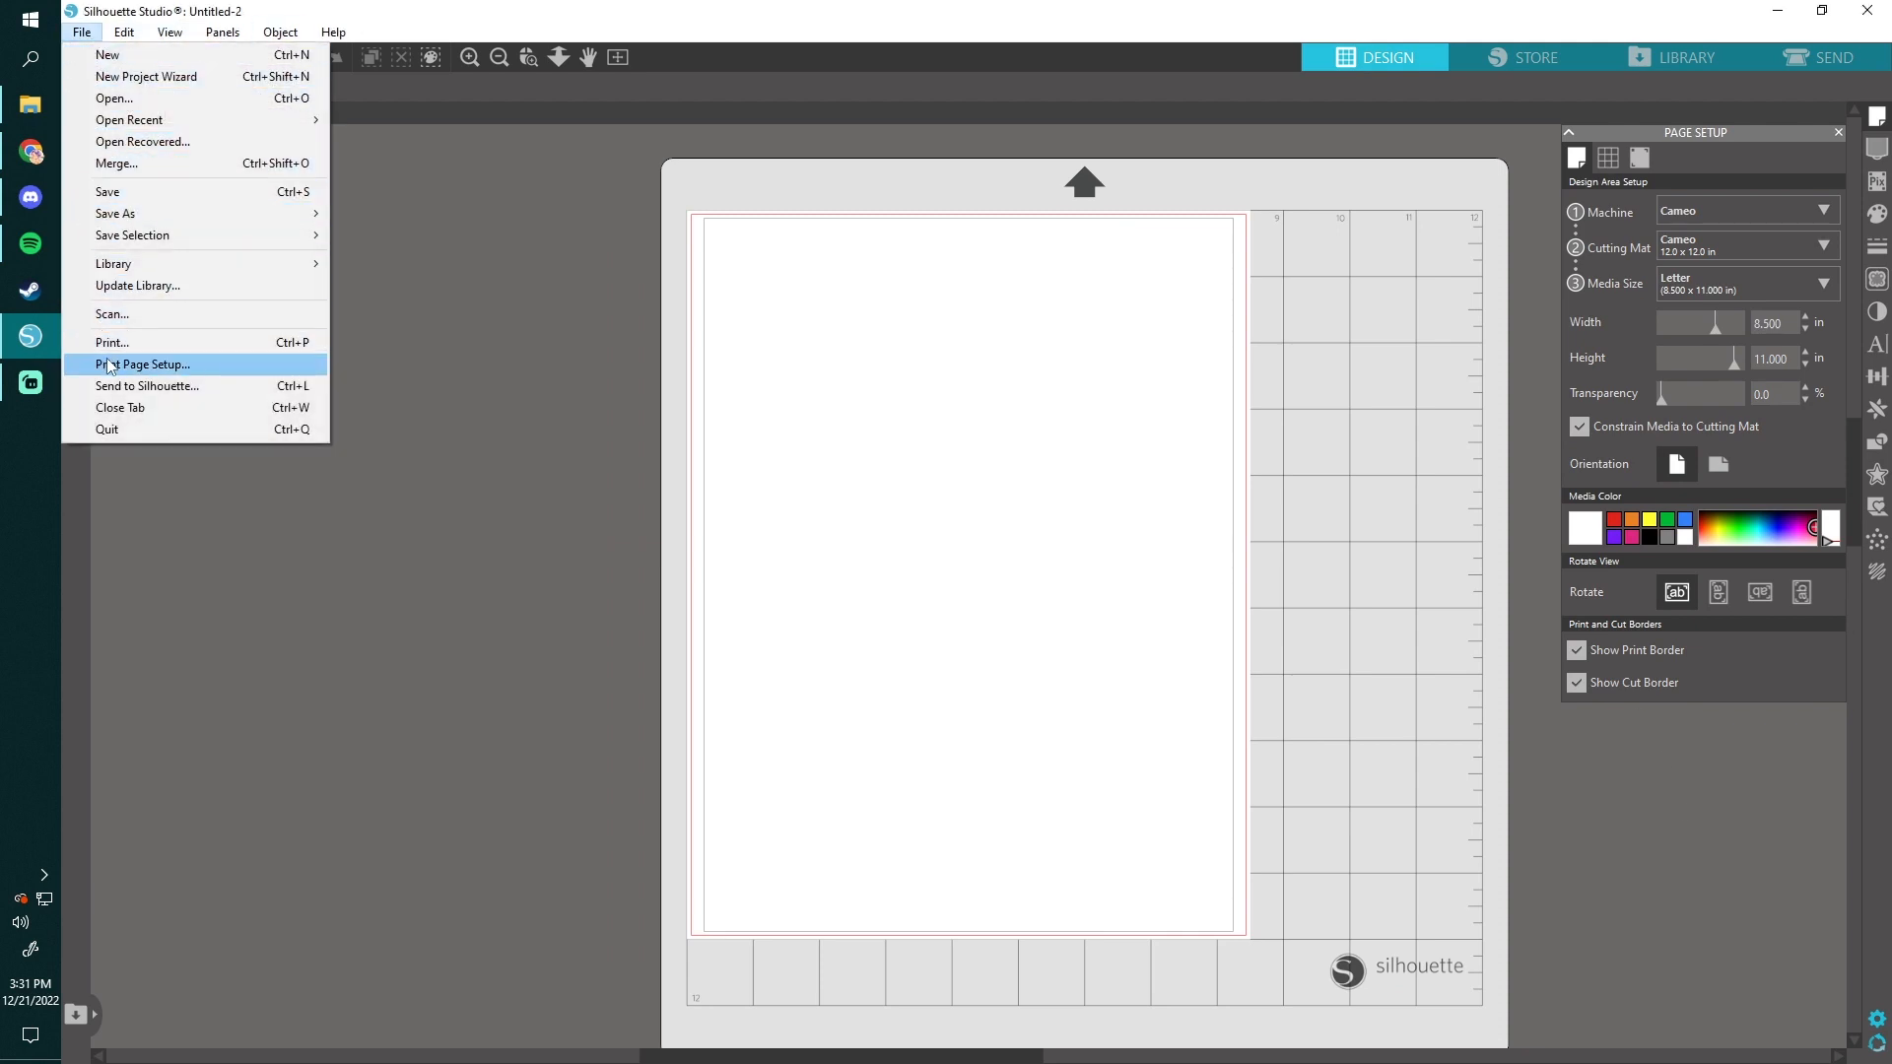
{"action": "left_click", "coordinate": [140, 365]}
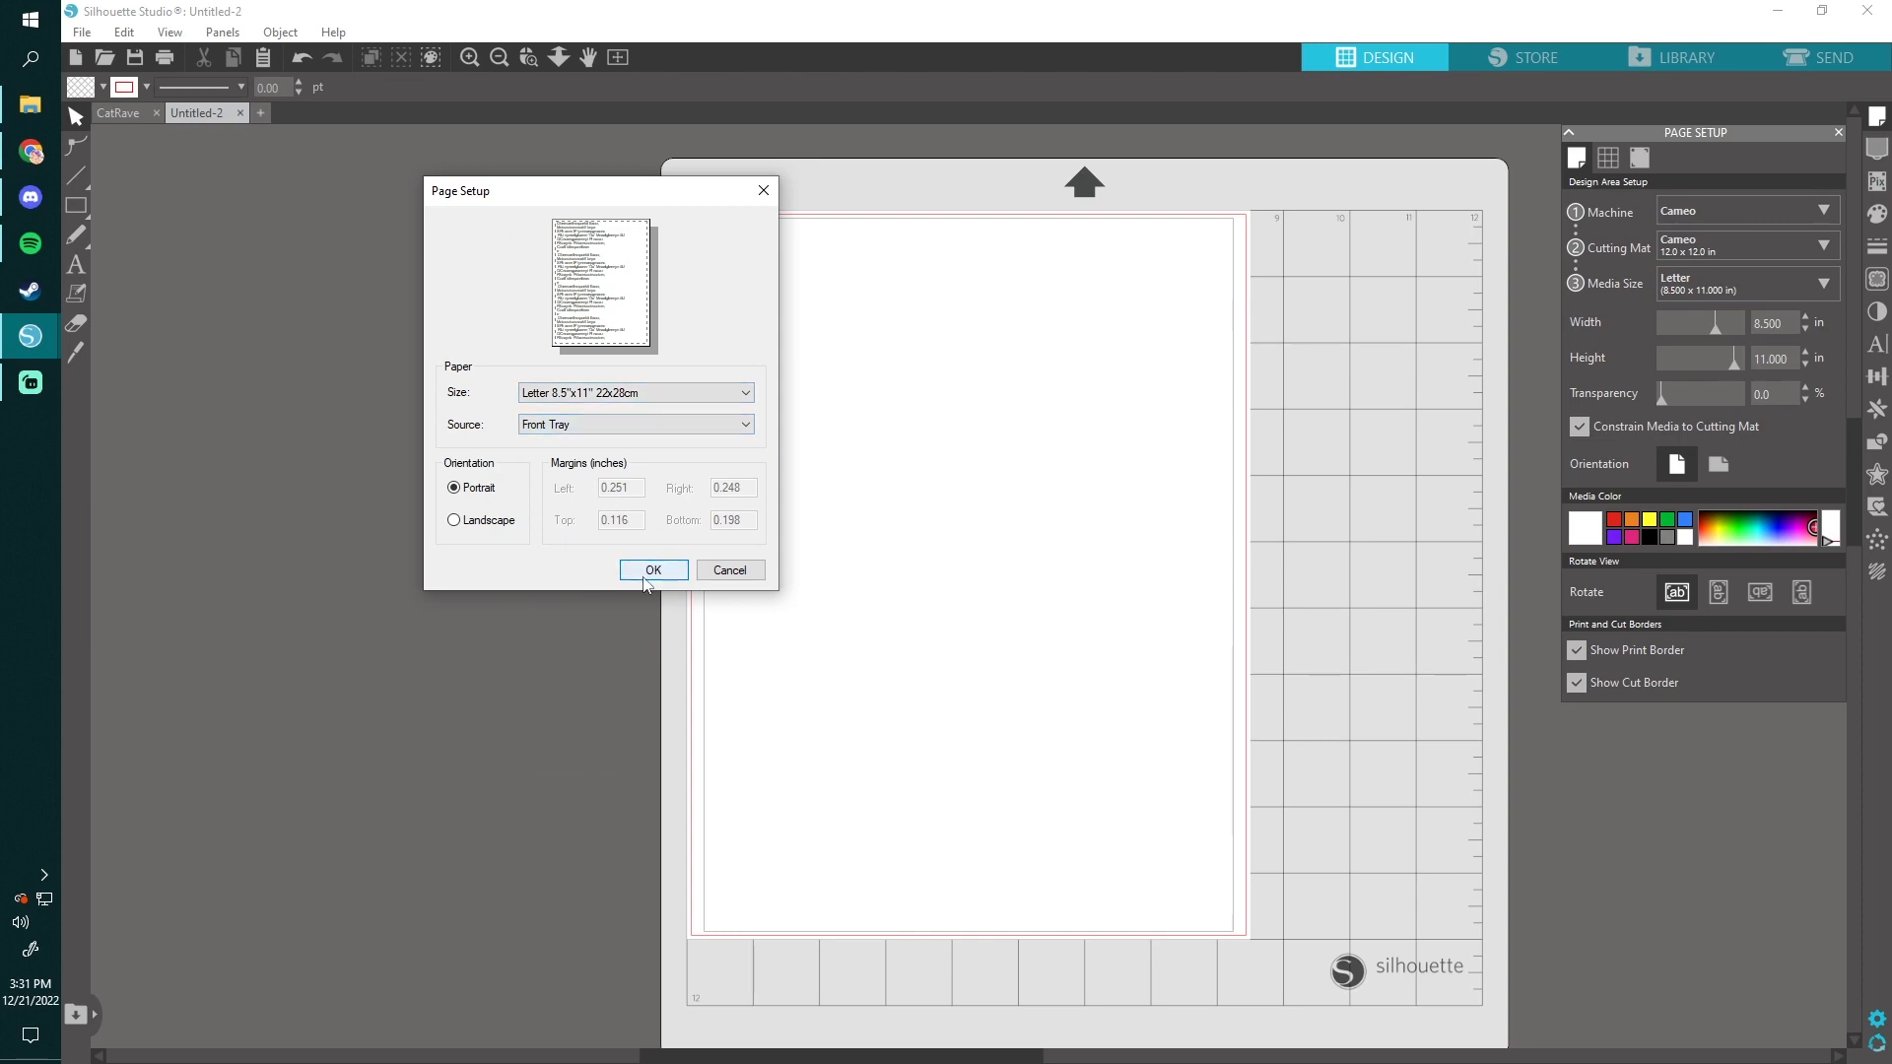
{"action": "left_click", "coordinate": [652, 570]}
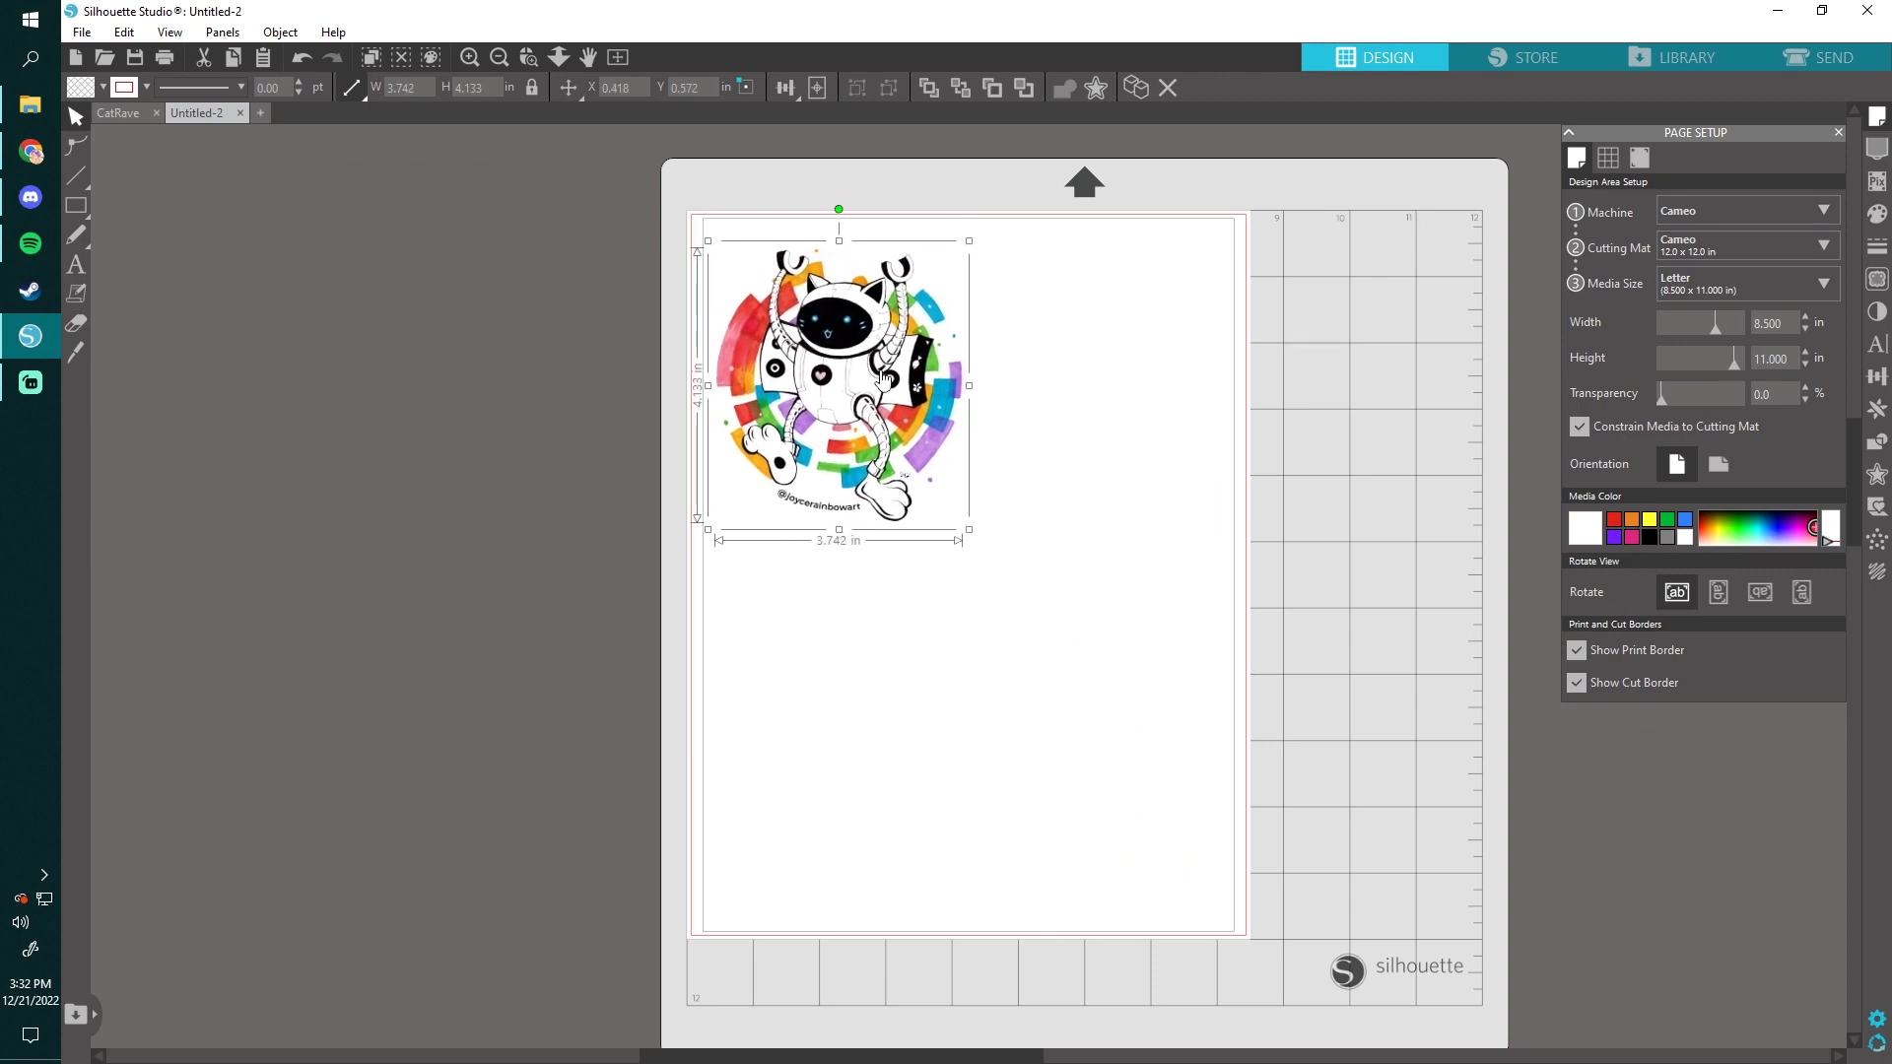
Step: Bring up the tracing options for the placed cat artwork
{"action": "left_click", "coordinate": [1875, 278]}
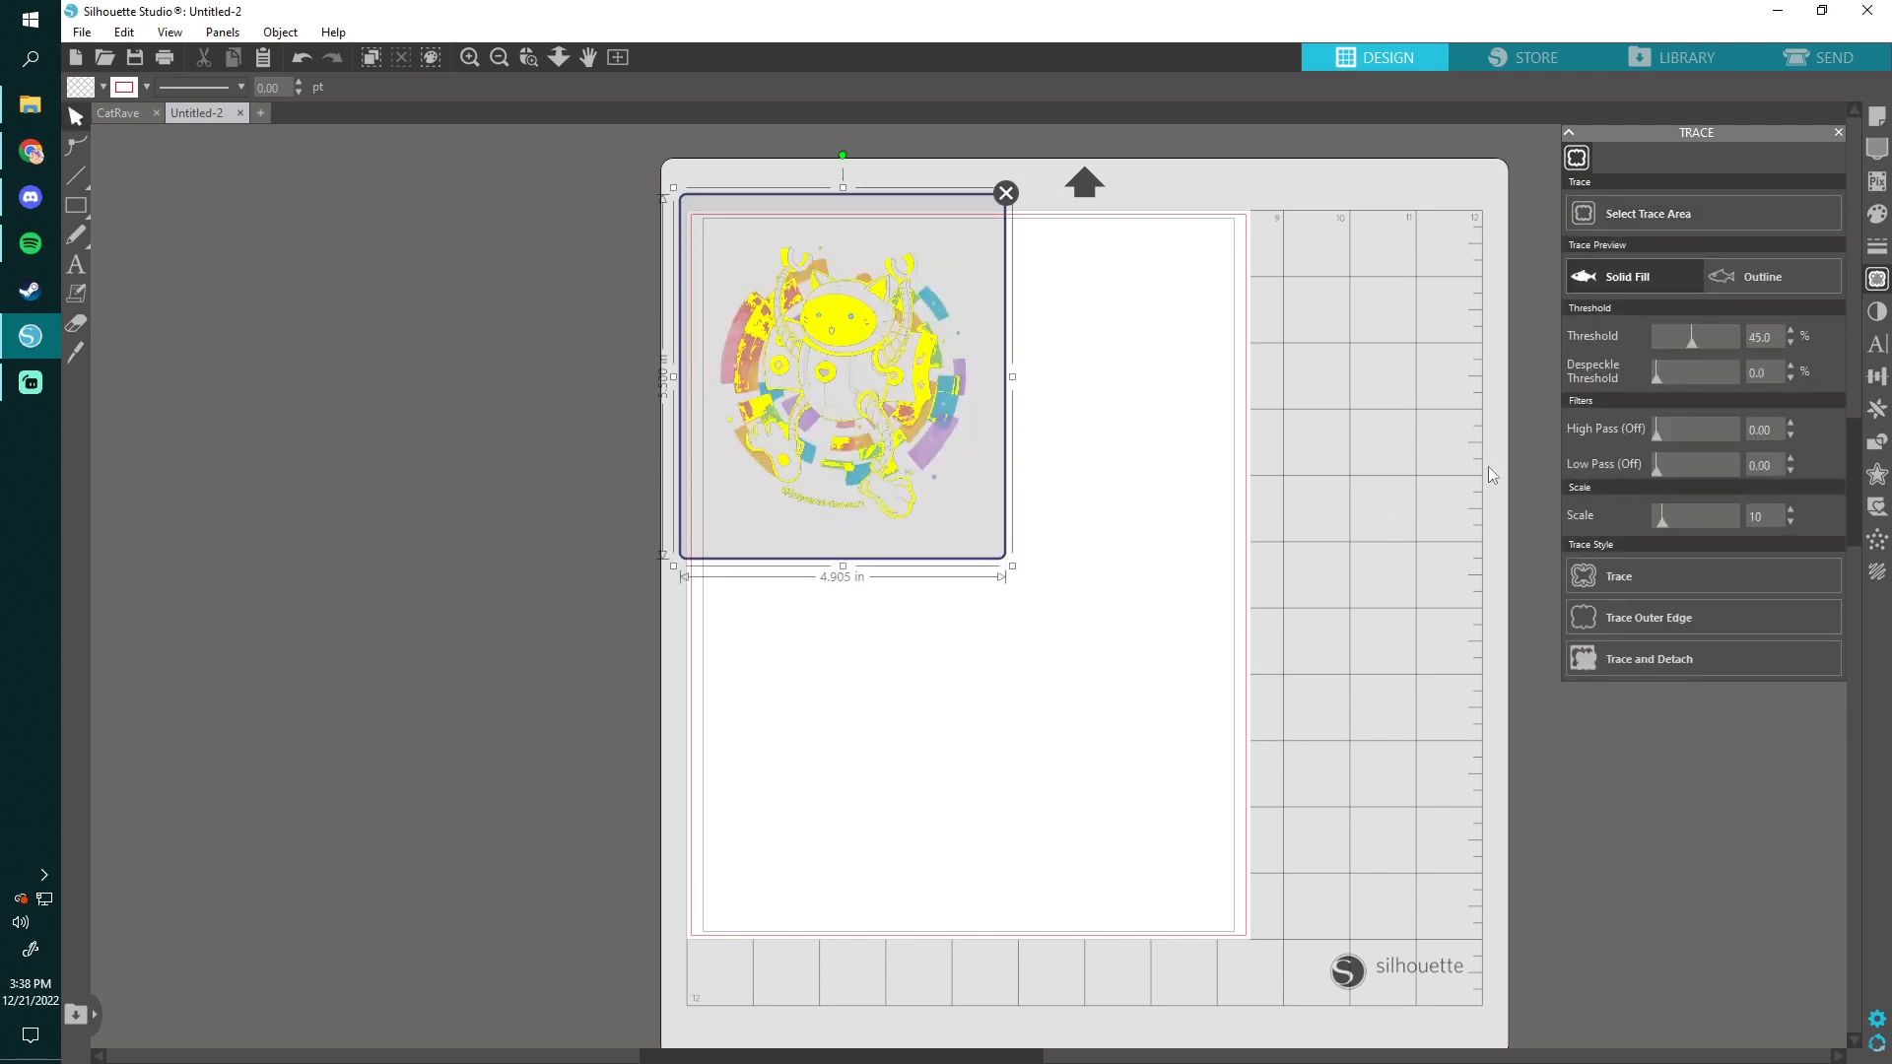
Step: Trace the cat artwork at an 83% threshold and show the offset settings
{"action": "left_click", "coordinate": [1694, 336]}
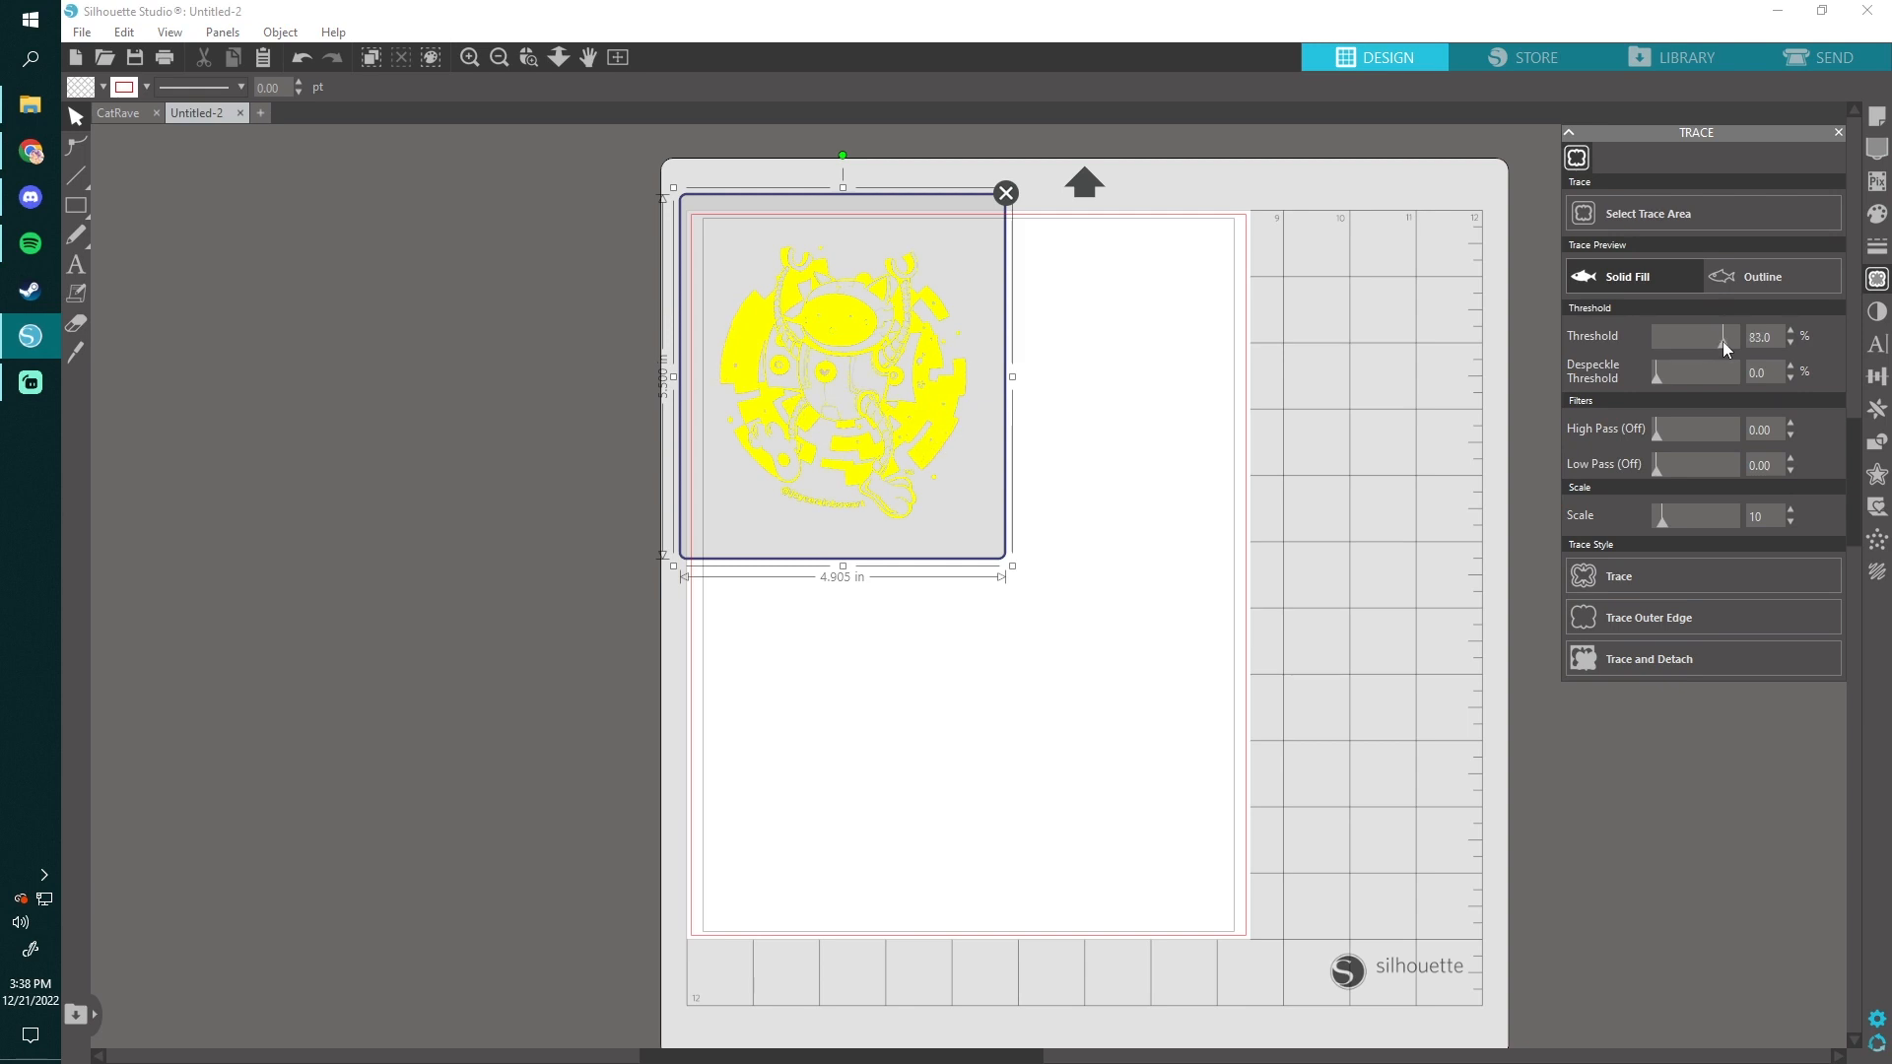
{"action": "mouse_move", "coordinate": [1632, 579]}
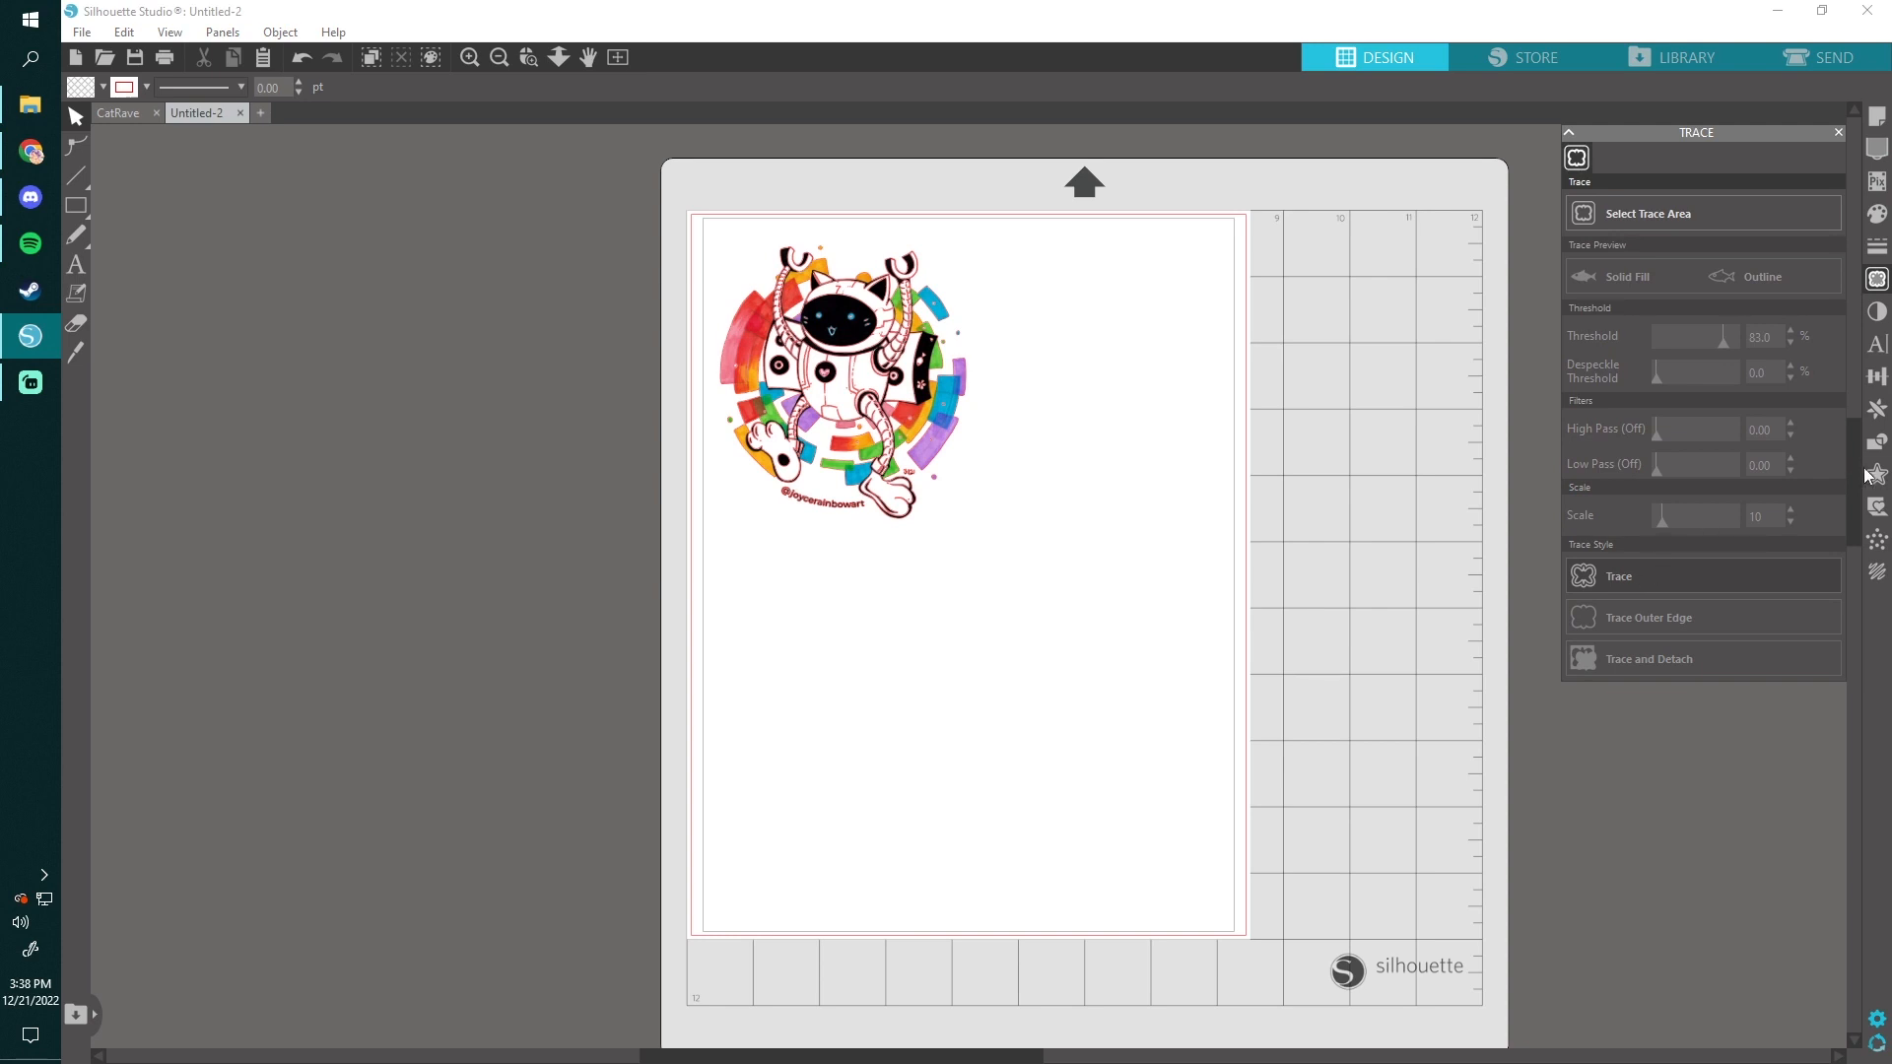
{"action": "left_click", "coordinate": [1877, 473]}
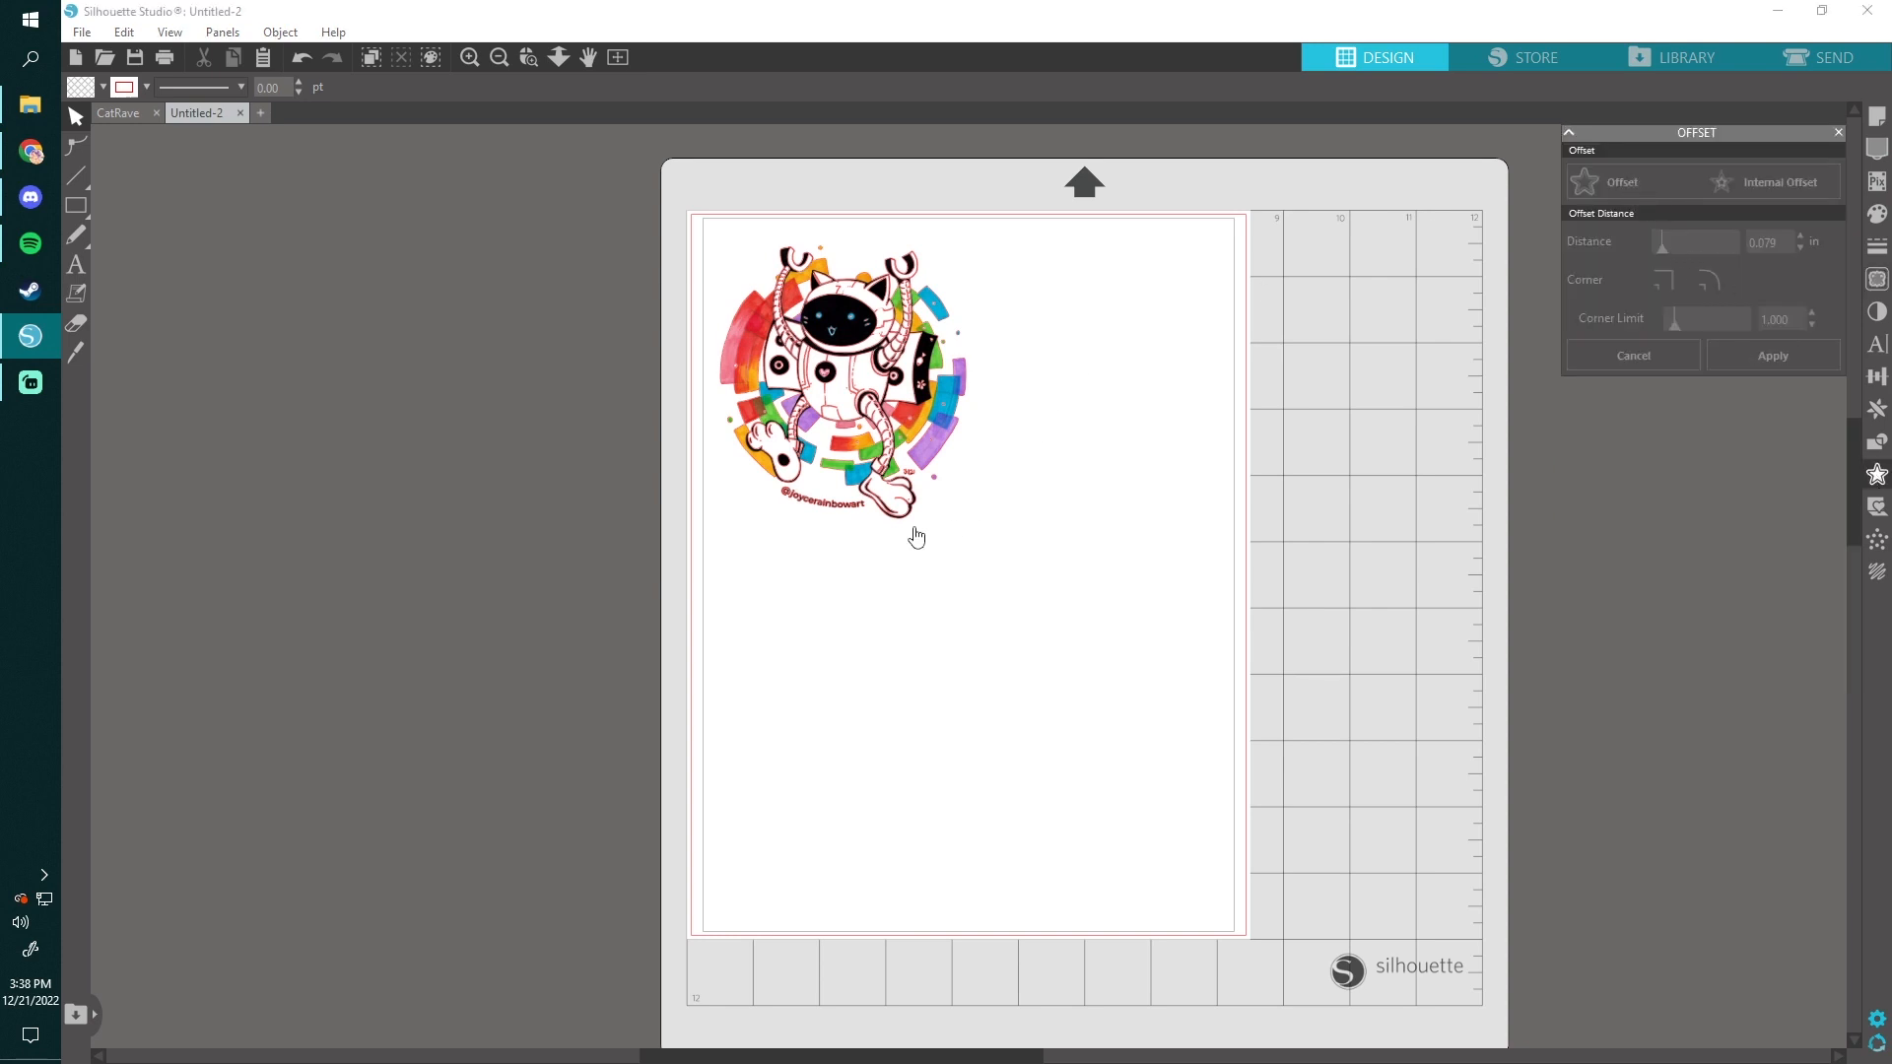
Step: Give the traced cat outline a rounded offset border about 0.11 in out
{"action": "left_click", "coordinate": [841, 374]}
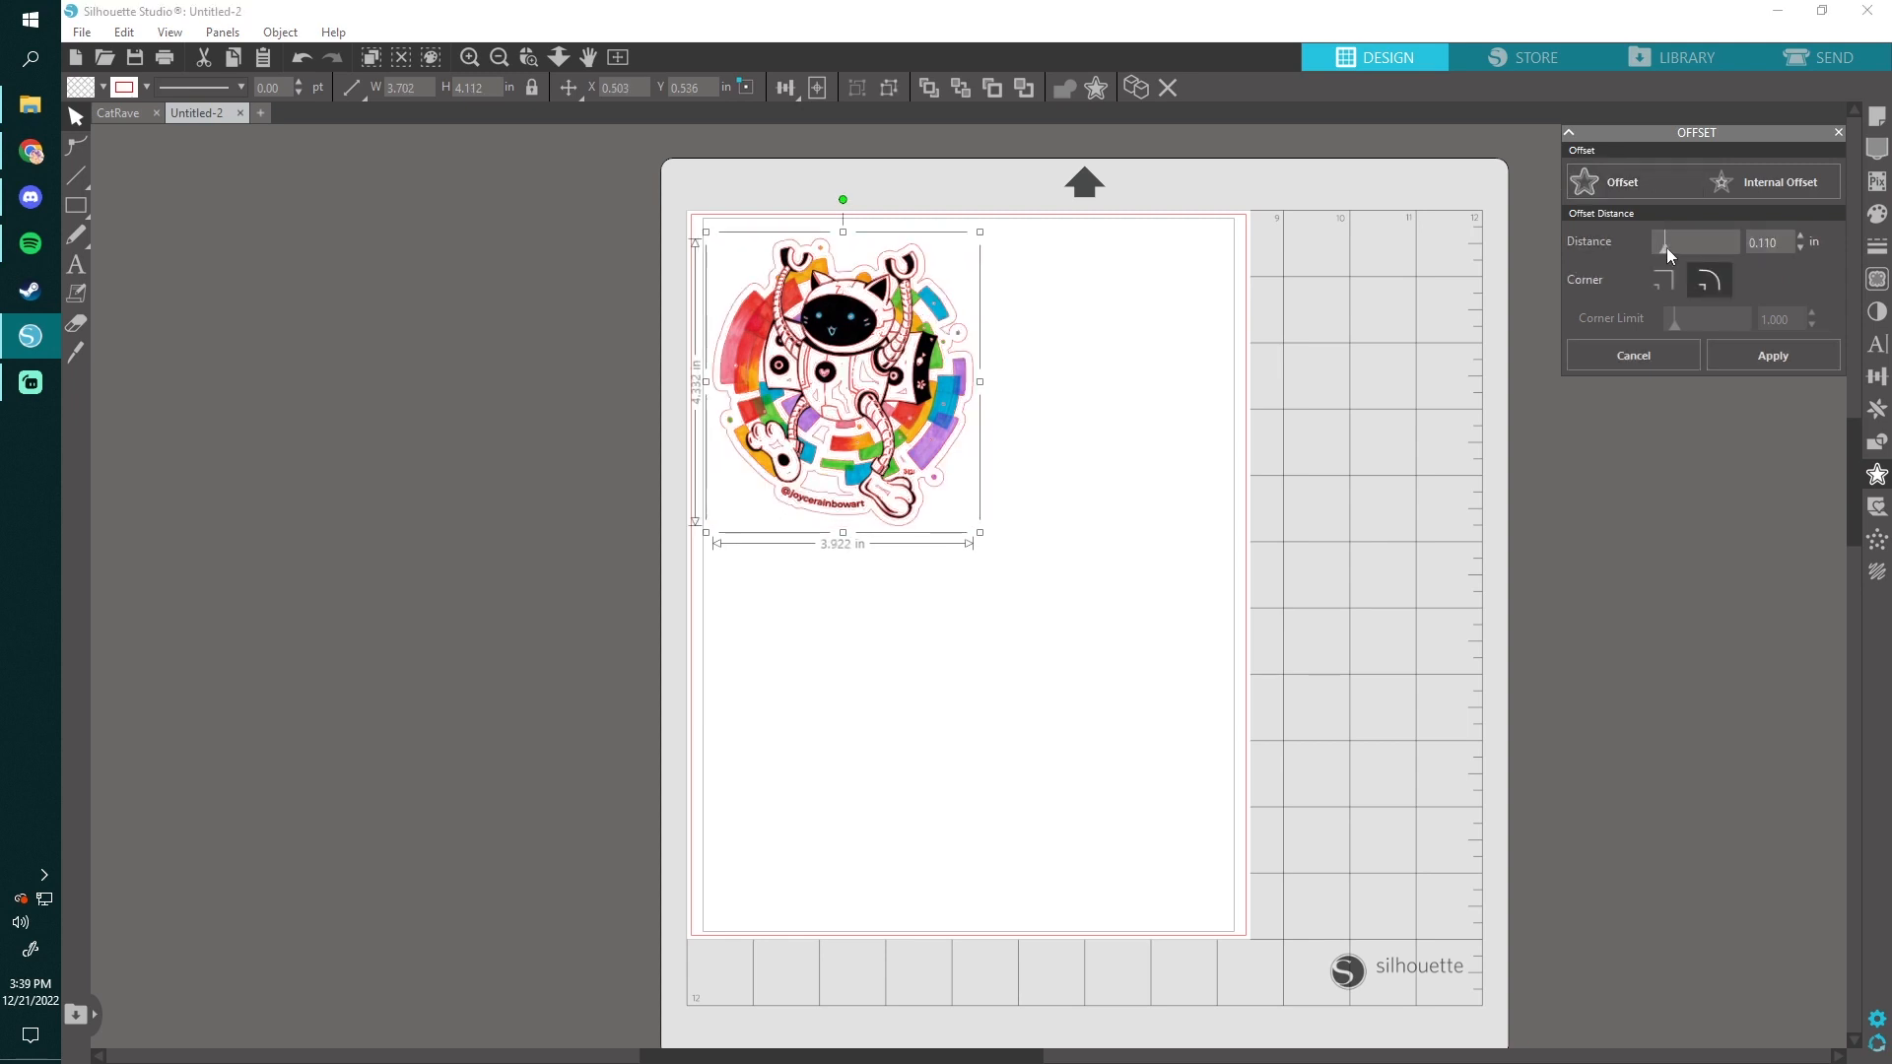
{"action": "left_click", "coordinate": [1796, 237]}
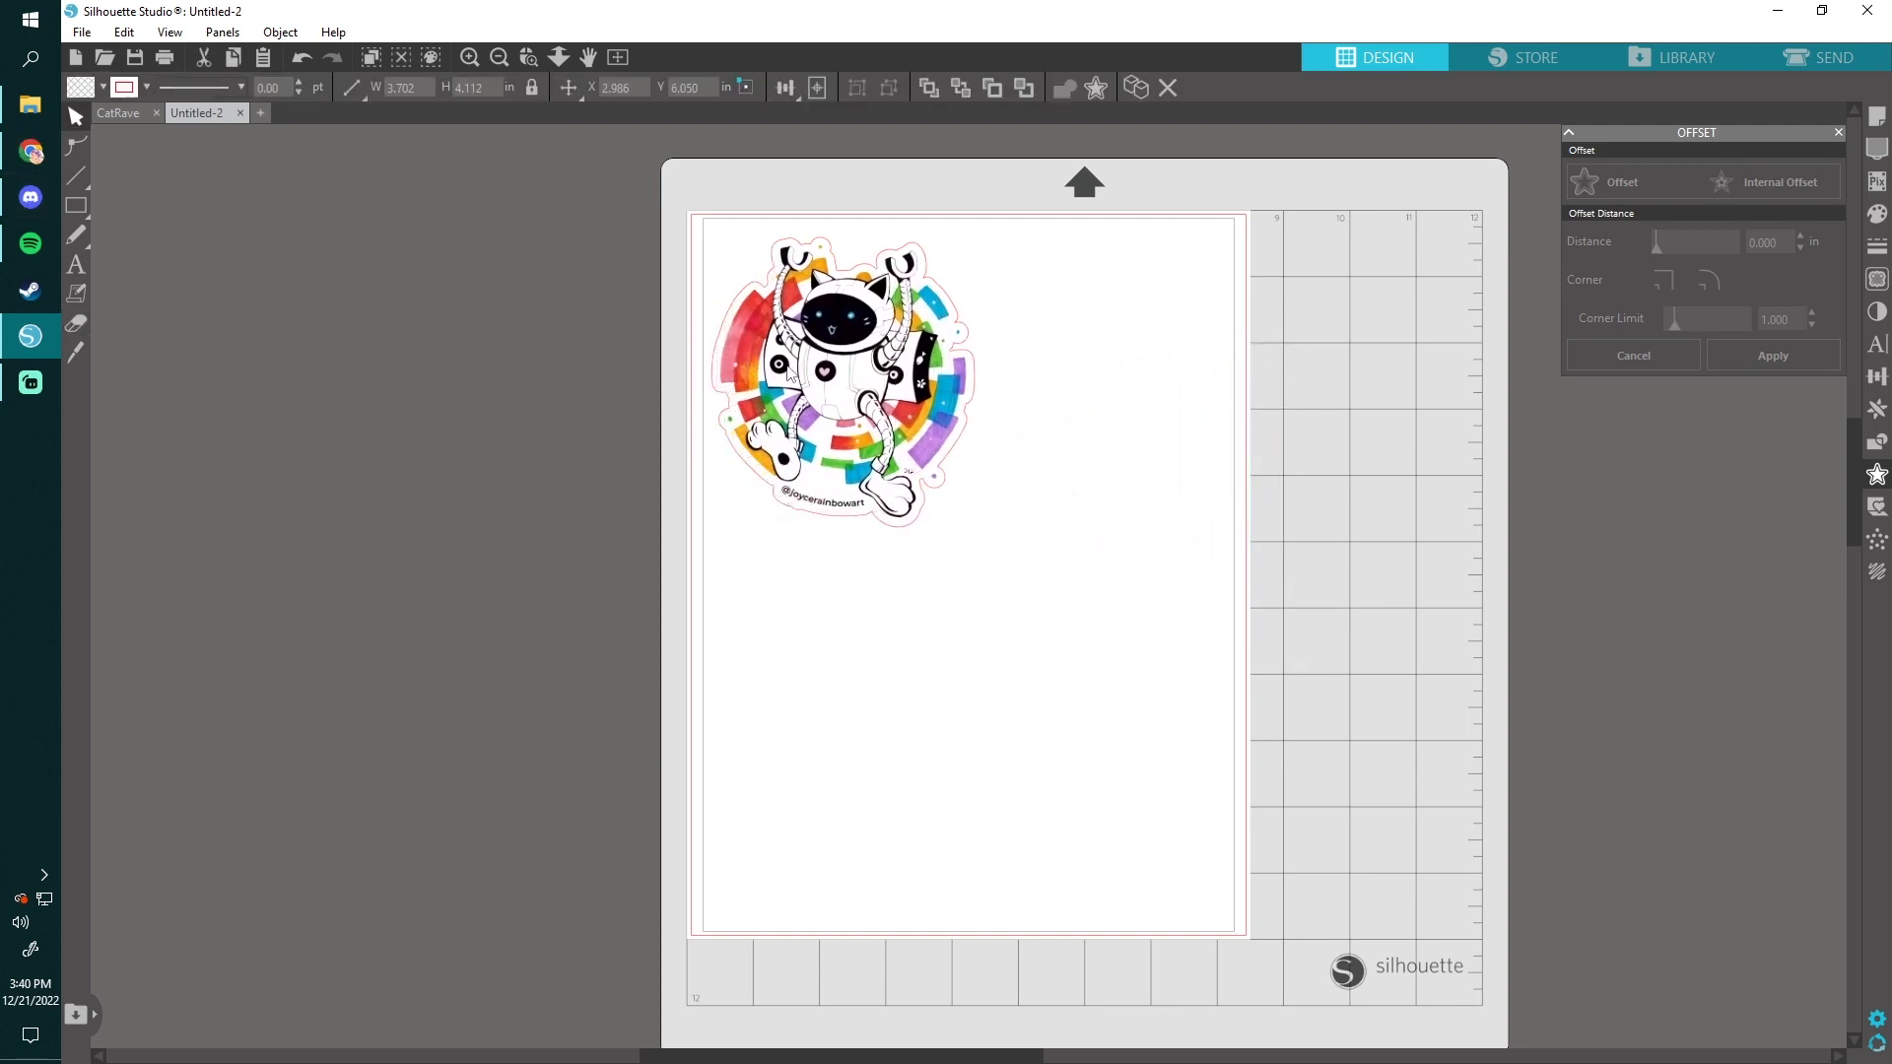
Step: Select the cat artwork with its cut lines and align them together
{"action": "left_click", "coordinate": [839, 374]}
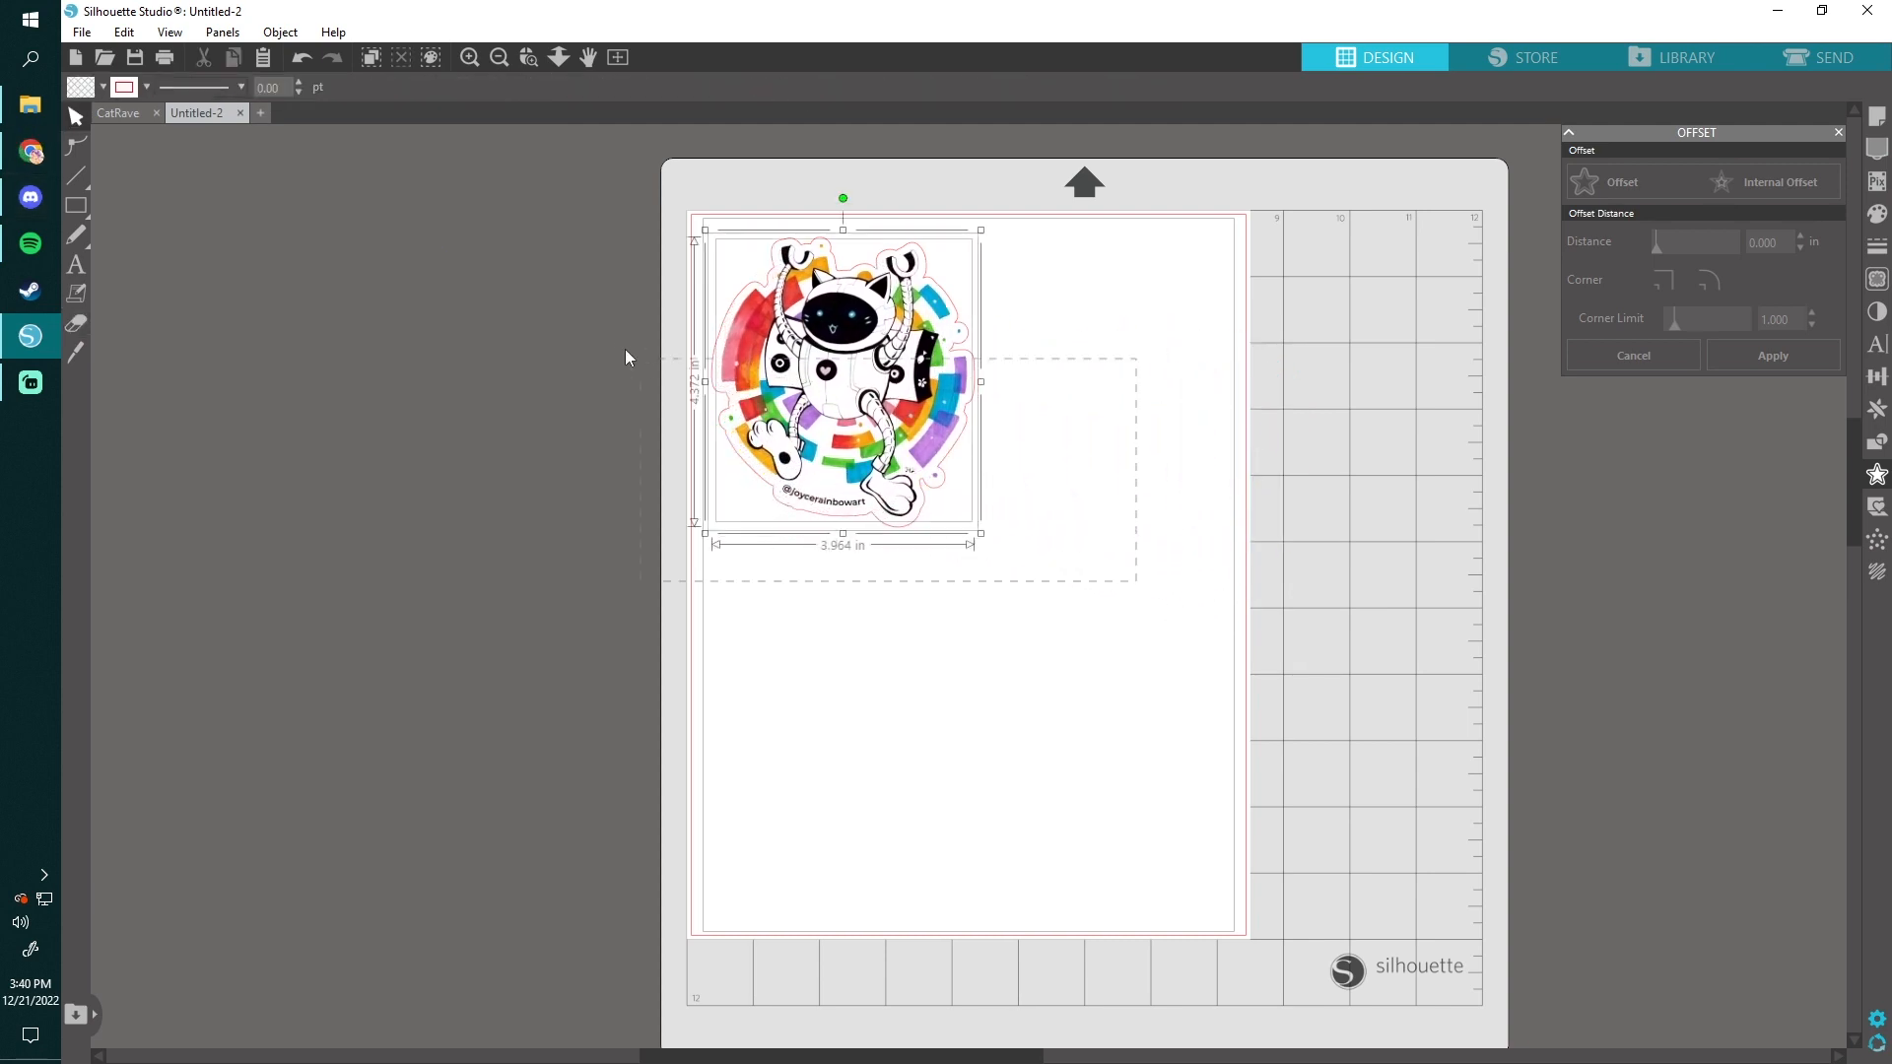
{"action": "left_click", "coordinate": [842, 375]}
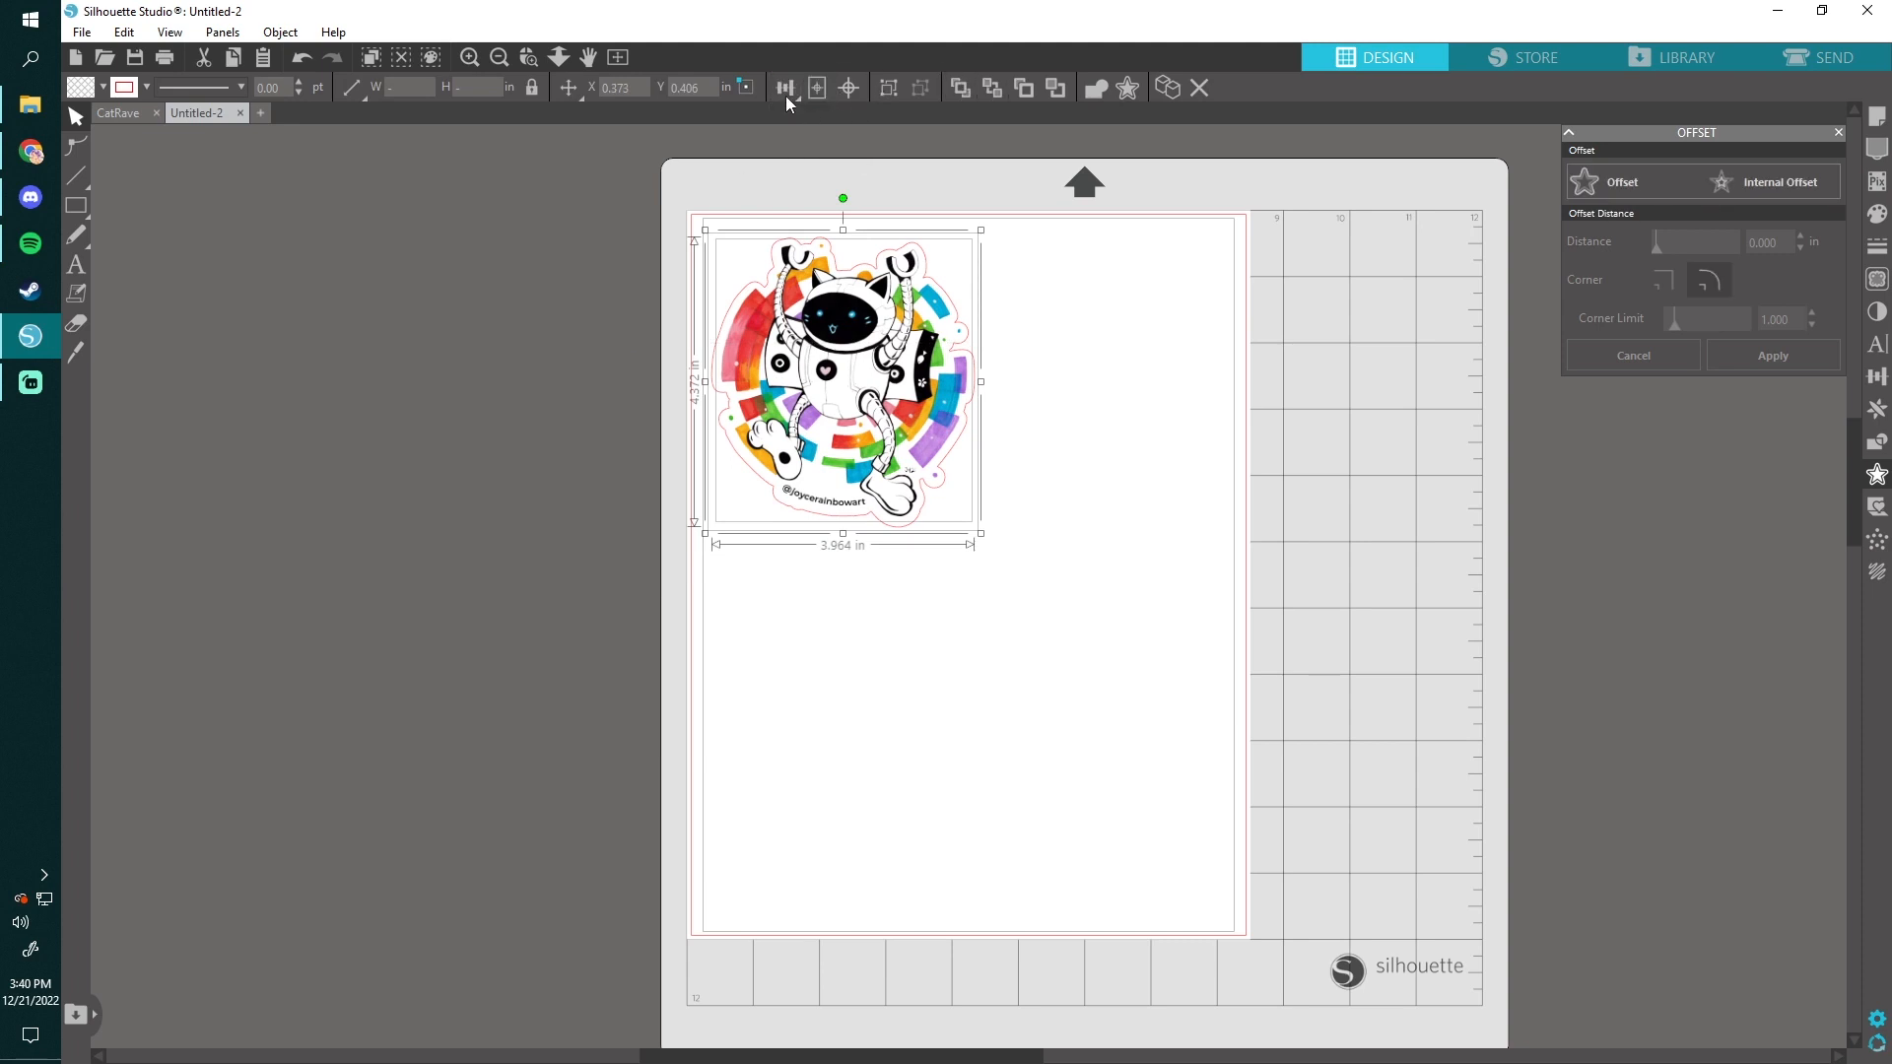
{"action": "left_click", "coordinate": [785, 87]}
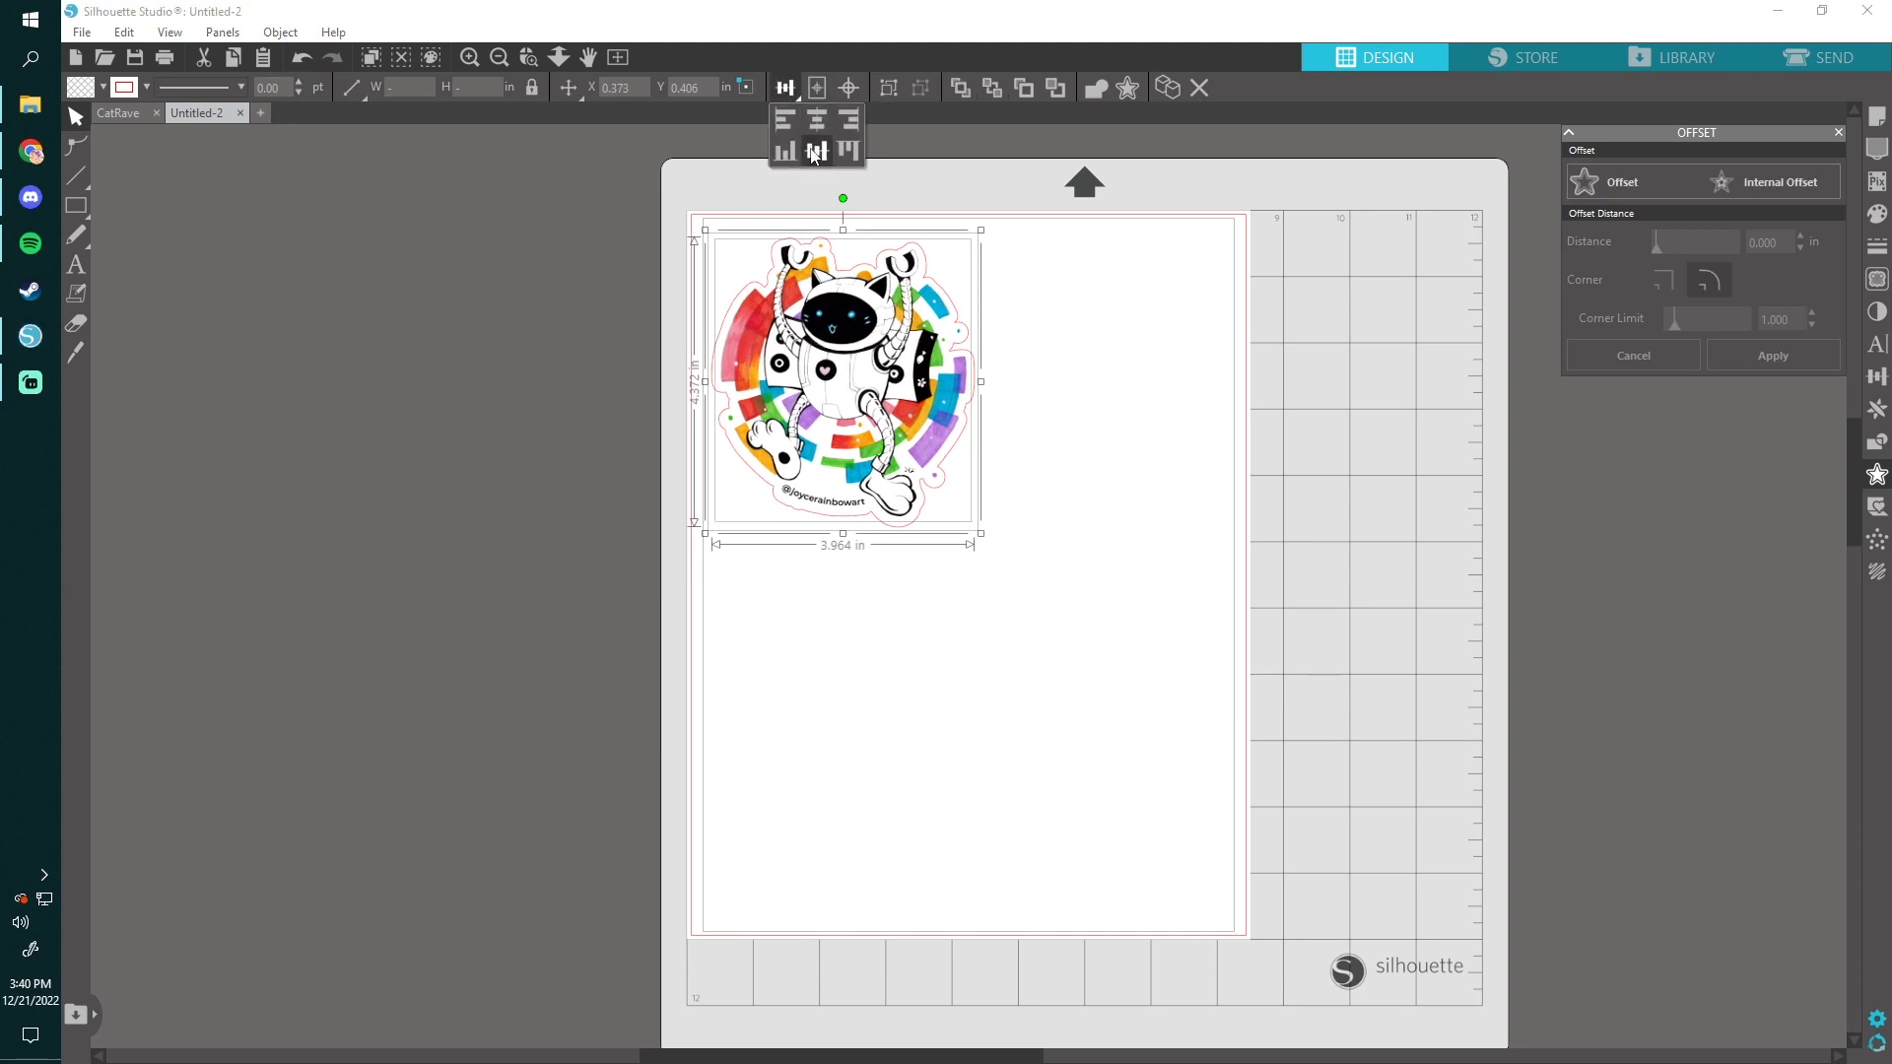
{"action": "left_click", "coordinate": [848, 150]}
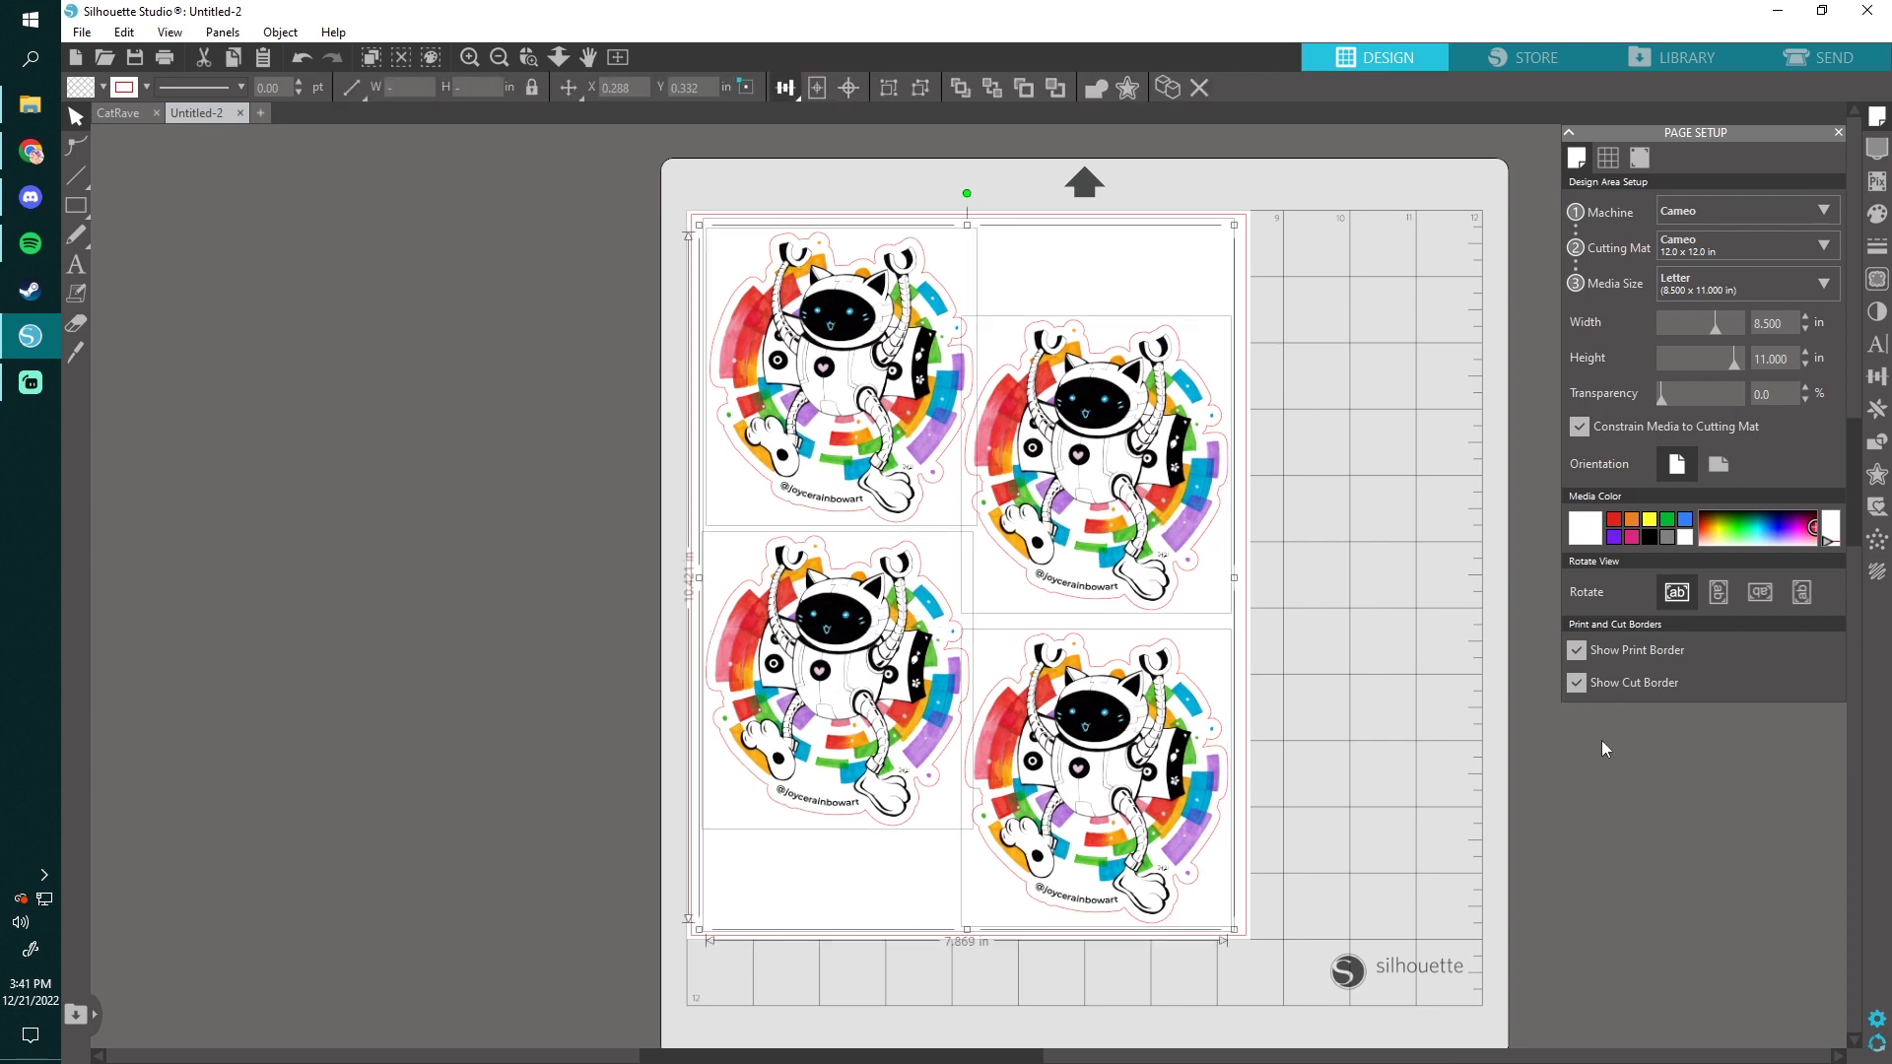
{"action": "mouse_move", "coordinate": [1188, 952]}
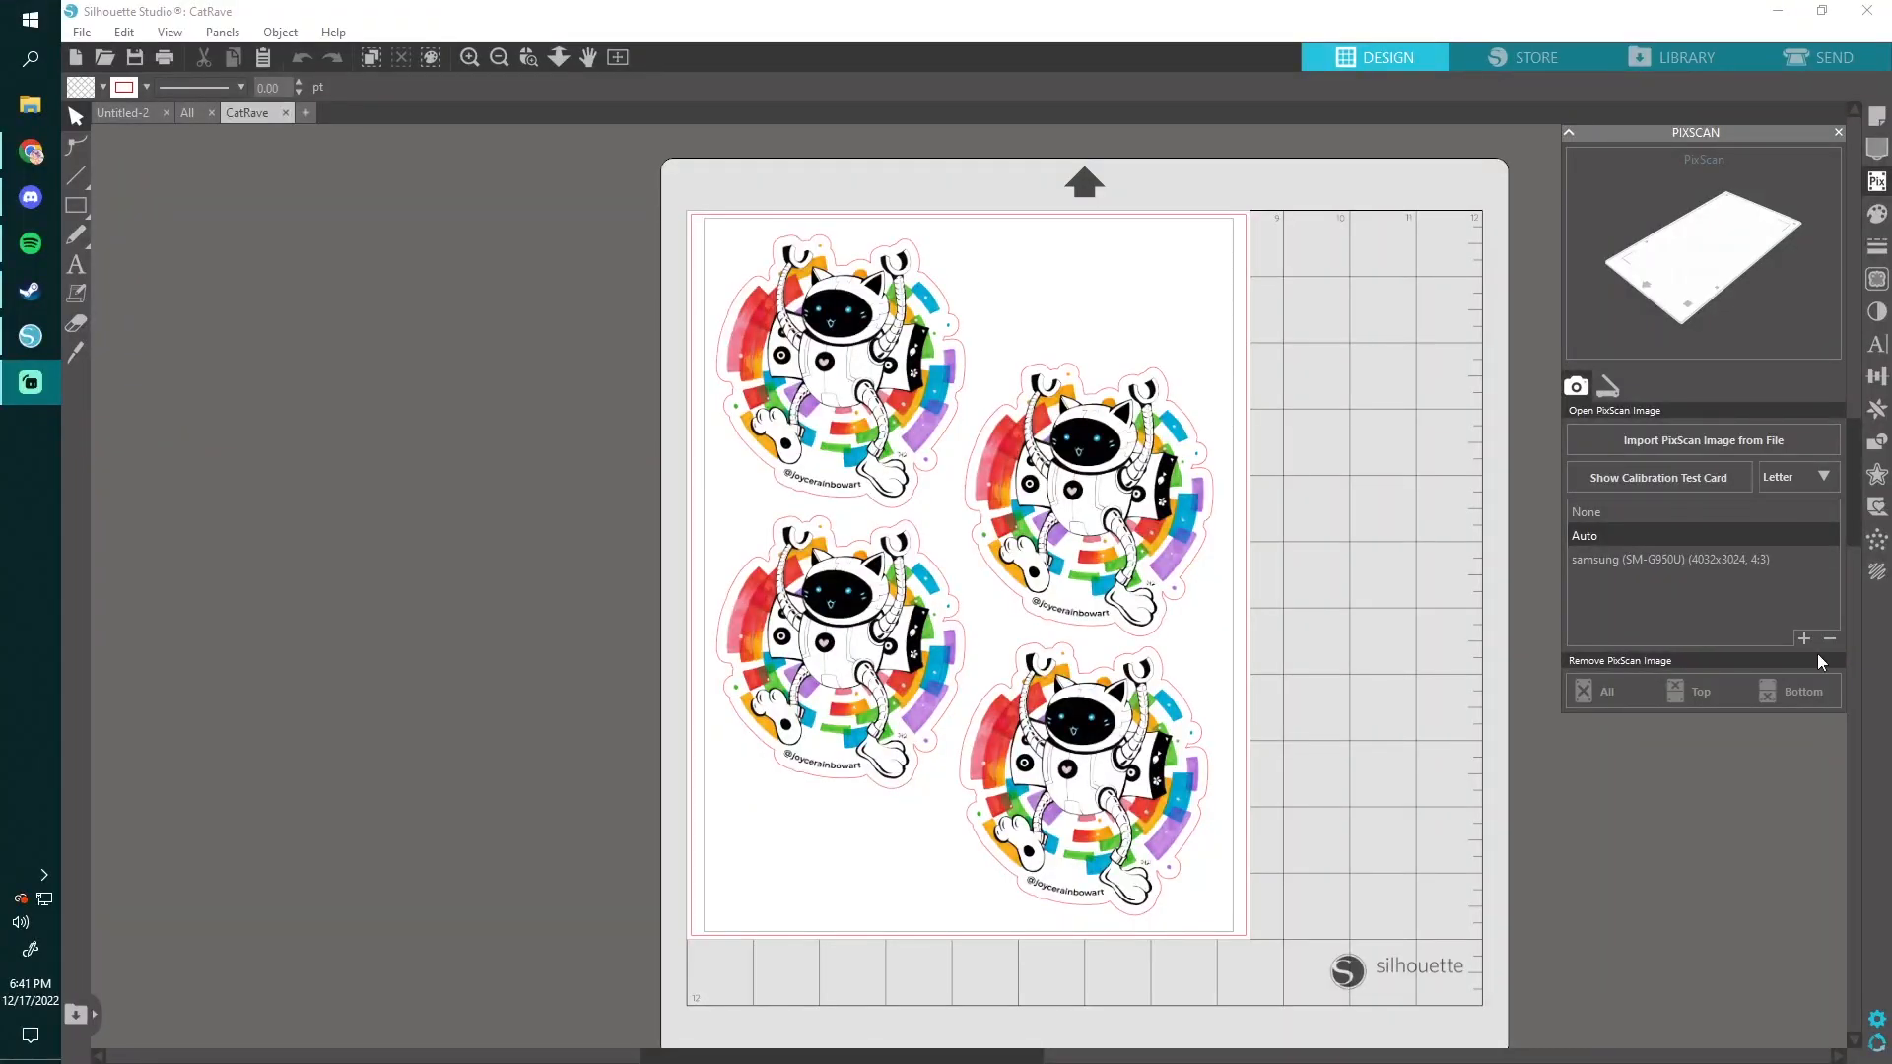
{"action": "mouse_move", "coordinate": [1627, 401]}
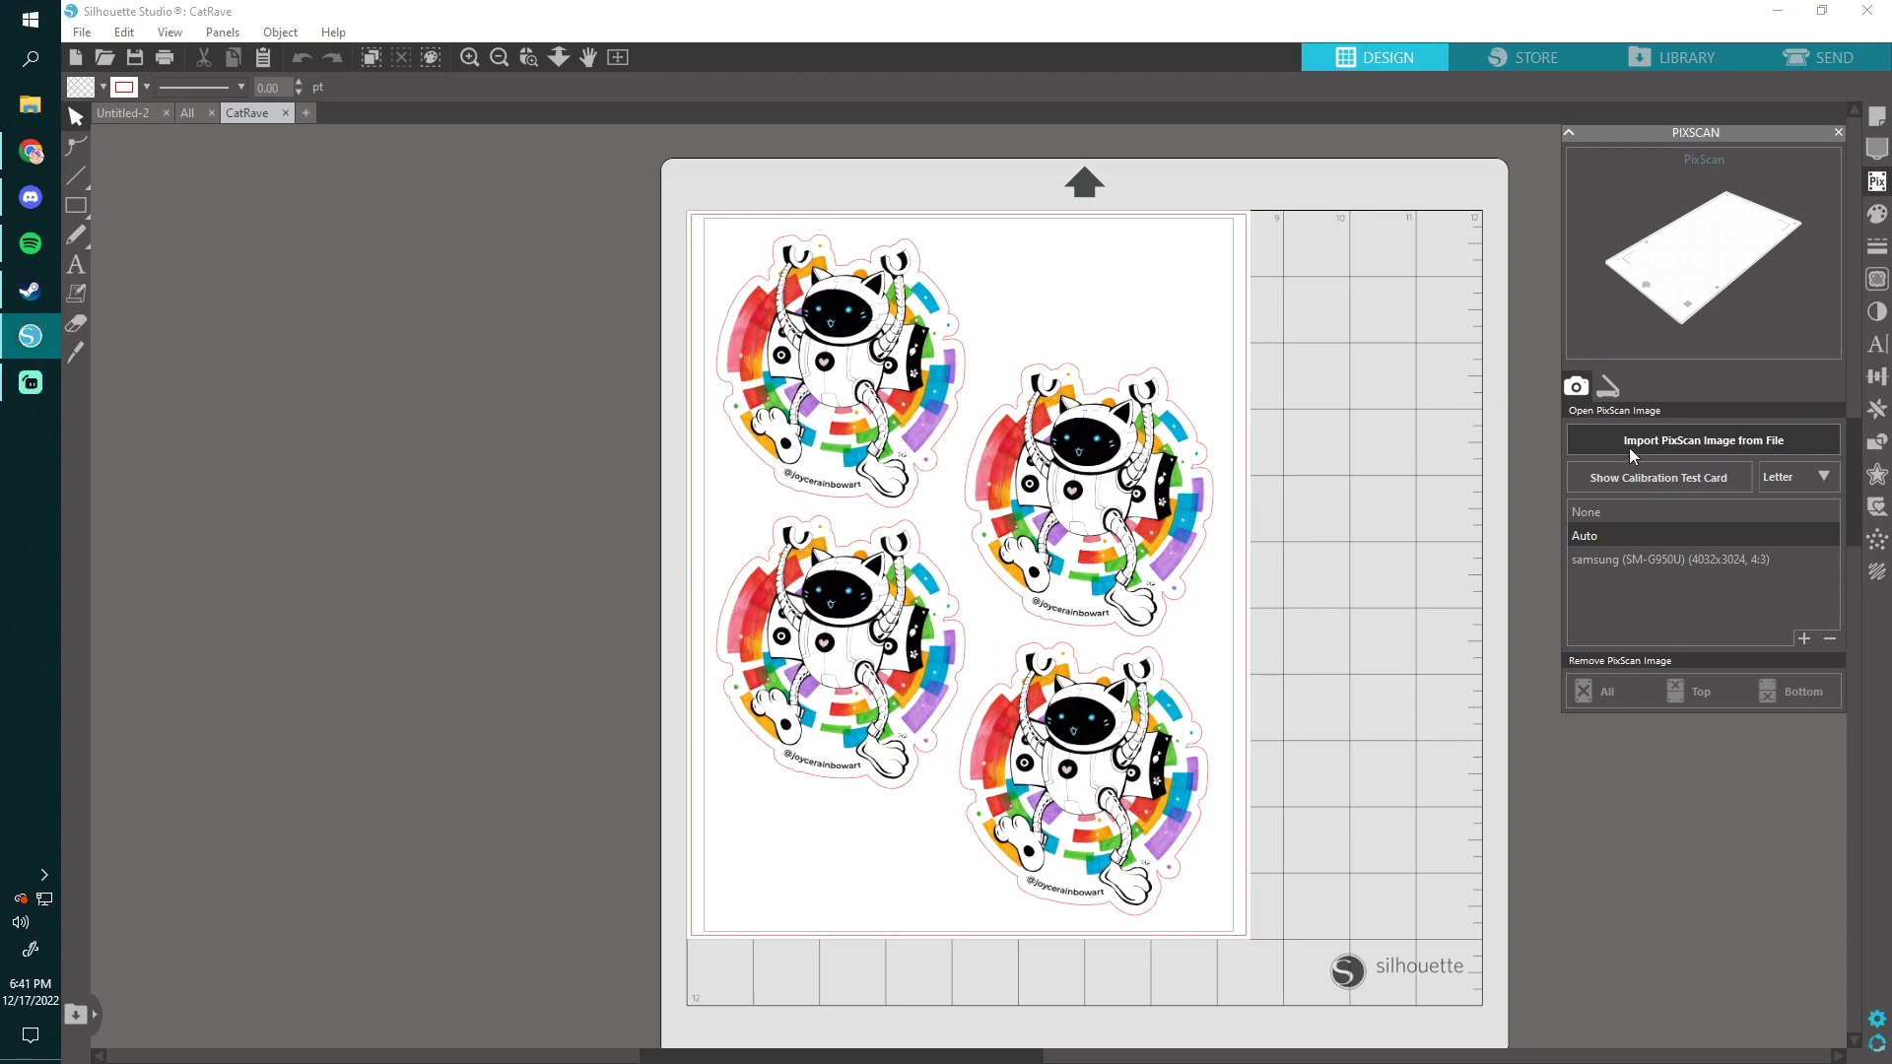
Step: Import PixScan photo 20221217_183303 from the Silhouette photos folder
{"action": "left_click", "coordinate": [1702, 439]}
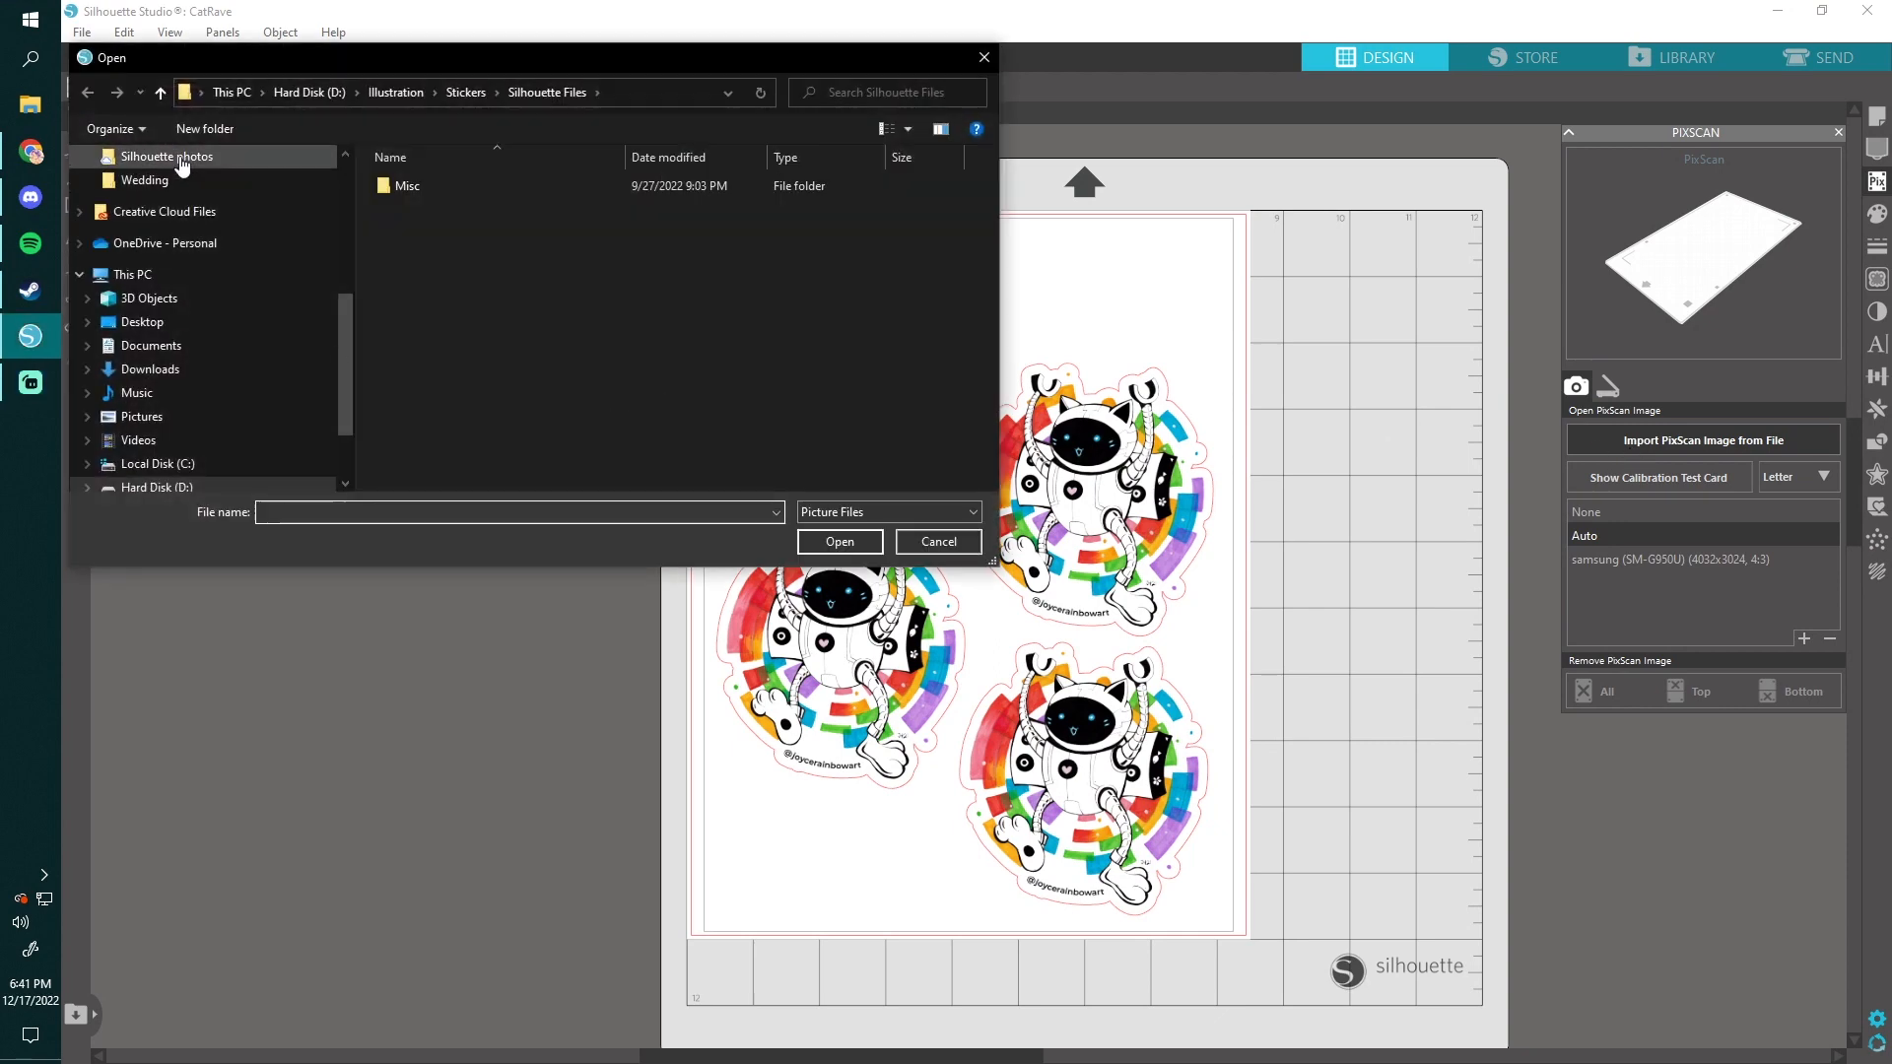
{"action": "left_click", "coordinate": [165, 156]}
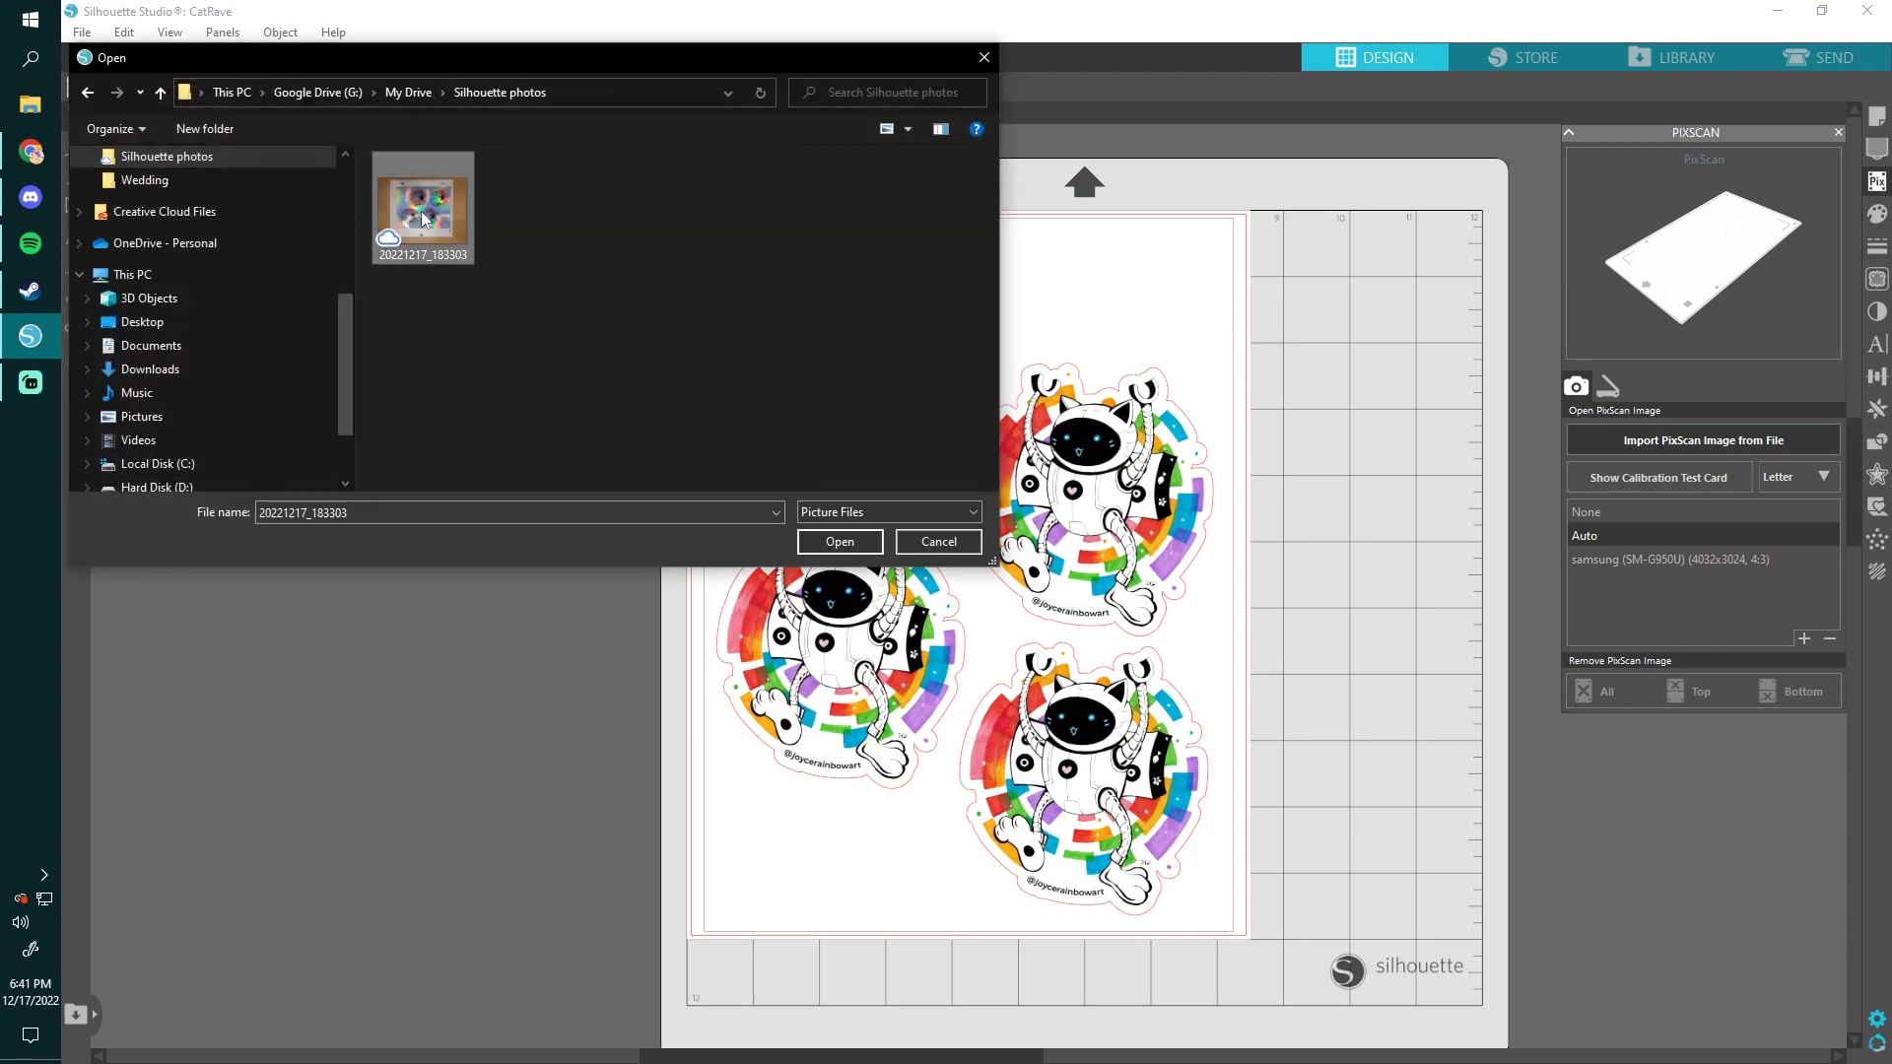
{"action": "left_click", "coordinate": [839, 541]}
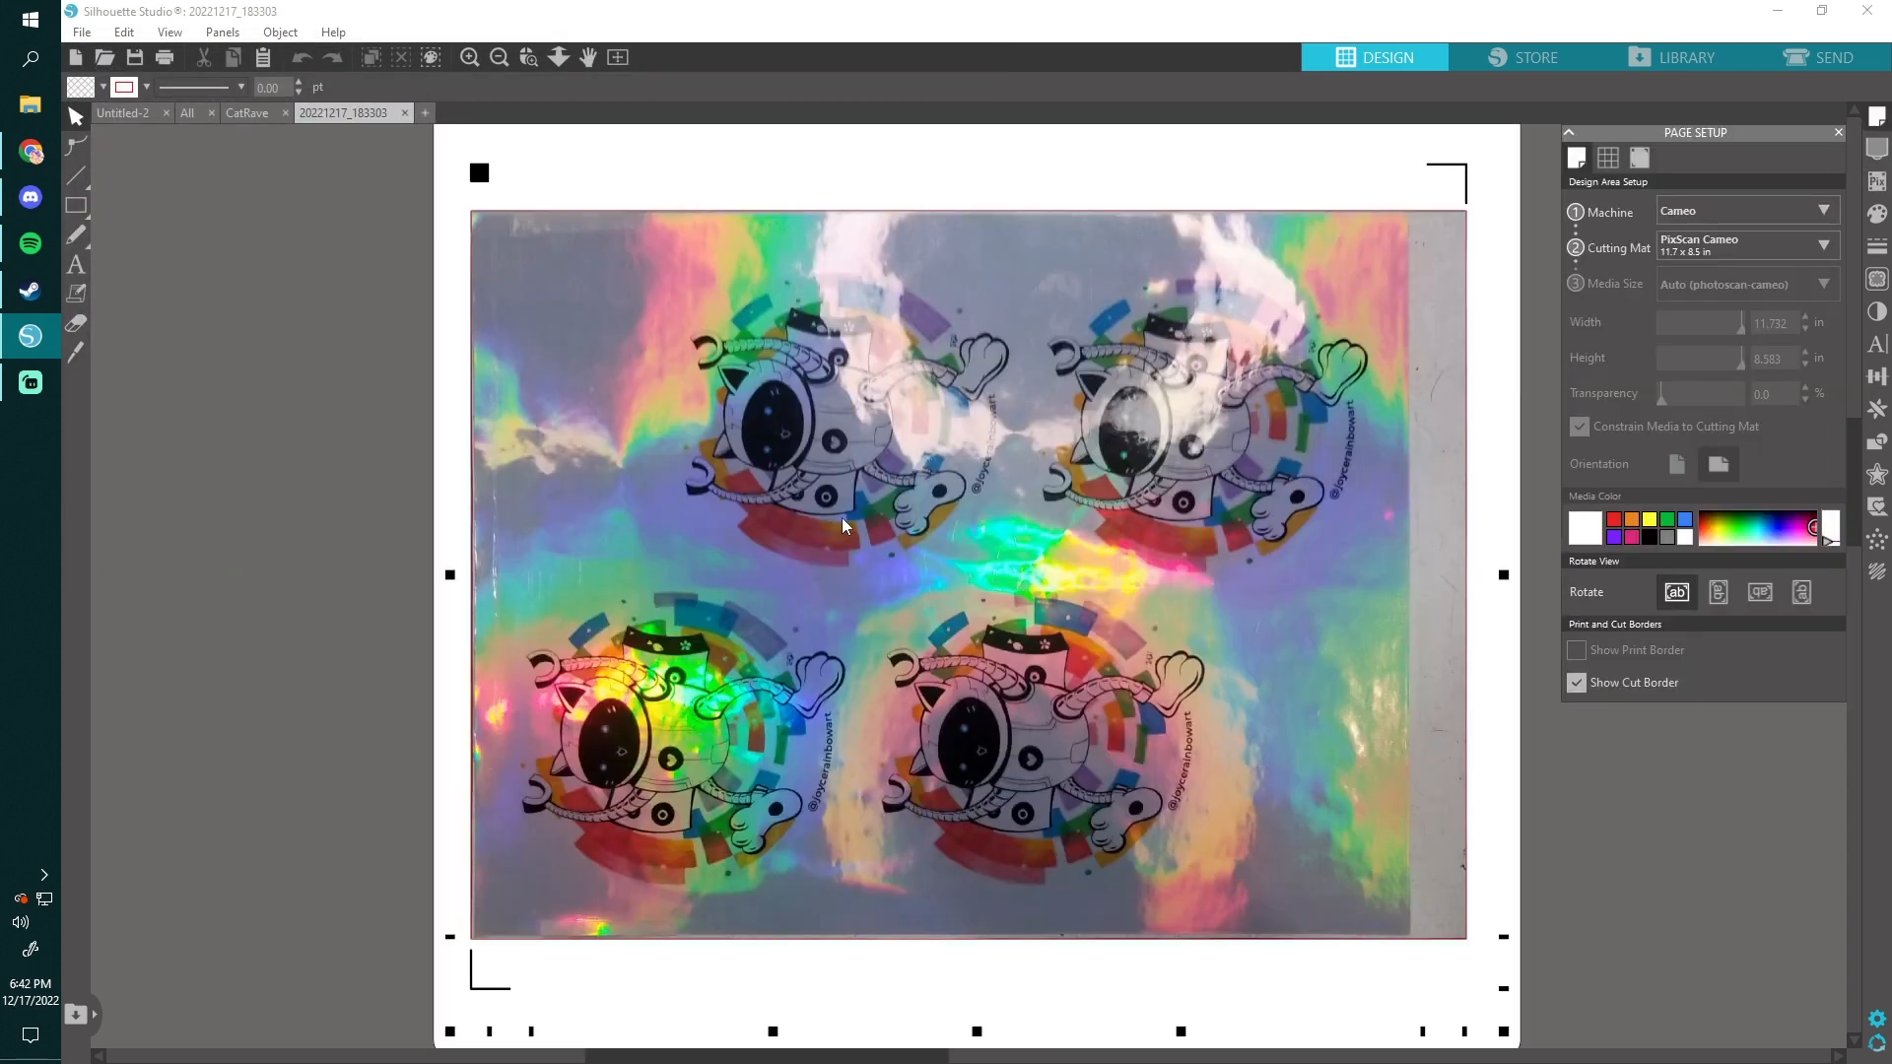
{"action": "mouse_move", "coordinate": [338, 152]}
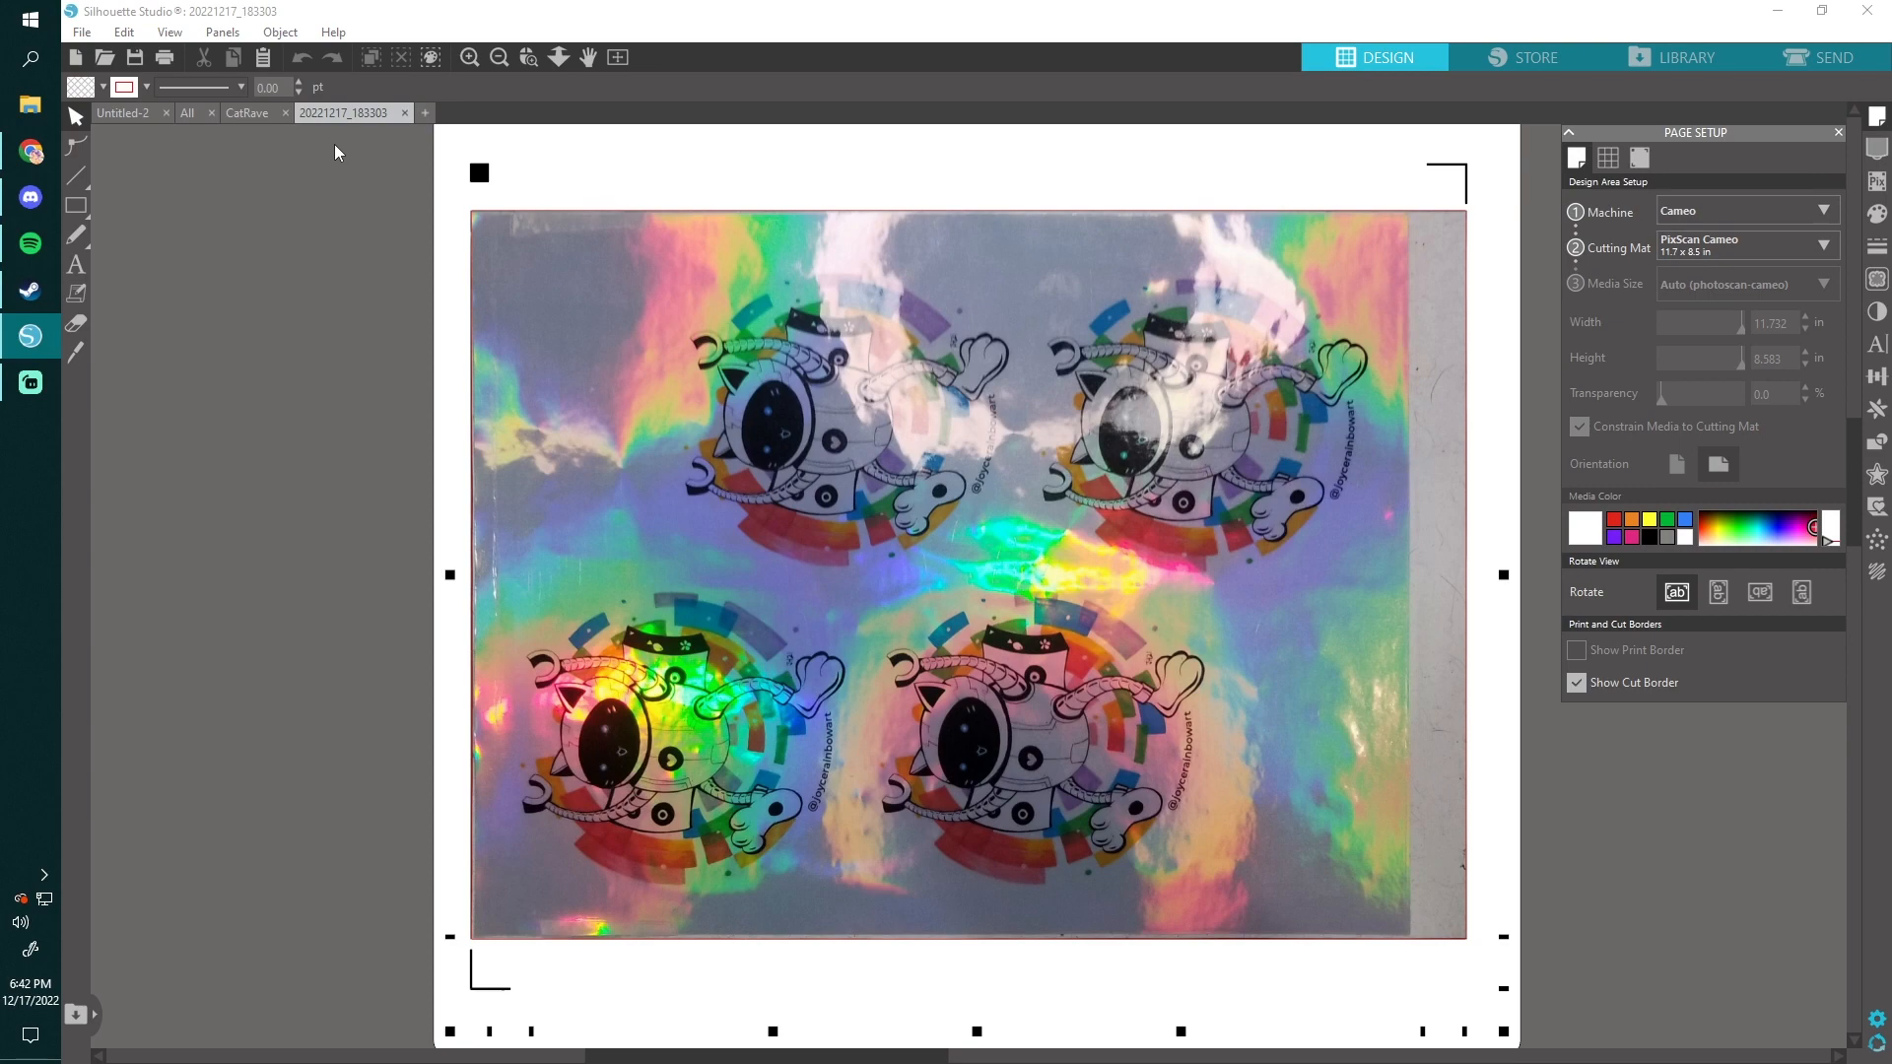
{"action": "mouse_move", "coordinate": [323, 239]}
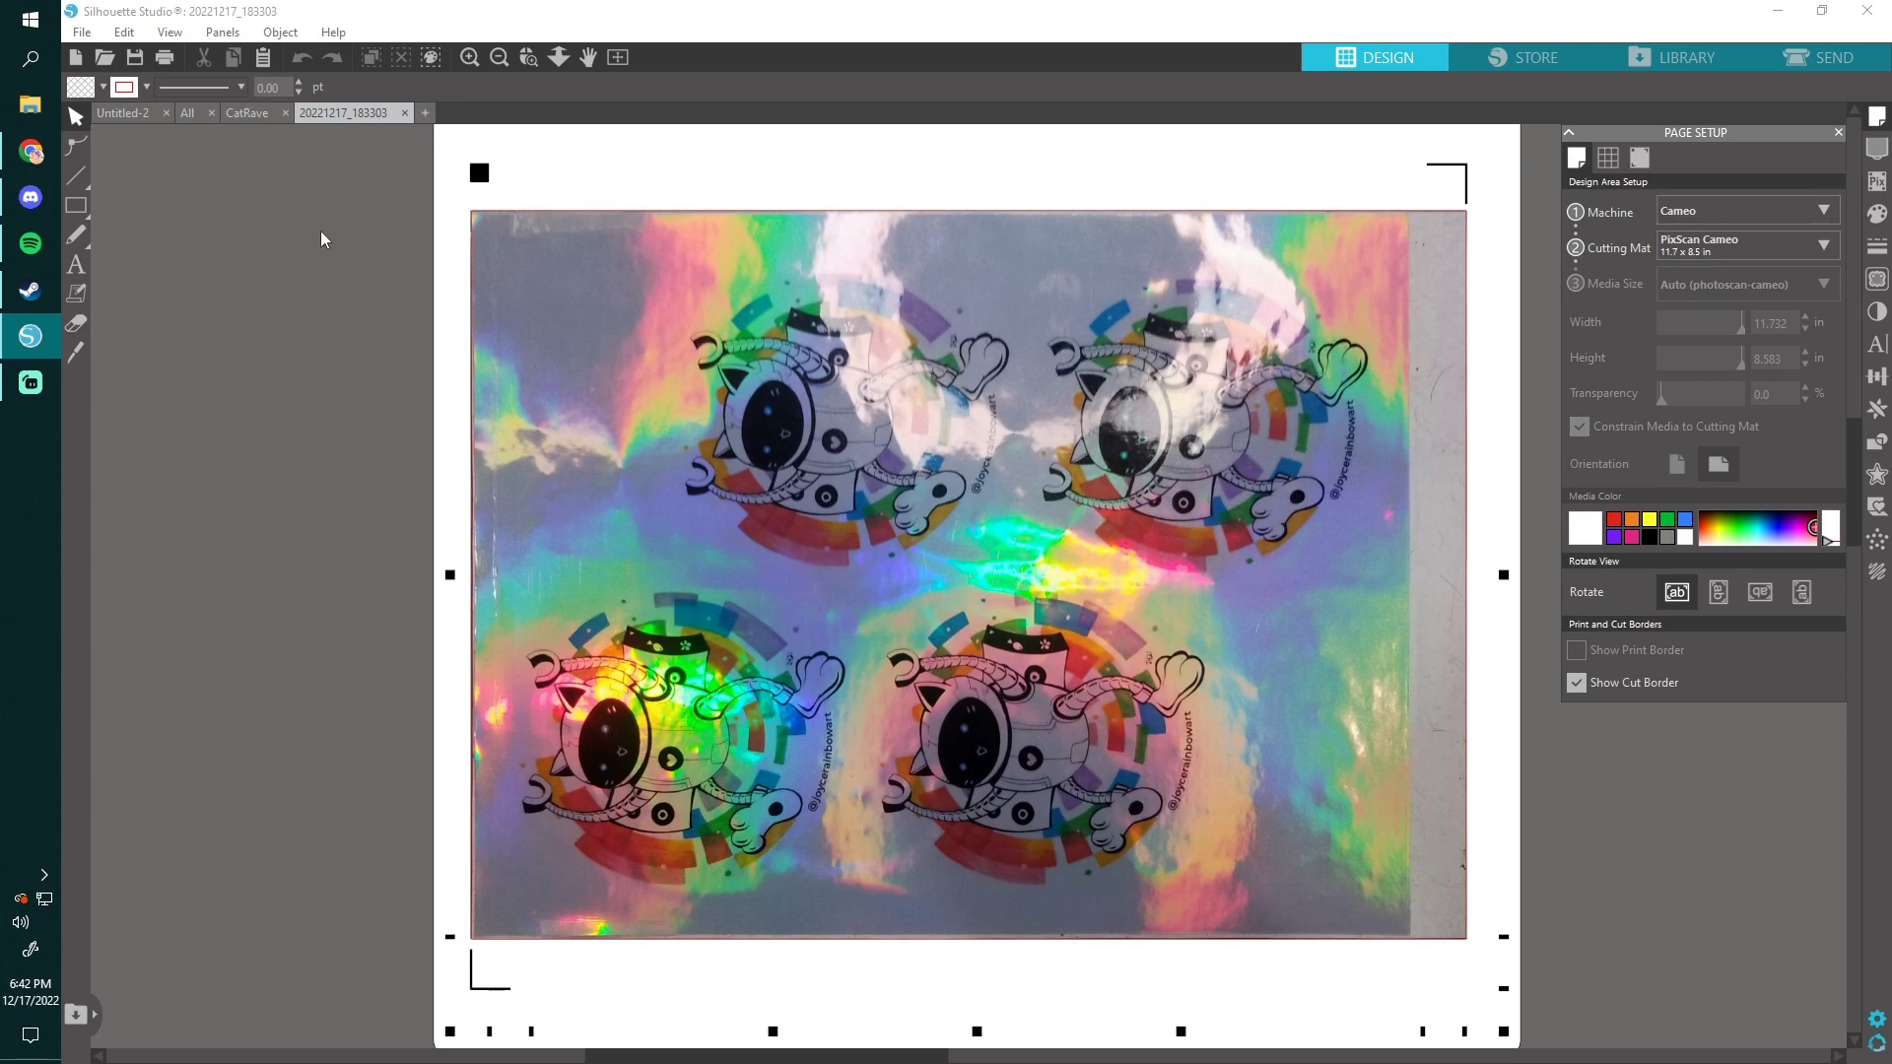
Step: Bring the top-left CatRave sticker into the photo and drag it over its printed cat
{"action": "left_click", "coordinate": [246, 112]}
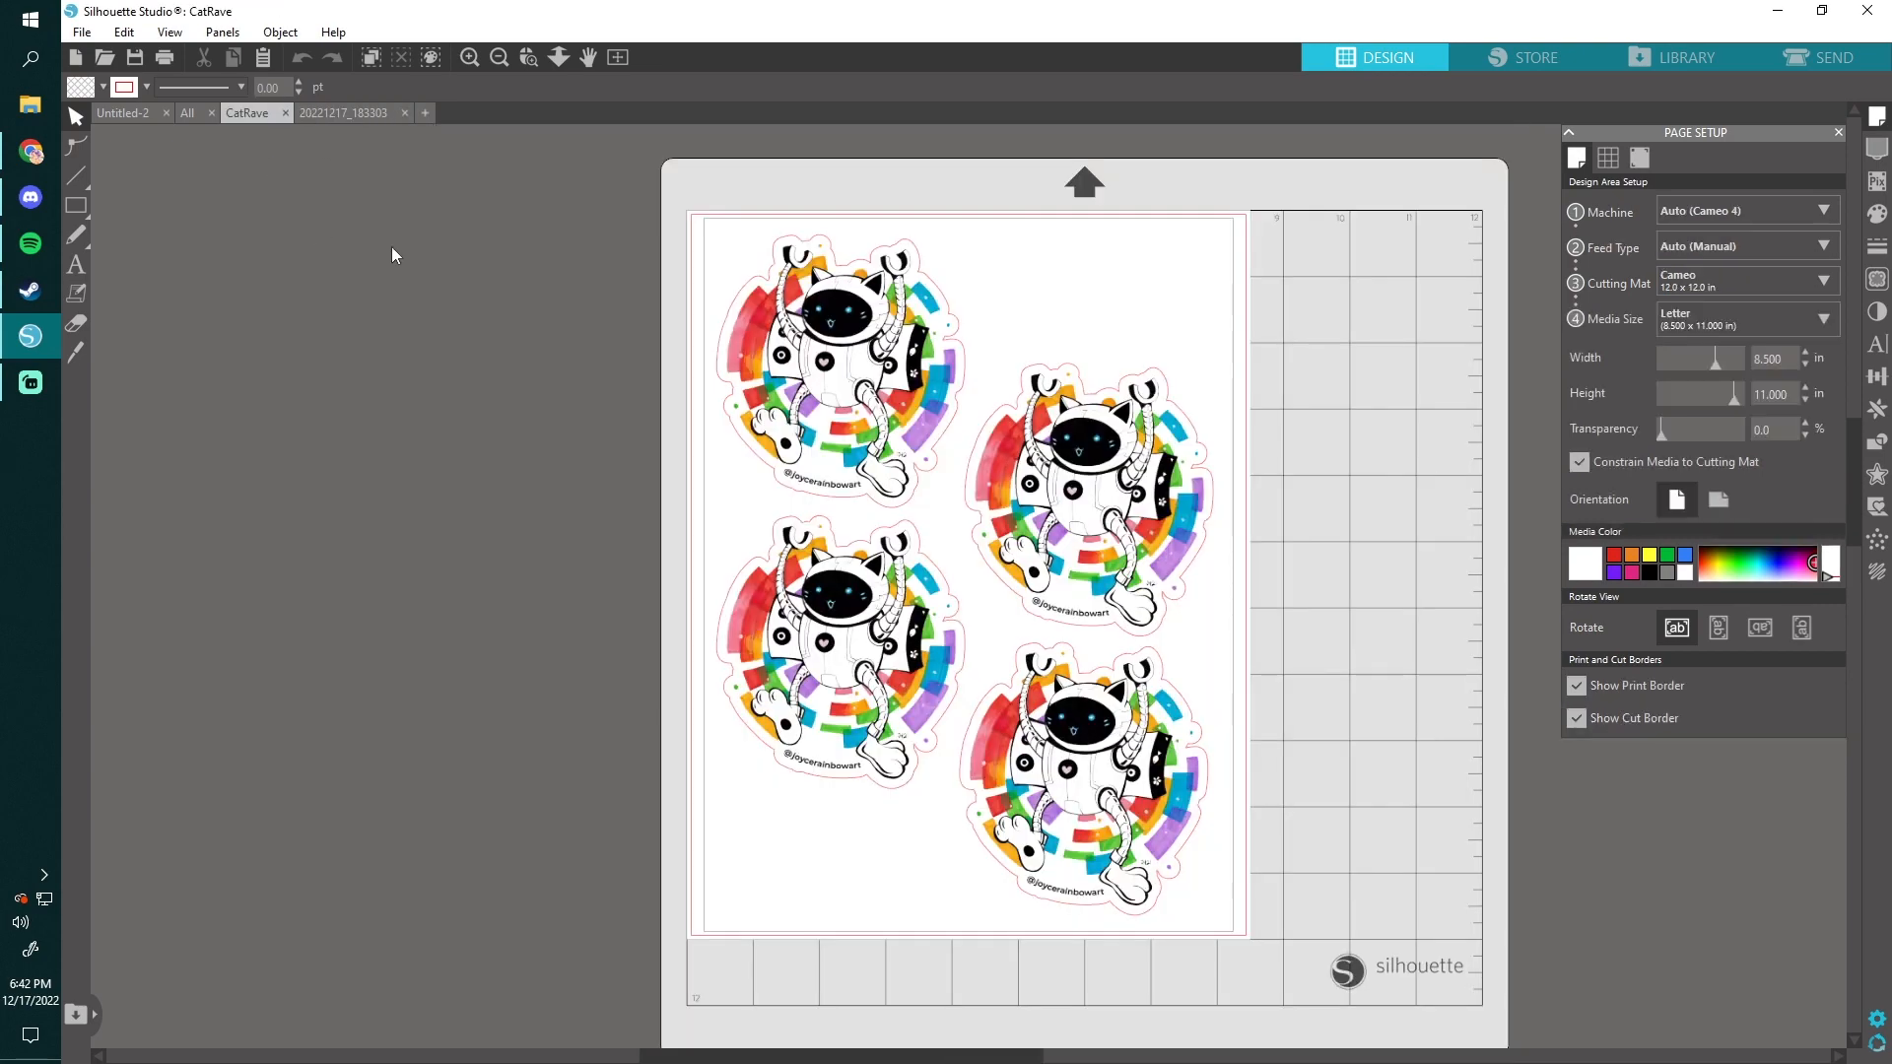
{"action": "left_click", "coordinate": [833, 362]}
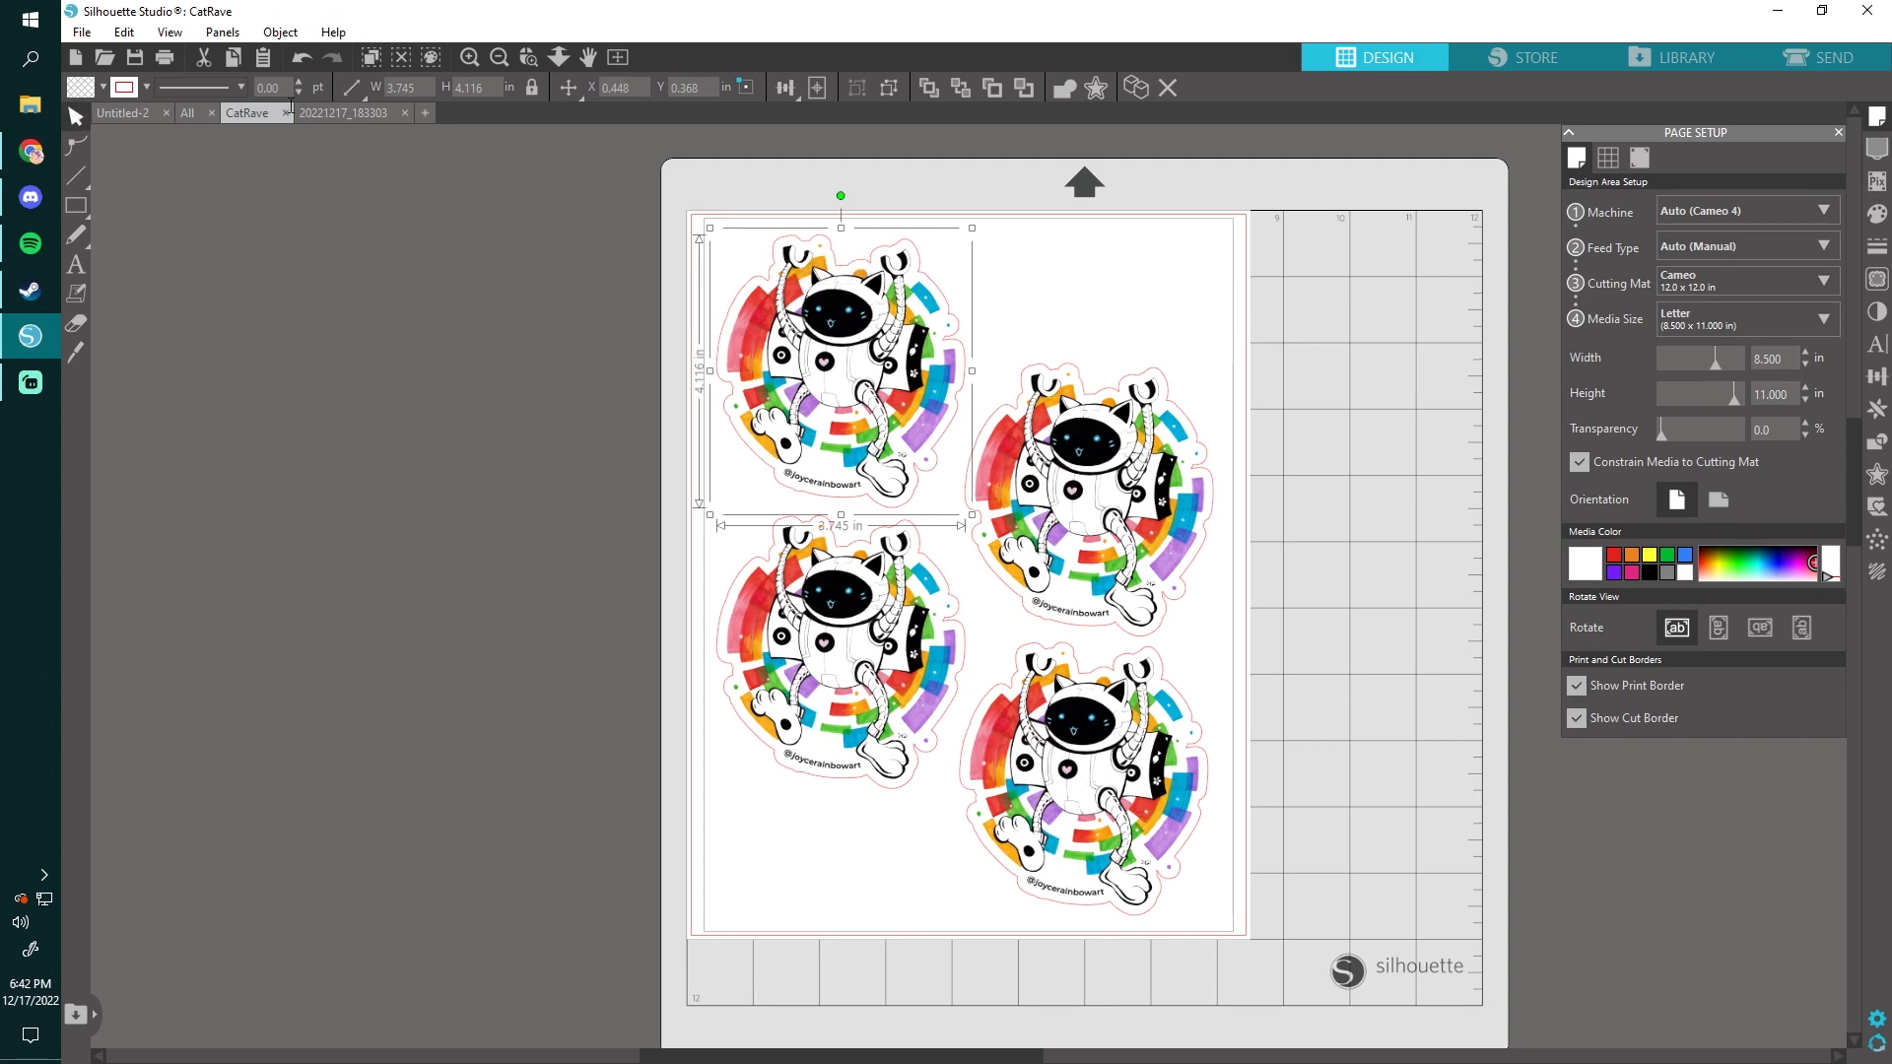
{"action": "left_click", "coordinate": [350, 113]}
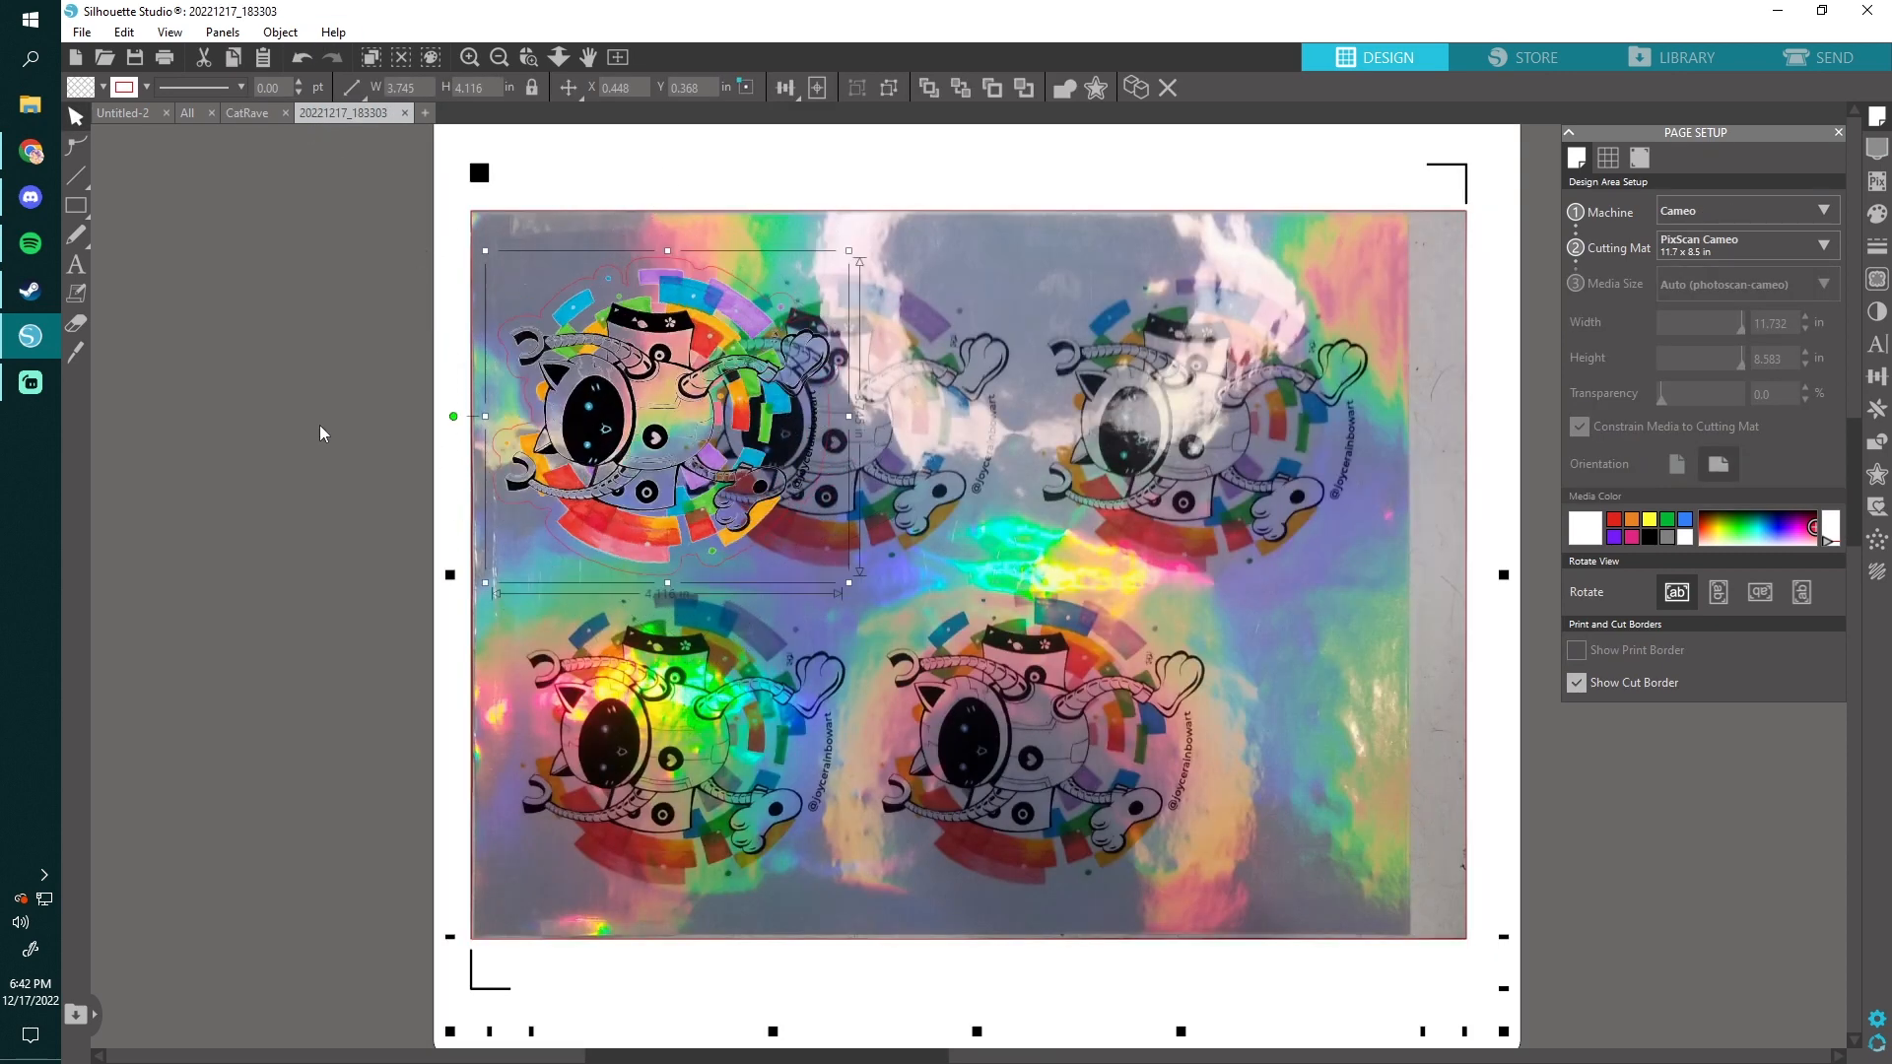
{"action": "left_click_drag", "start_coordinate": [651, 416], "coordinate": [802, 435]}
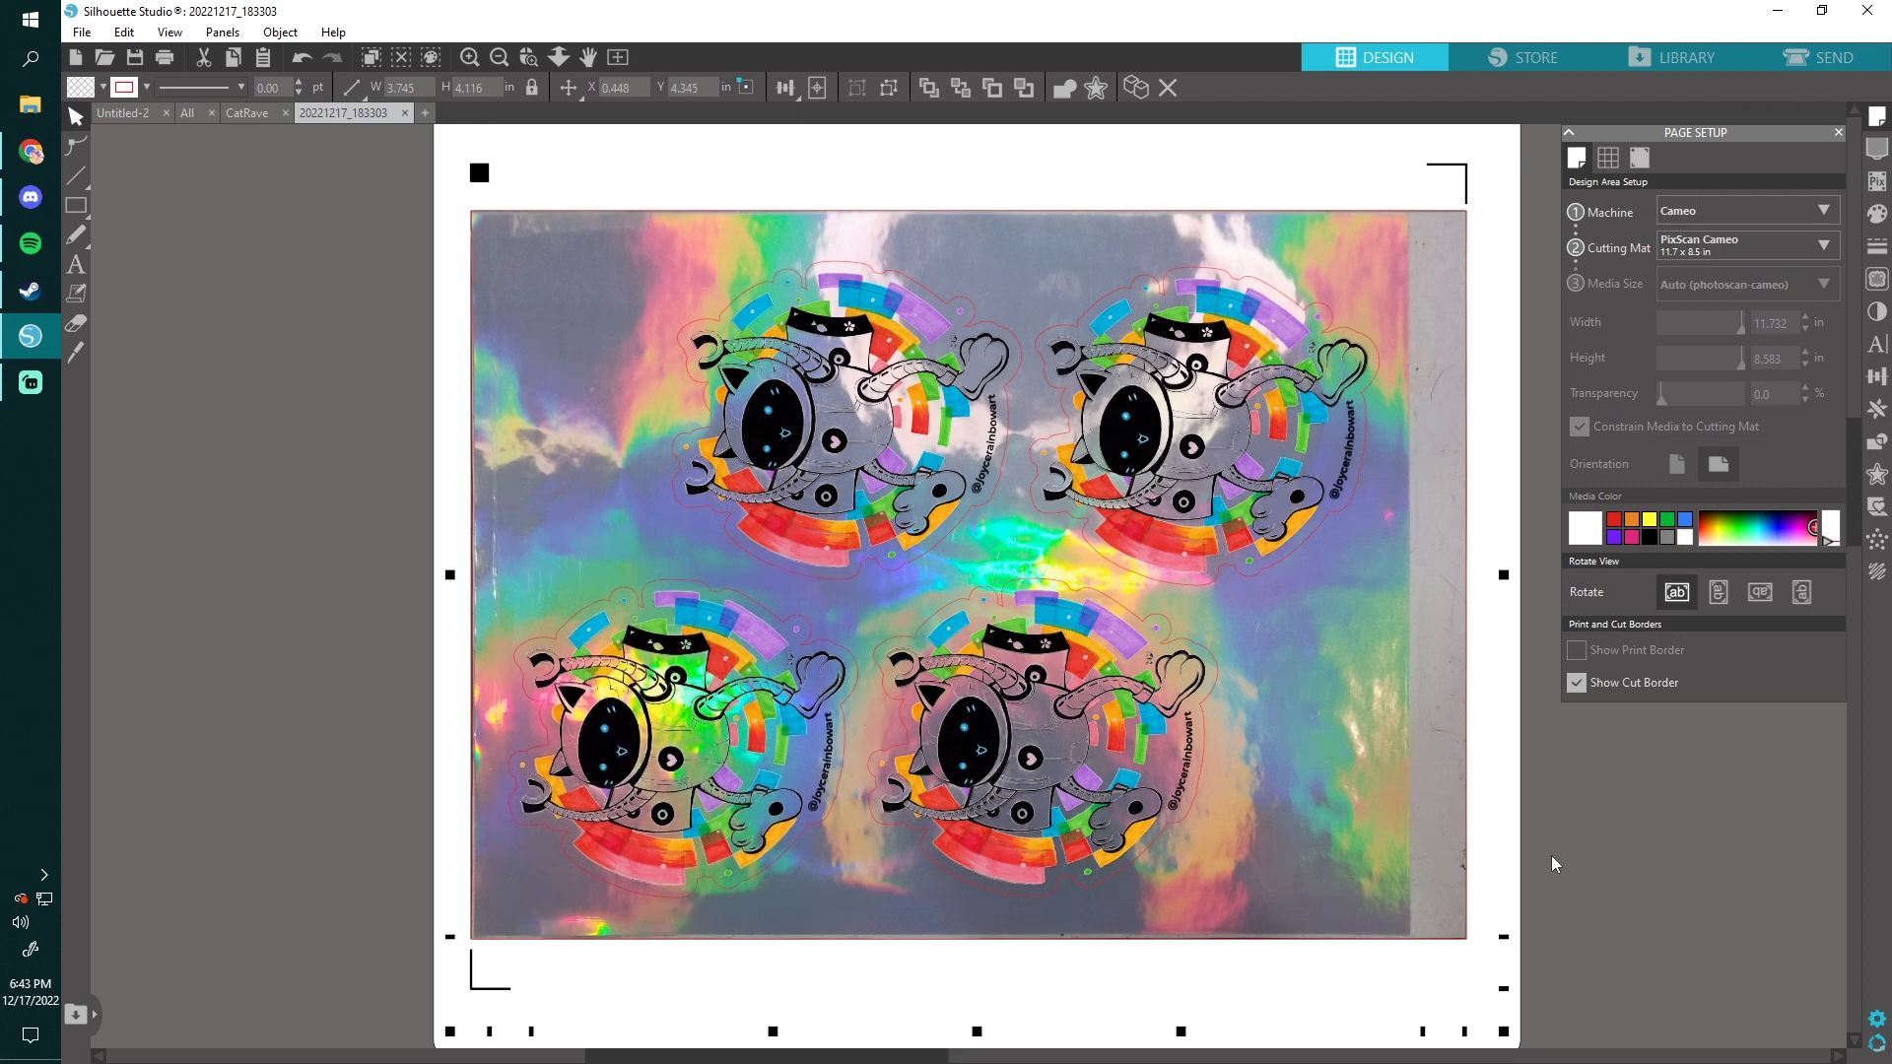
{"action": "left_click", "coordinate": [1833, 57]}
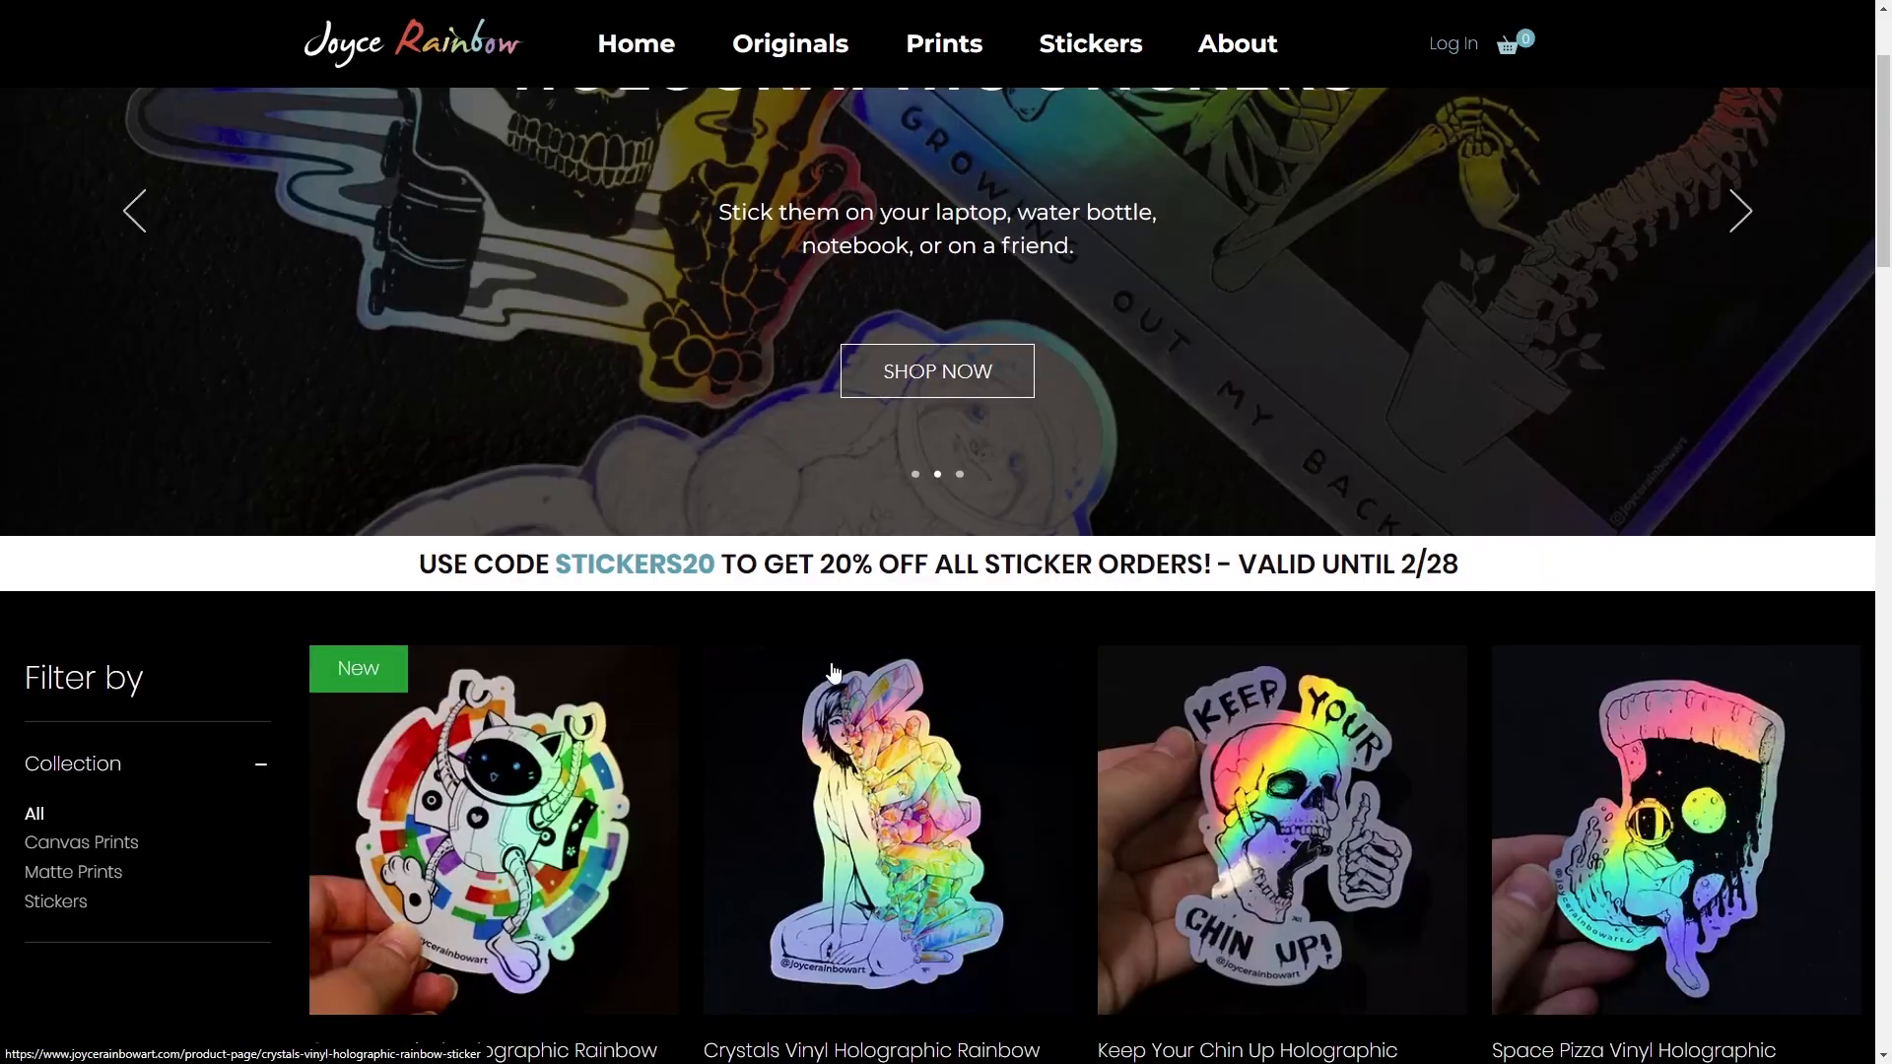
Step: Add one Cat Rave holographic sticker ($6.00) to the cart from its product page
{"action": "scroll", "scroll_direction": "down", "scroll_amount": 3}
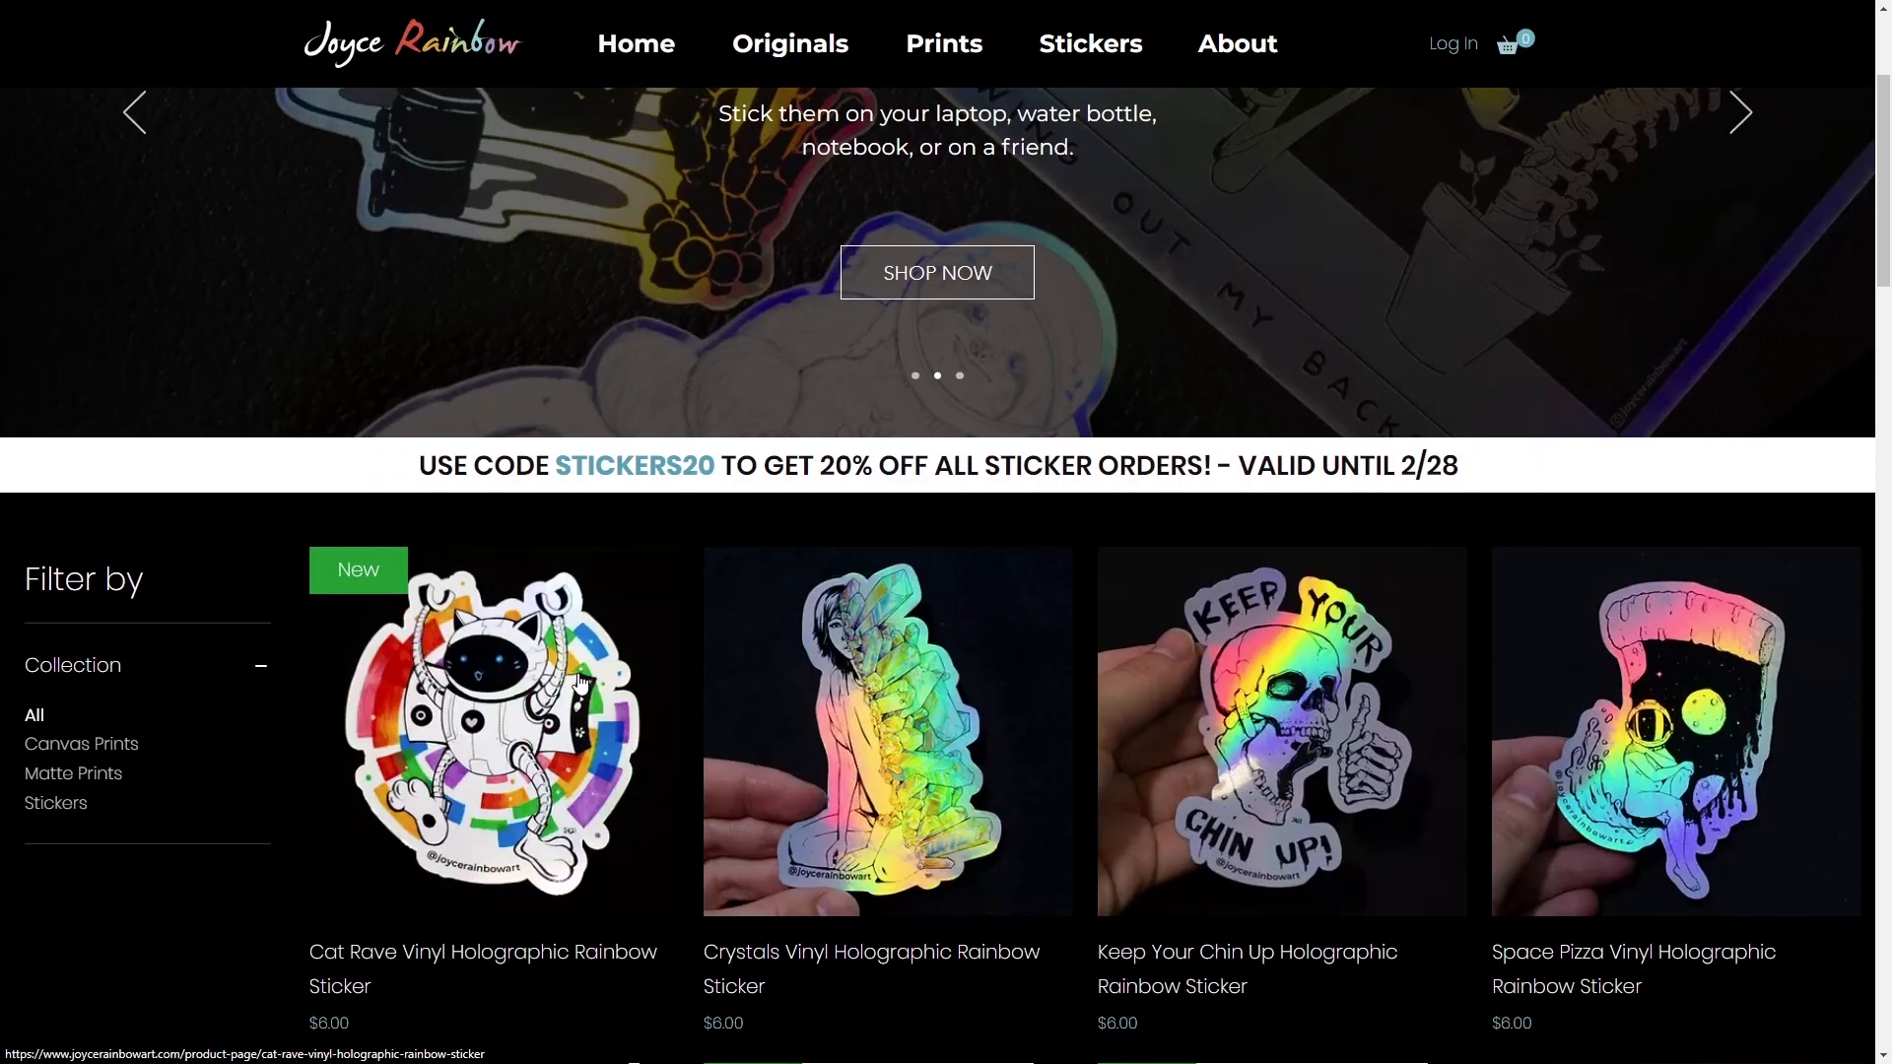
{"action": "left_click", "coordinate": [489, 732]}
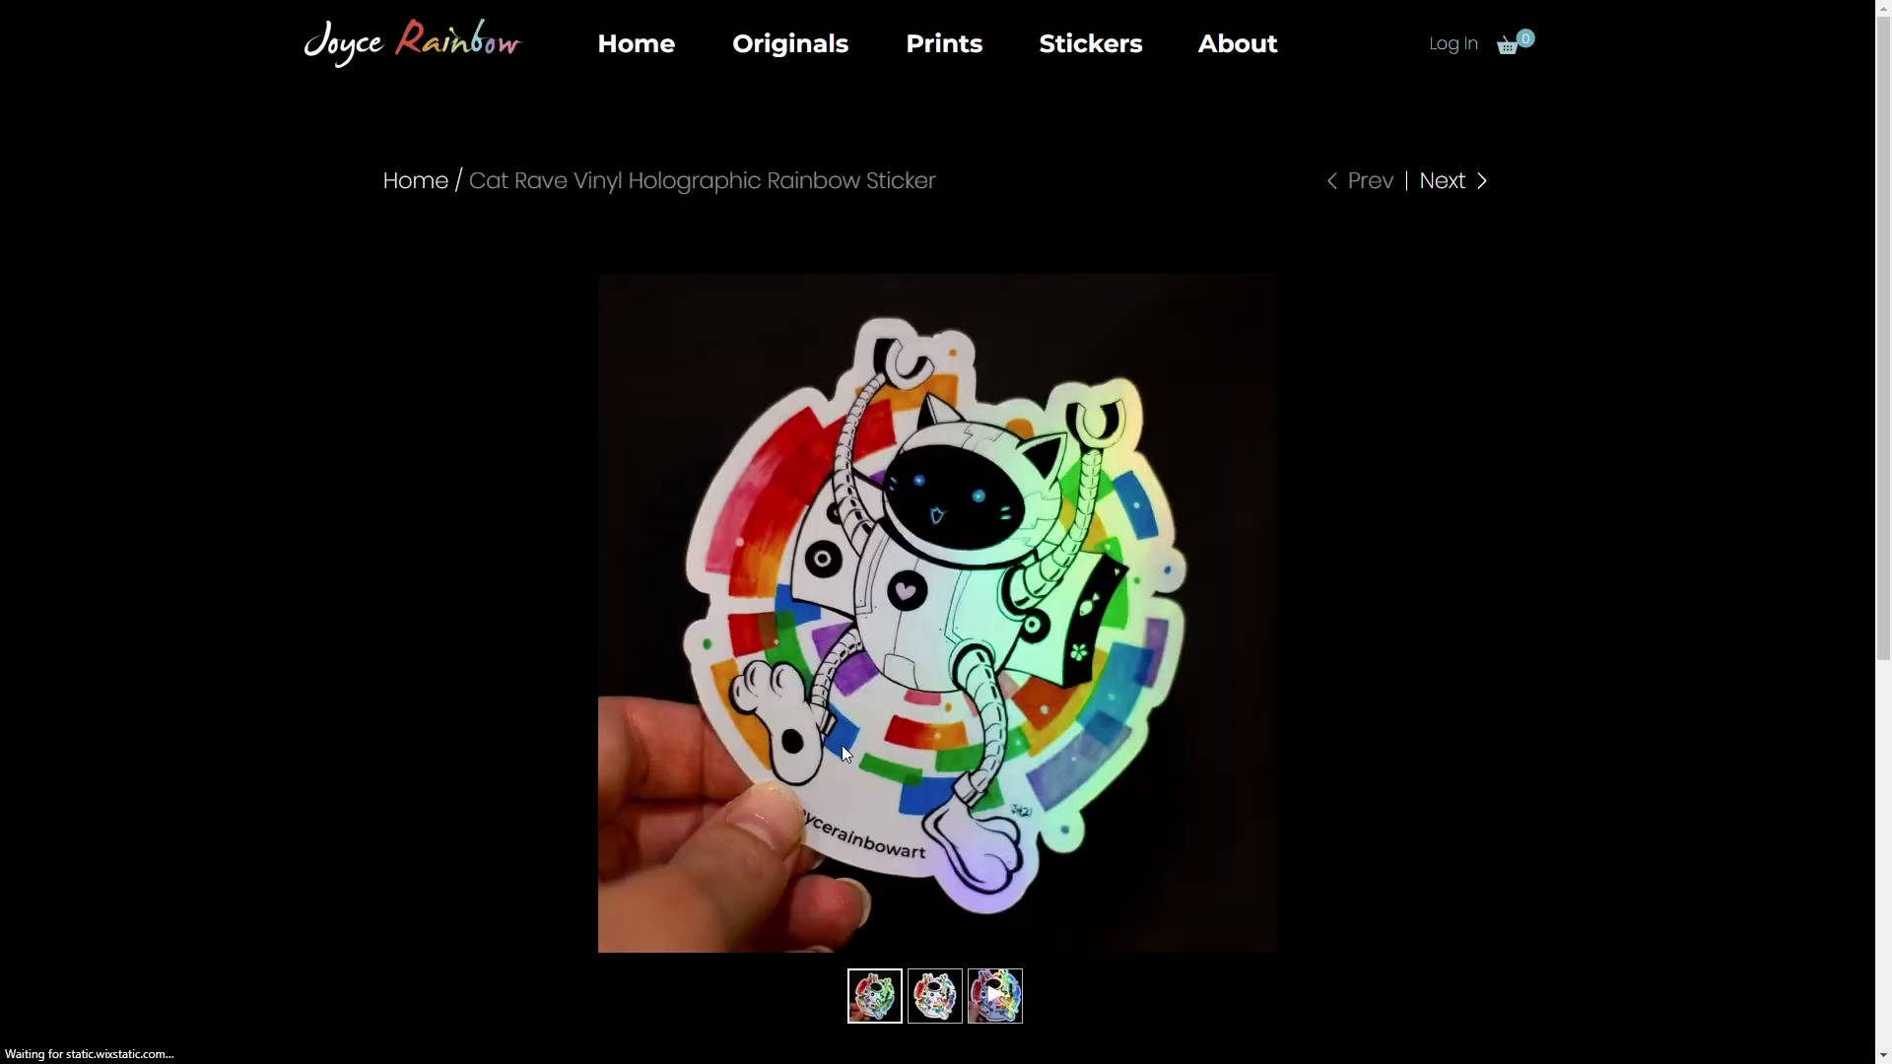
{"action": "scroll", "scroll_direction": "down", "scroll_amount": 3}
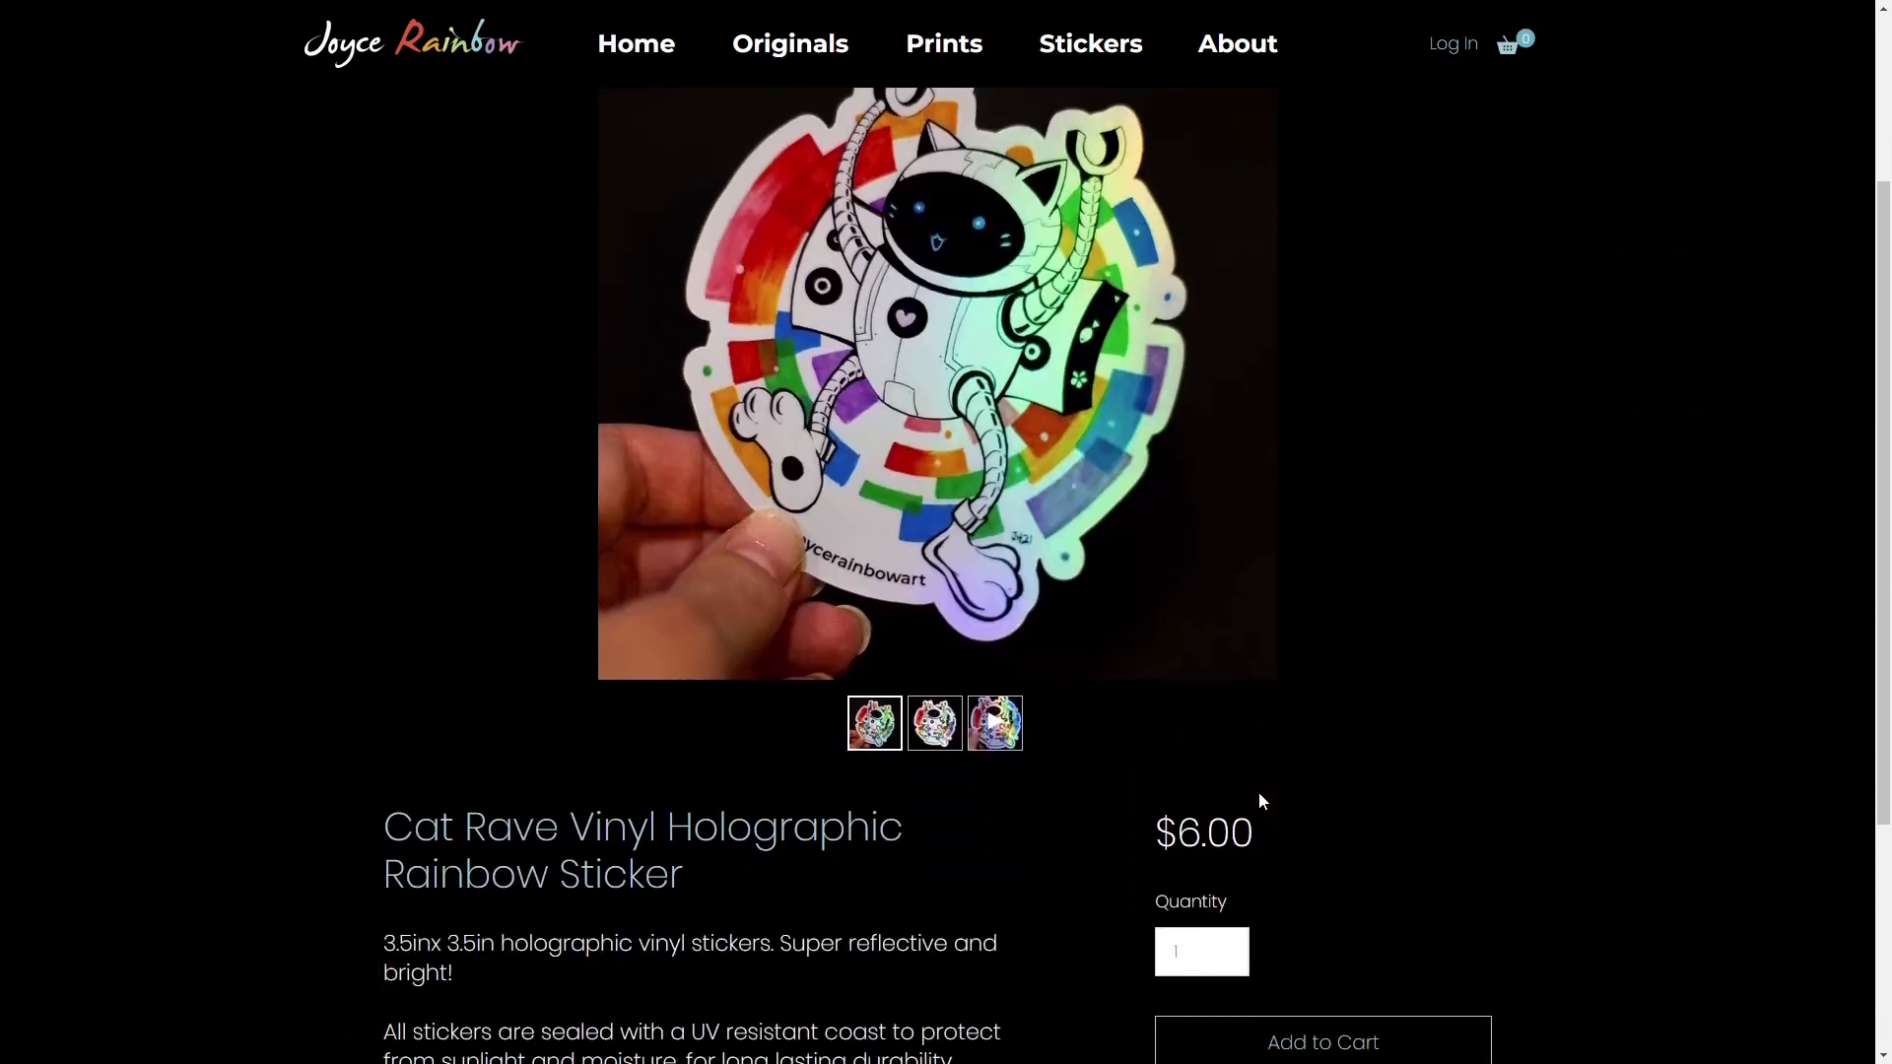
{"action": "scroll", "scroll_direction": "down", "scroll_amount": 3}
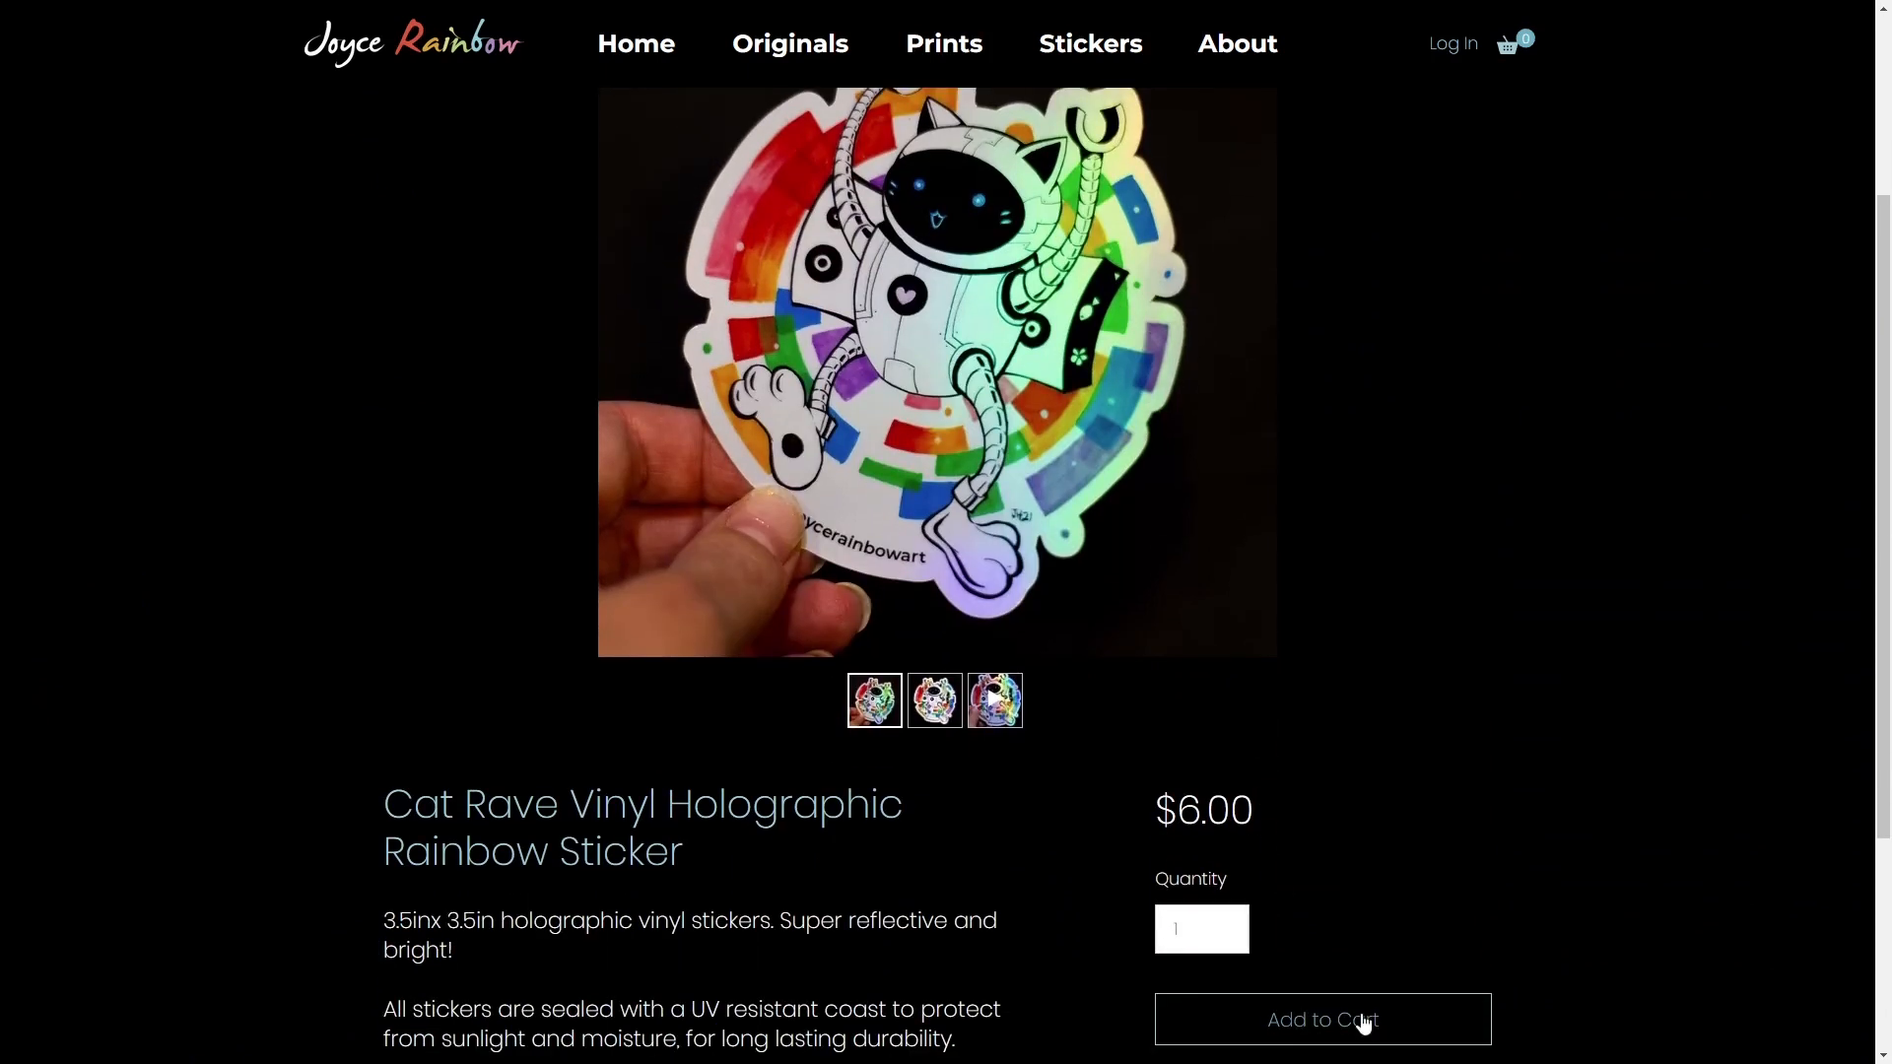
{"action": "left_click", "coordinate": [1321, 1020]}
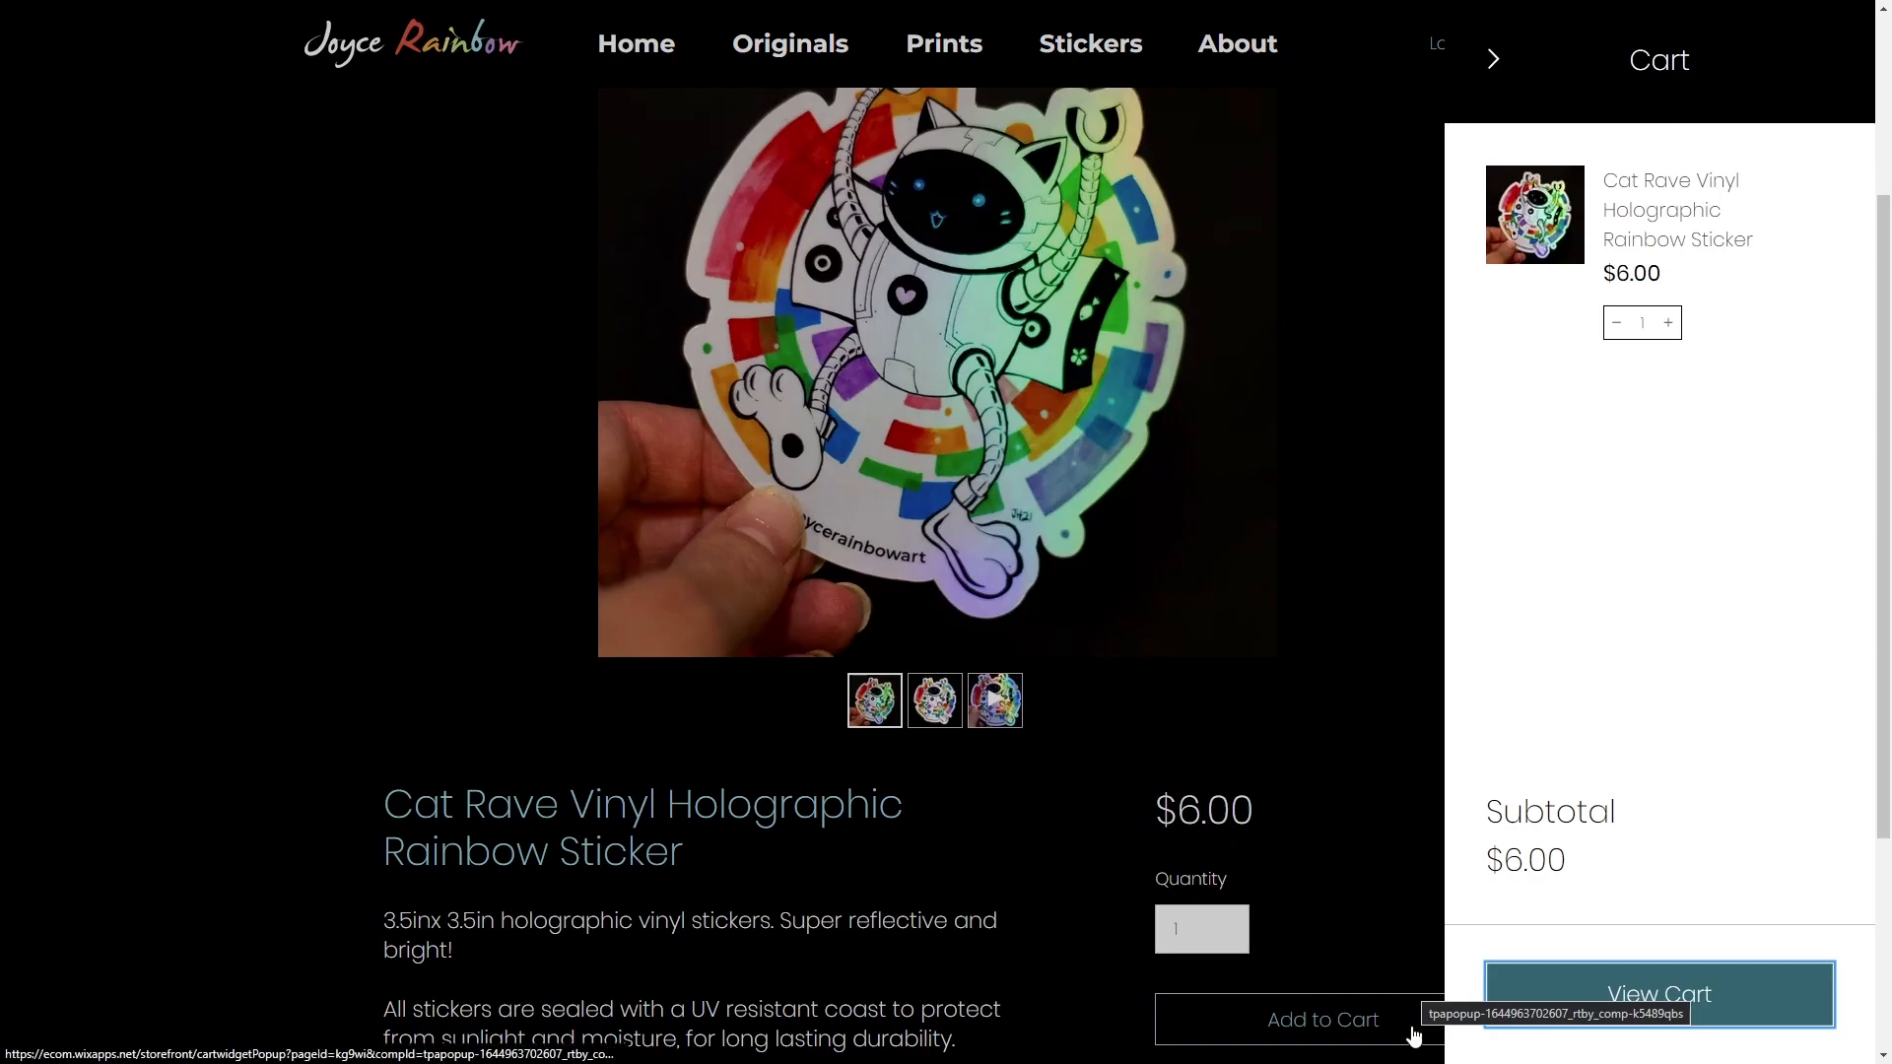